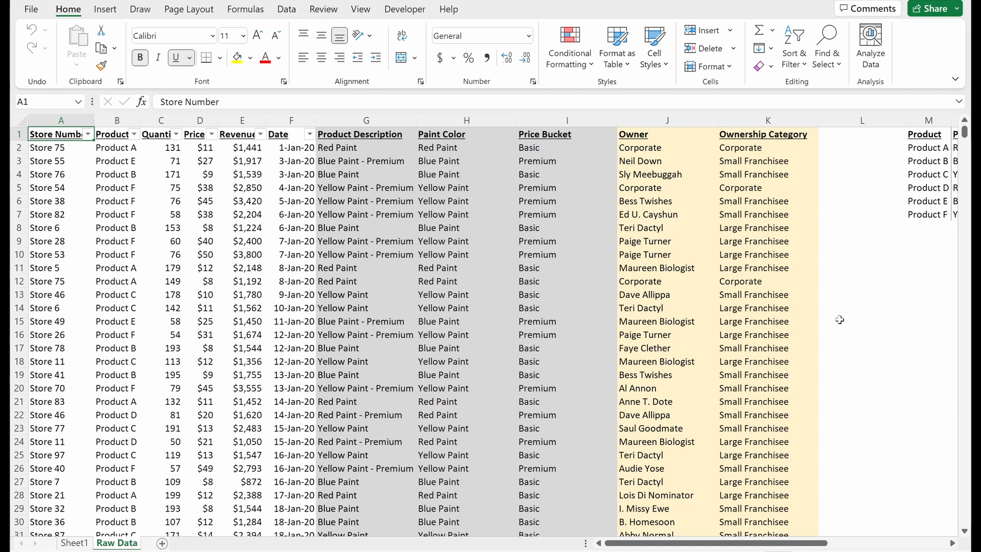
Create a new-sheet PivotTable summing Revenue by year for 2020–2022
{"action": "key", "text": "alt"}
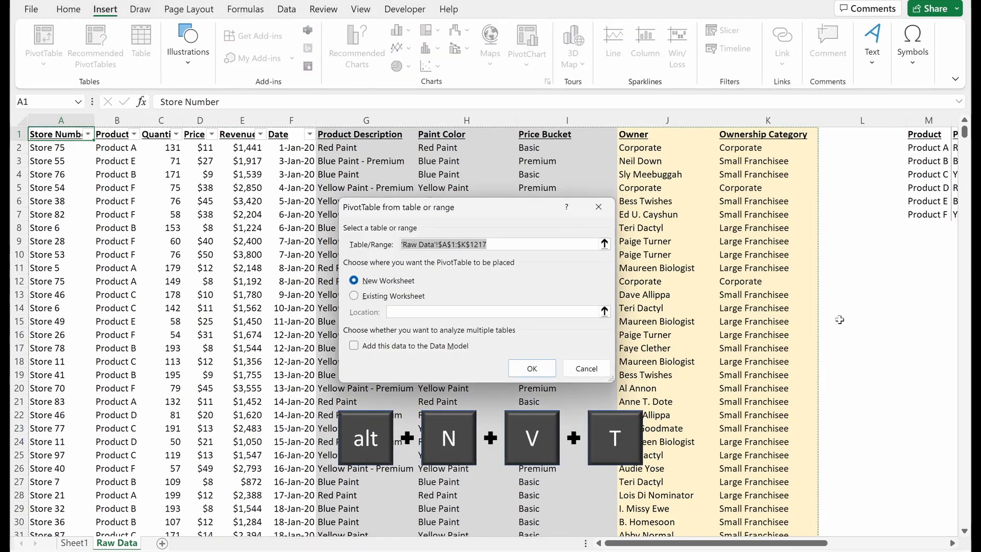
{"action": "left_click", "coordinate": [531, 368]}
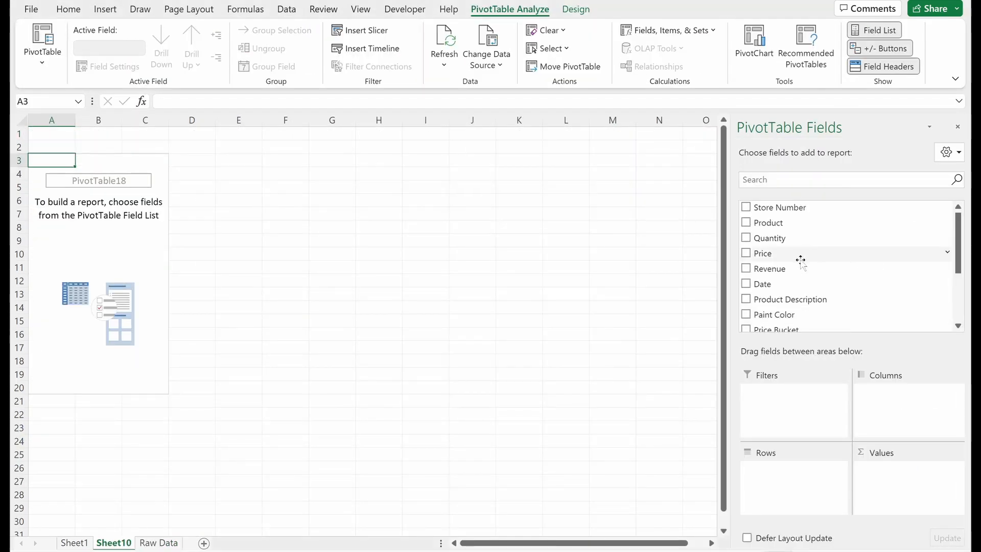
{"action": "left_click", "coordinate": [746, 283]}
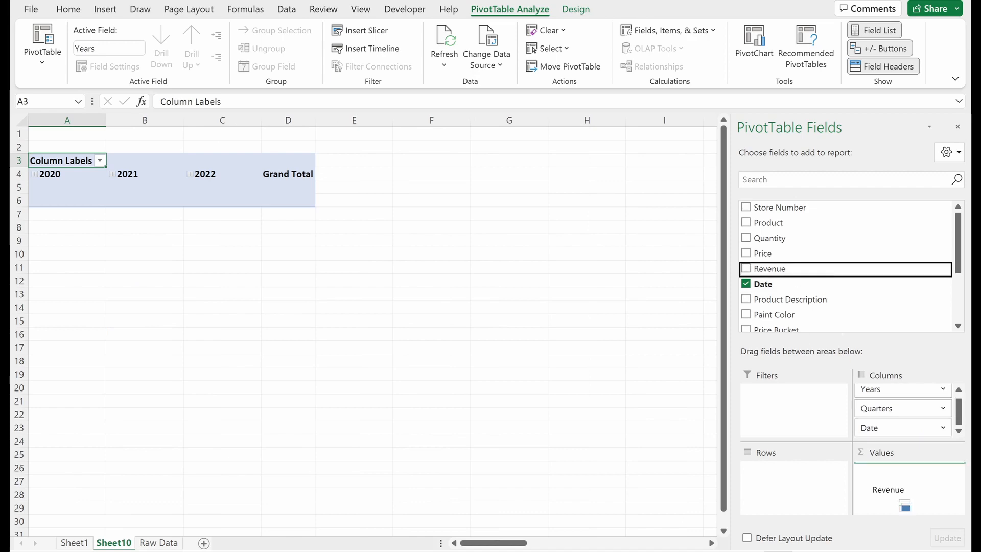
{"action": "left_click", "coordinate": [746, 268]}
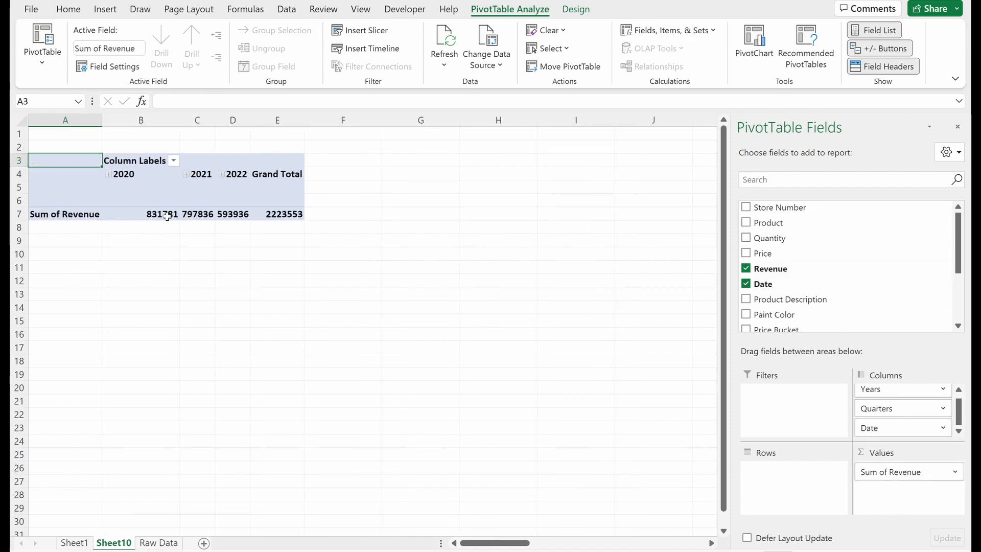
Return to the Raw Data sheet and select a cell in the sales data
{"action": "left_click", "coordinate": [158, 542]}
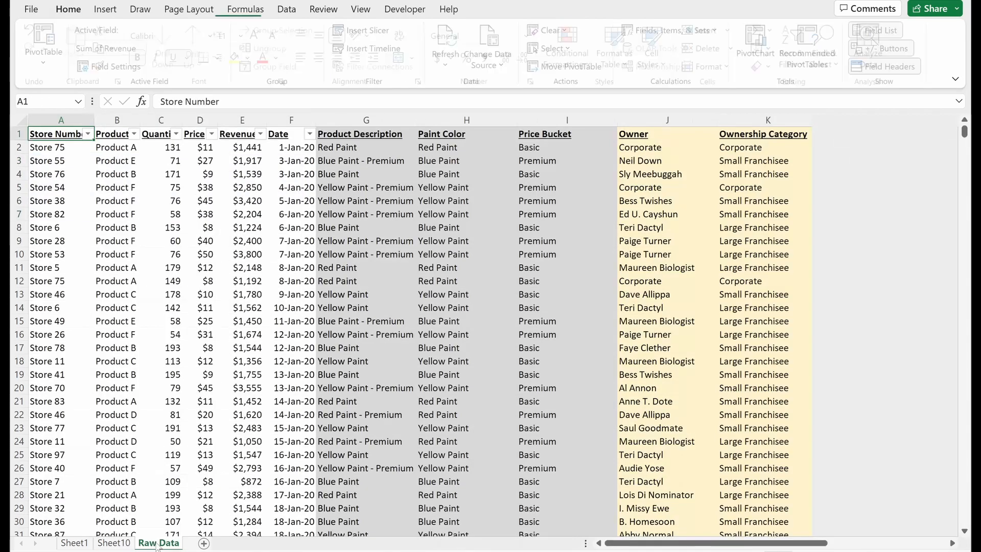
{"action": "left_click", "coordinate": [68, 9]}
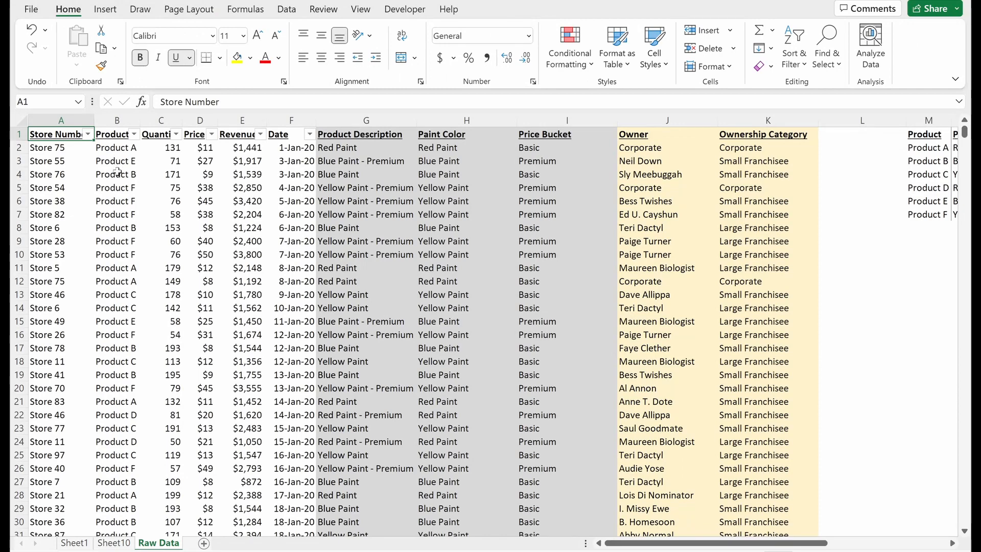
{"action": "scroll", "scroll_direction": "down", "scroll_amount": 3}
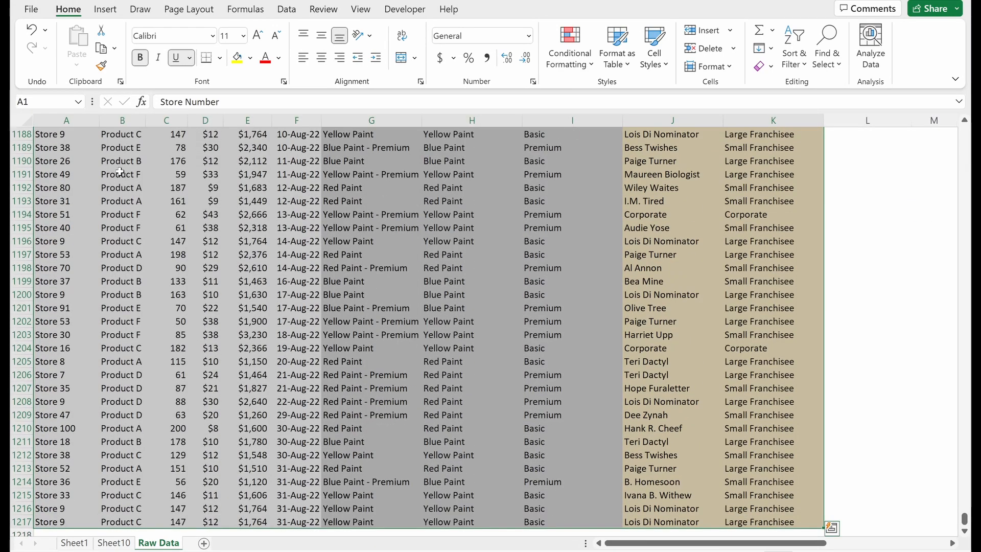
{"action": "key", "text": "alt"}
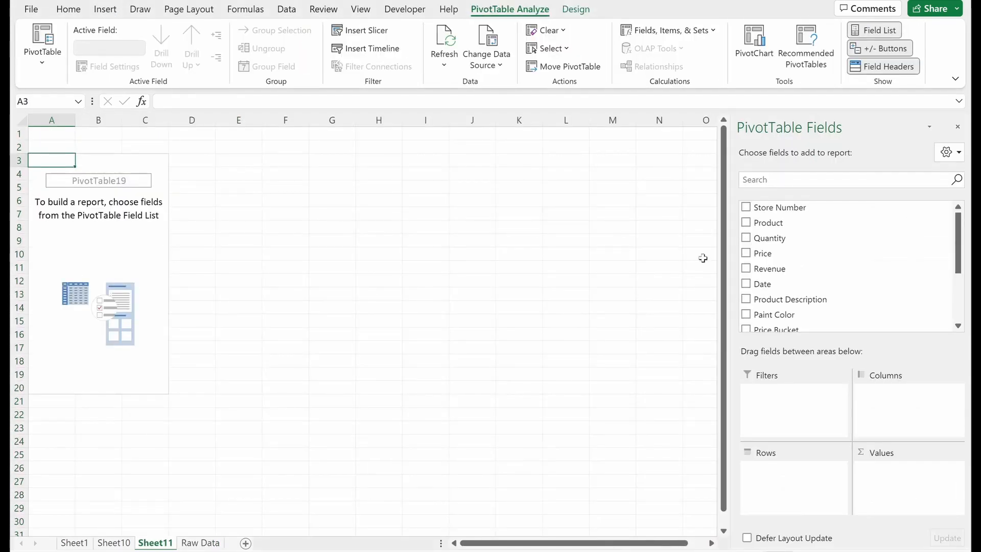
{"action": "left_click", "coordinate": [746, 283]}
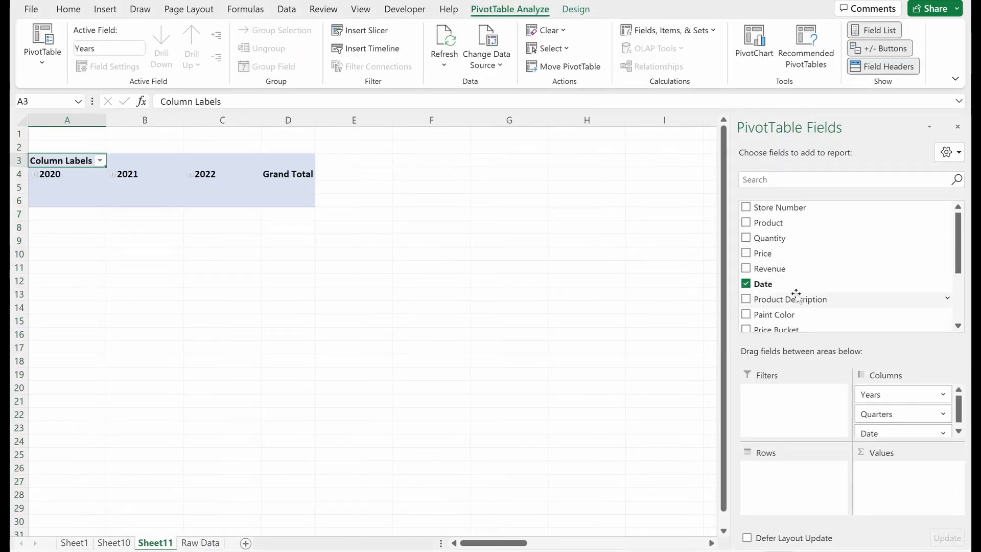
{"action": "left_click", "coordinate": [747, 268]}
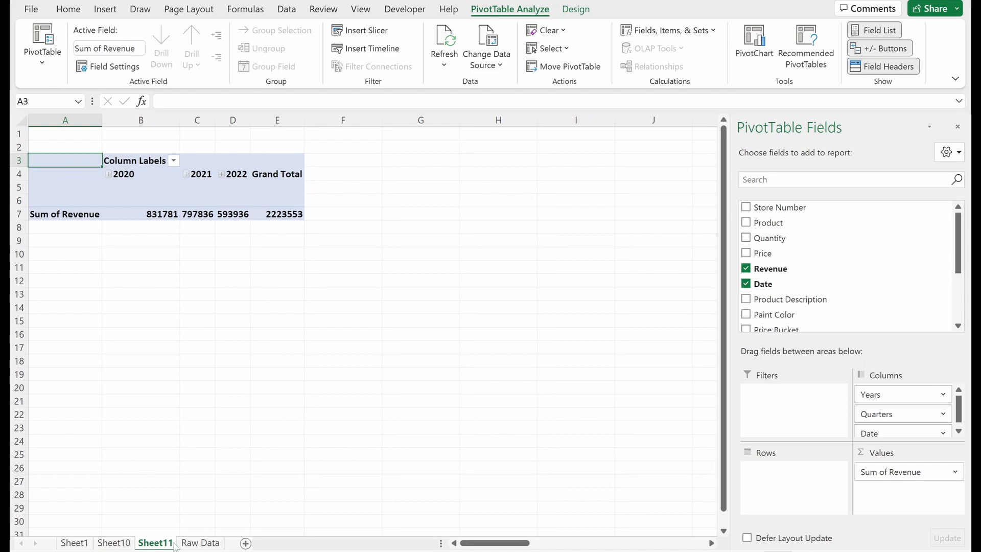
{"action": "left_click", "coordinate": [200, 543]}
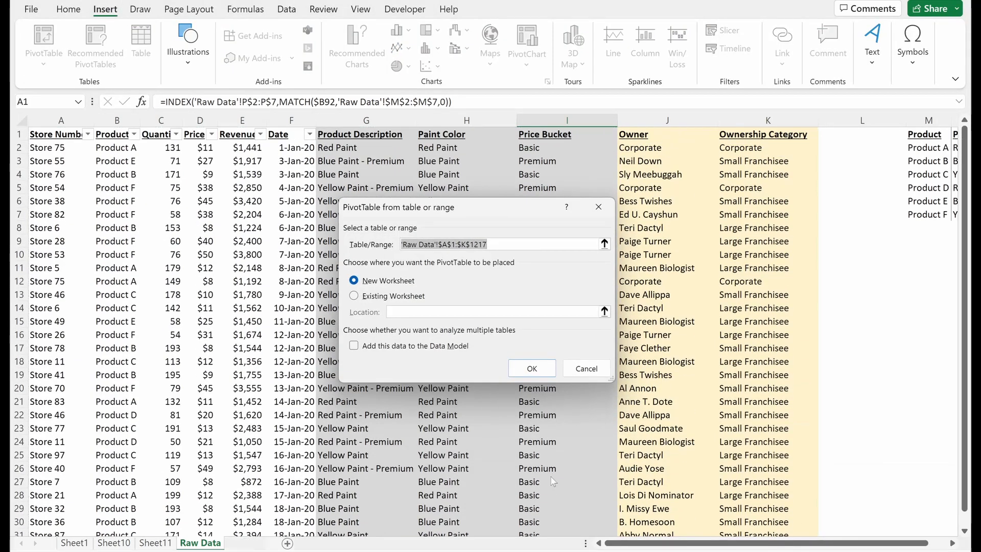
{"action": "left_click", "coordinate": [532, 368]}
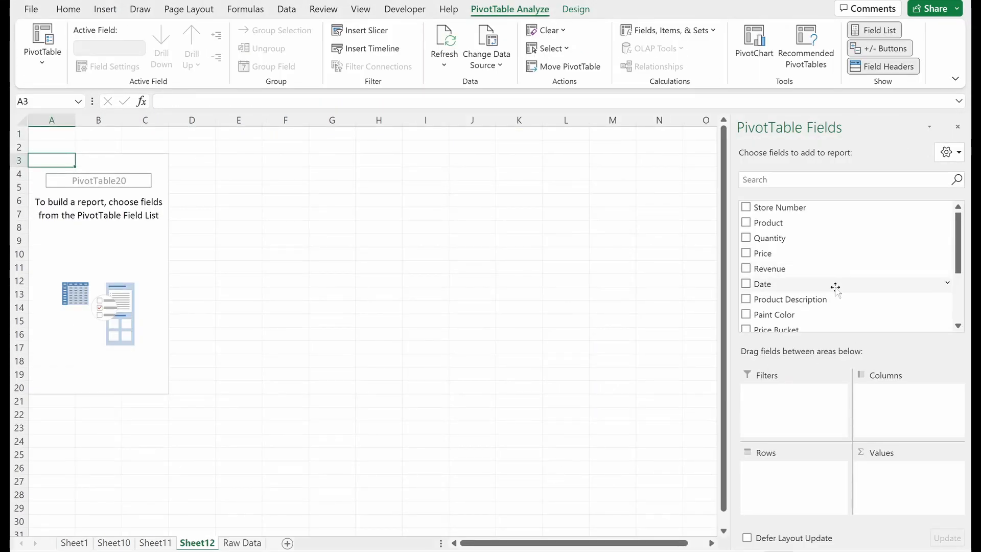
{"action": "left_click", "coordinate": [747, 283]}
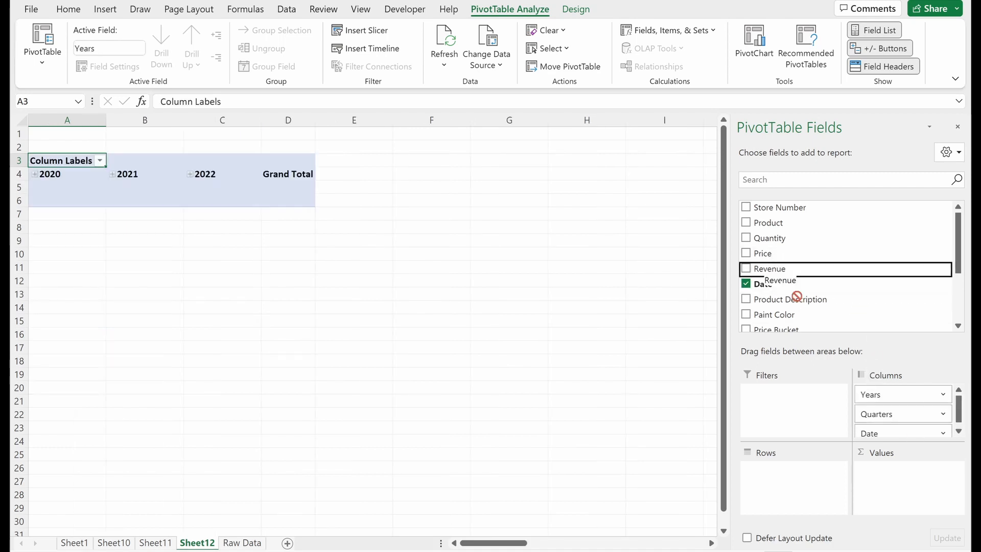
{"action": "left_click", "coordinate": [746, 268]}
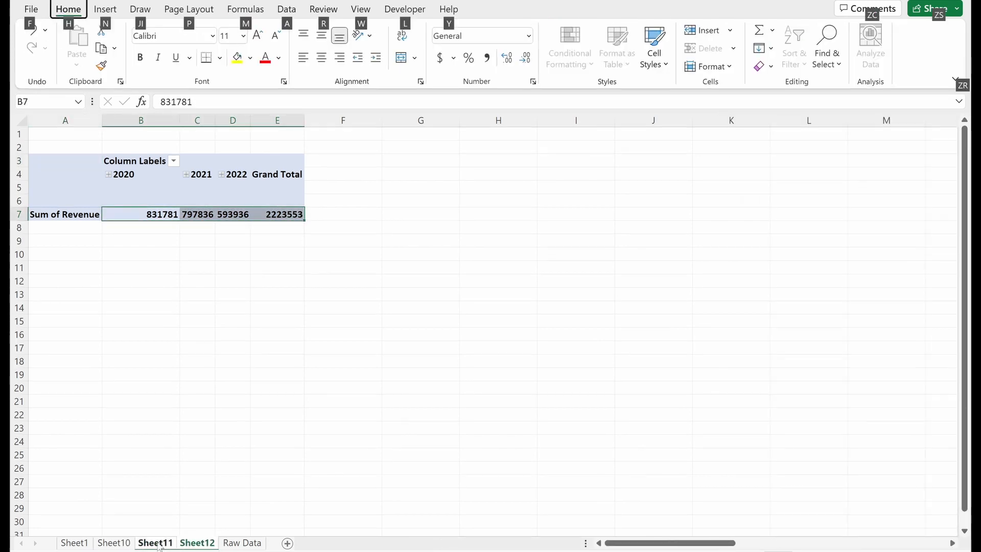
{"action": "left_click", "coordinate": [242, 543]}
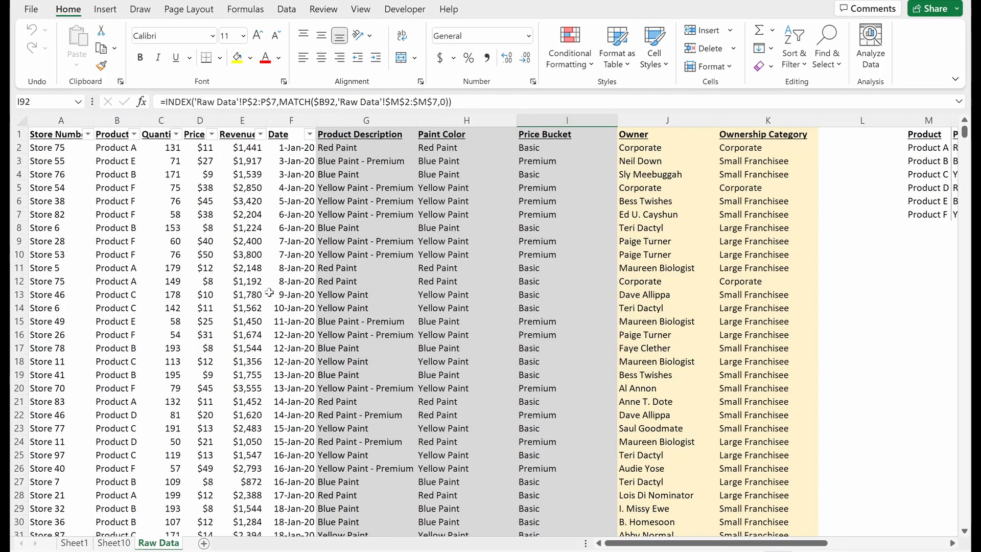
Insert a Revenue-by-year PivotTable at Sheet10!$A$16, then select the first PivotTable
{"action": "left_click", "coordinate": [61, 134]}
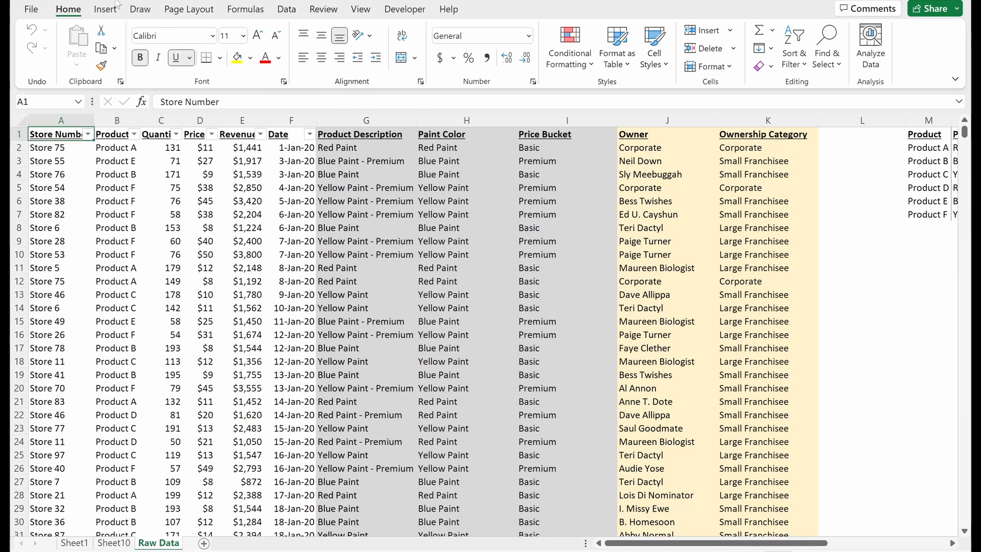
{"action": "left_click", "coordinate": [105, 9]}
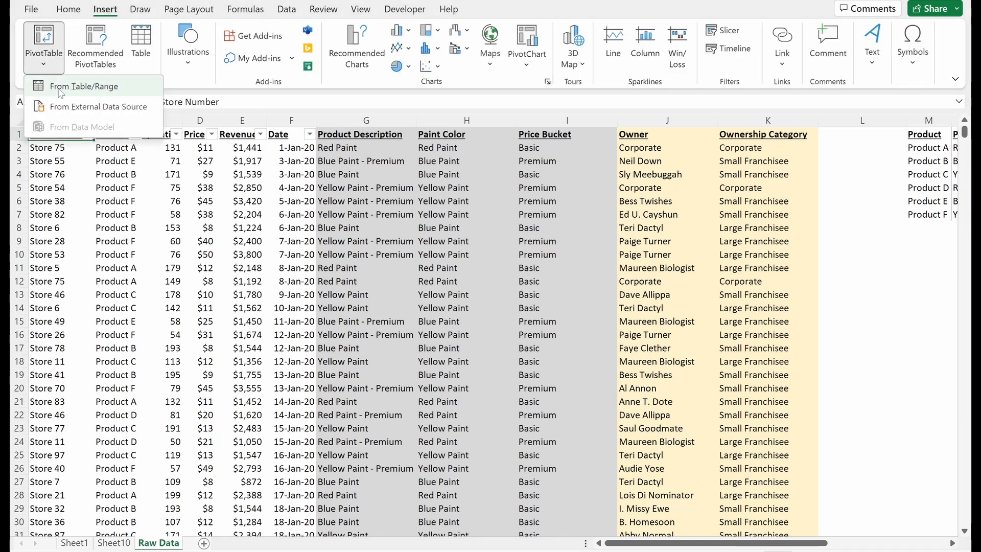
{"action": "left_click", "coordinate": [83, 86]}
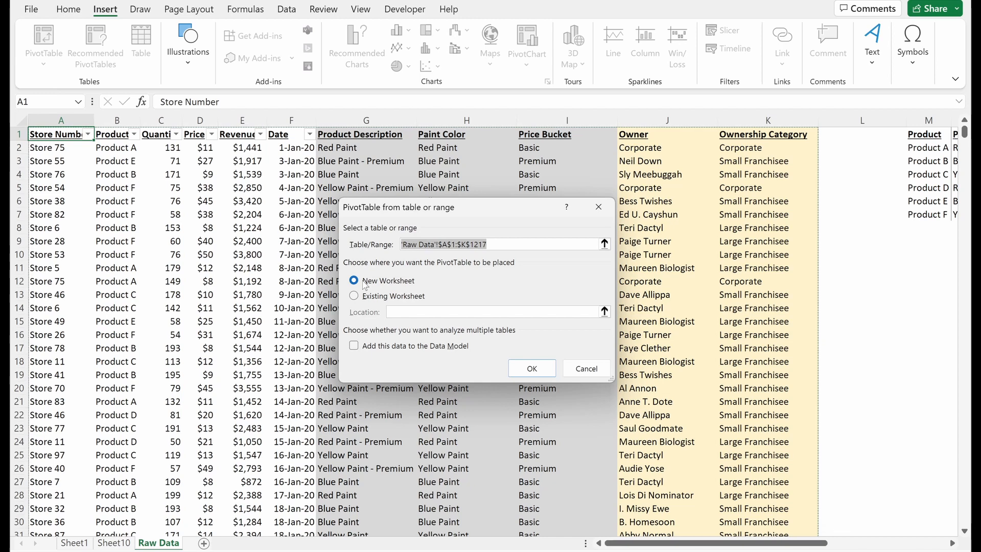
{"action": "left_click", "coordinate": [354, 296]}
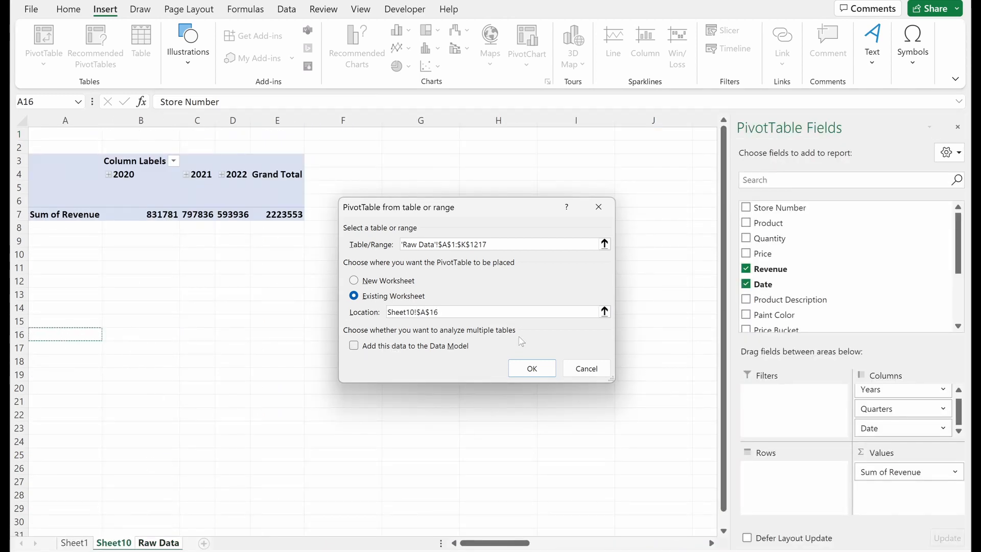
{"action": "left_click", "coordinate": [531, 369]}
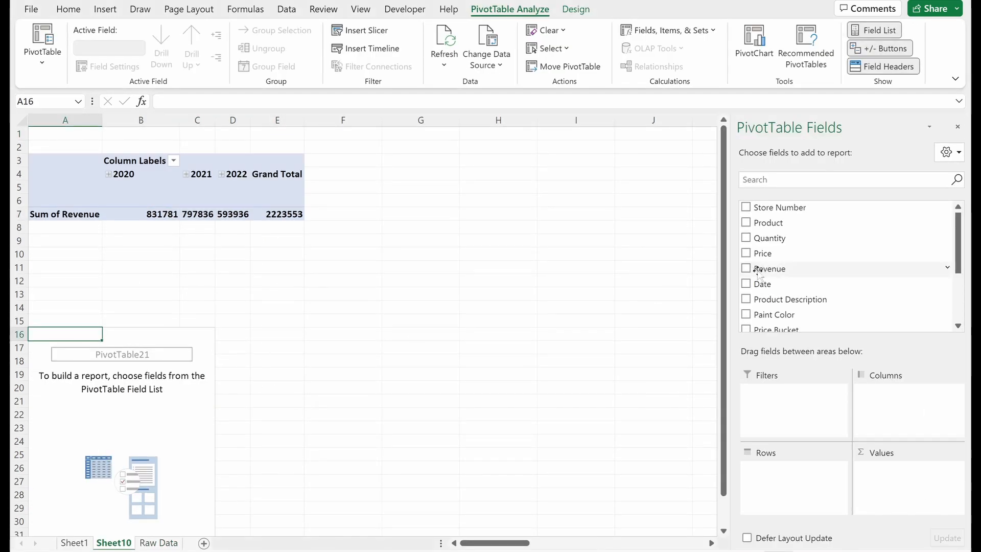
{"action": "left_click", "coordinate": [746, 284]}
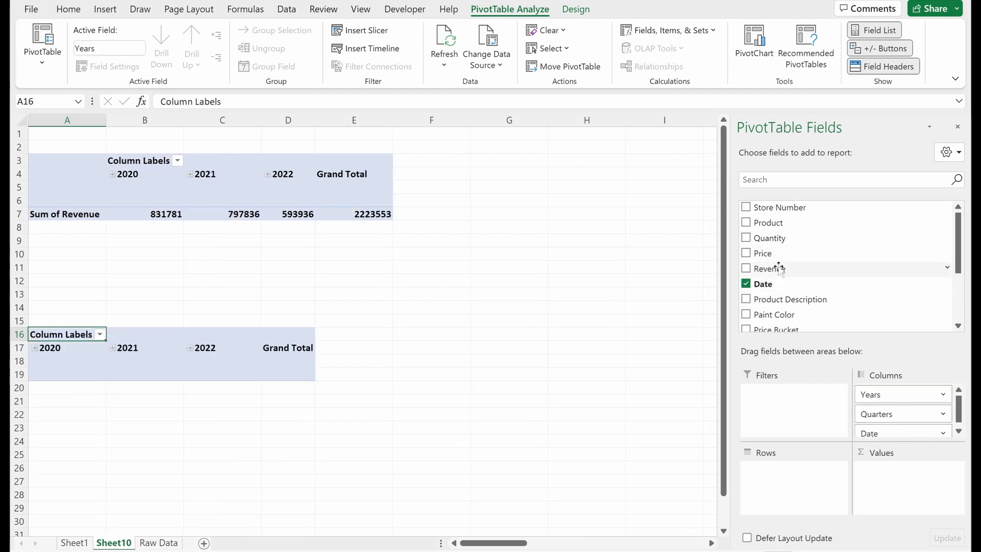
{"action": "left_click", "coordinate": [746, 268]}
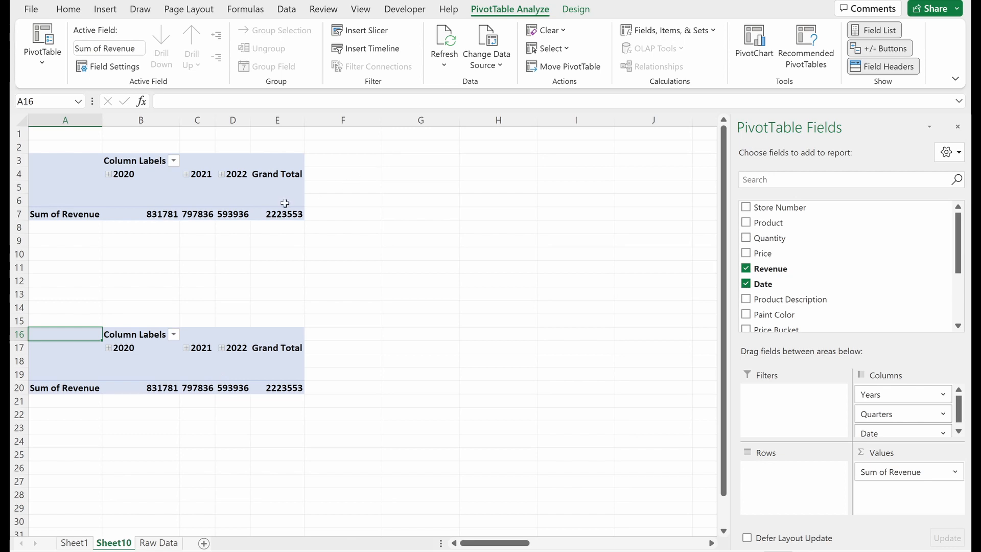
{"action": "left_click", "coordinate": [284, 214]}
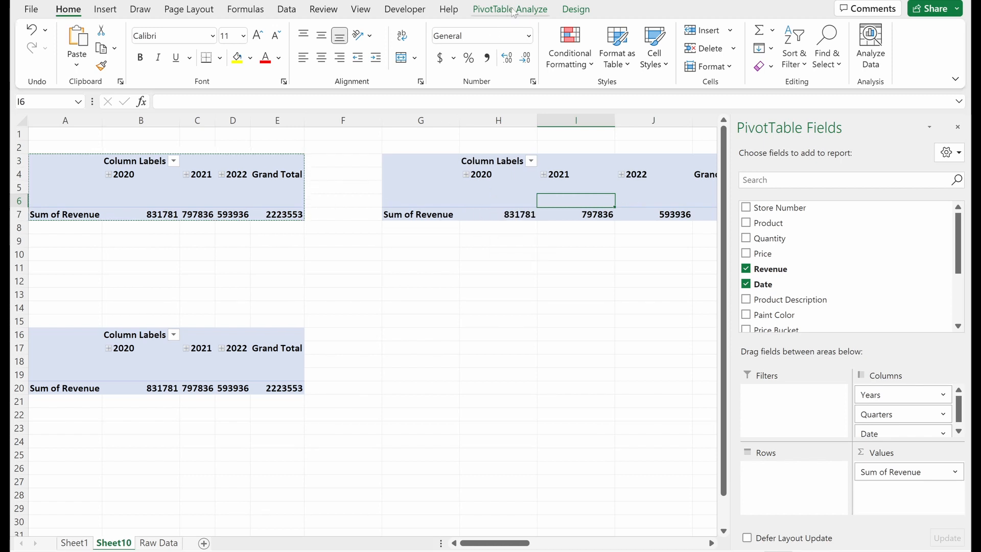
Check the PivotTable data source is Raw Data A1:K1217 and close it unchanged
{"action": "left_click", "coordinate": [510, 9]}
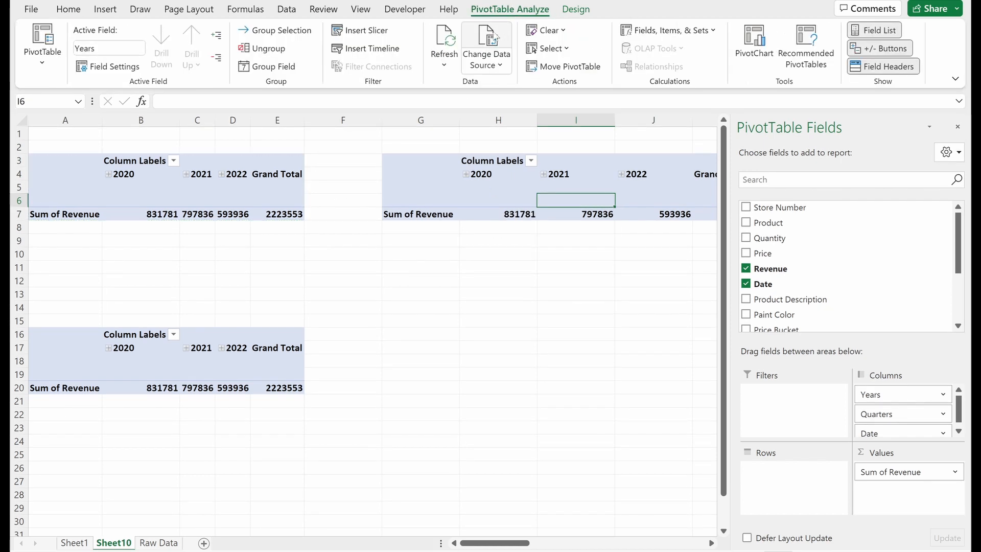
{"action": "left_click", "coordinate": [486, 48]}
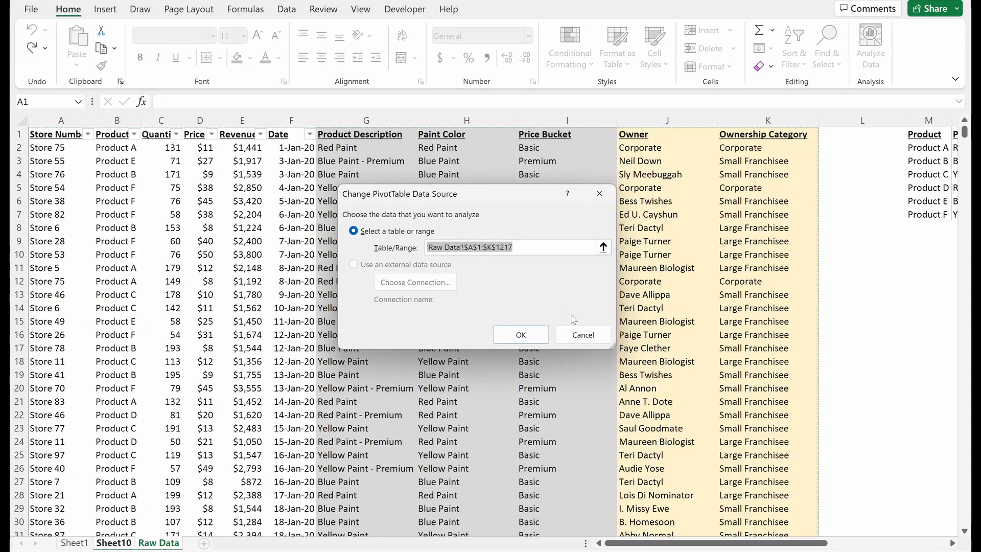
{"action": "left_click", "coordinate": [520, 335]}
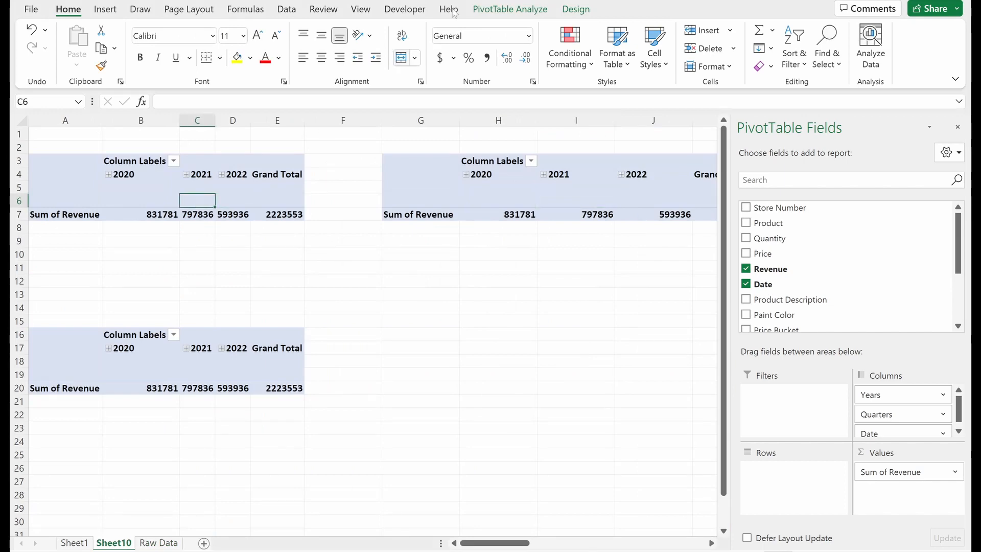
{"action": "left_click", "coordinate": [159, 542]}
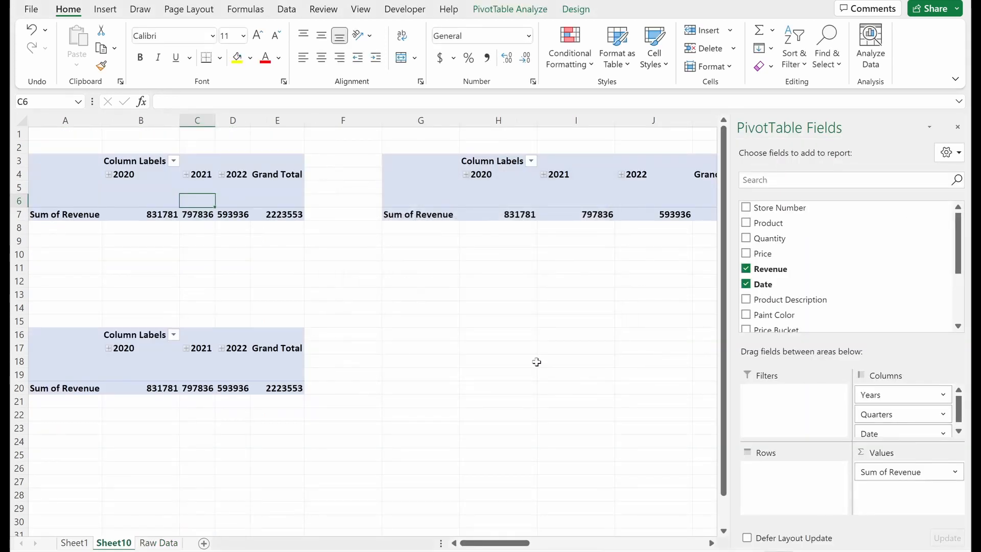
{"action": "mouse_move", "coordinate": [454, 204]}
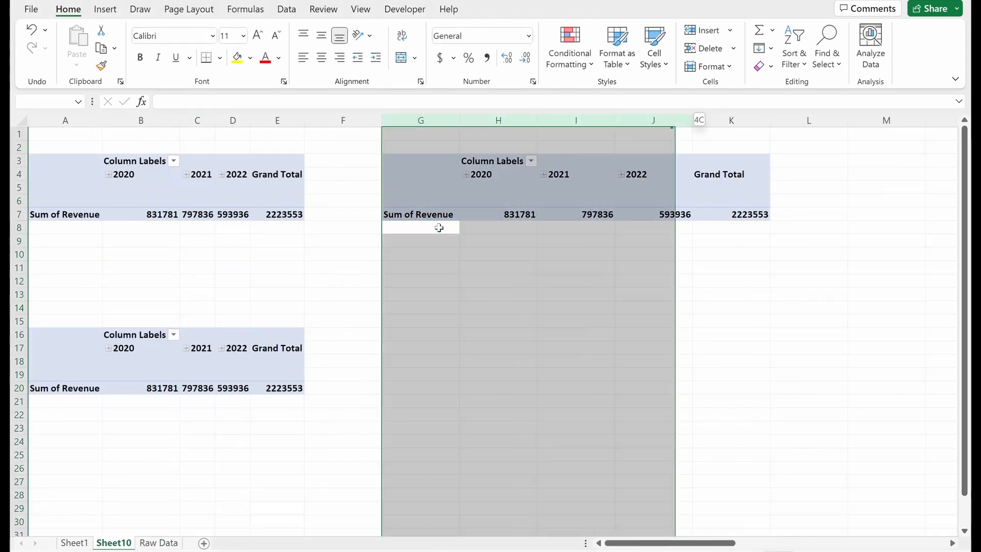
Select and delete the copied PivotTable's columns and the second PivotTable's rows
{"action": "left_click", "coordinate": [342, 227]}
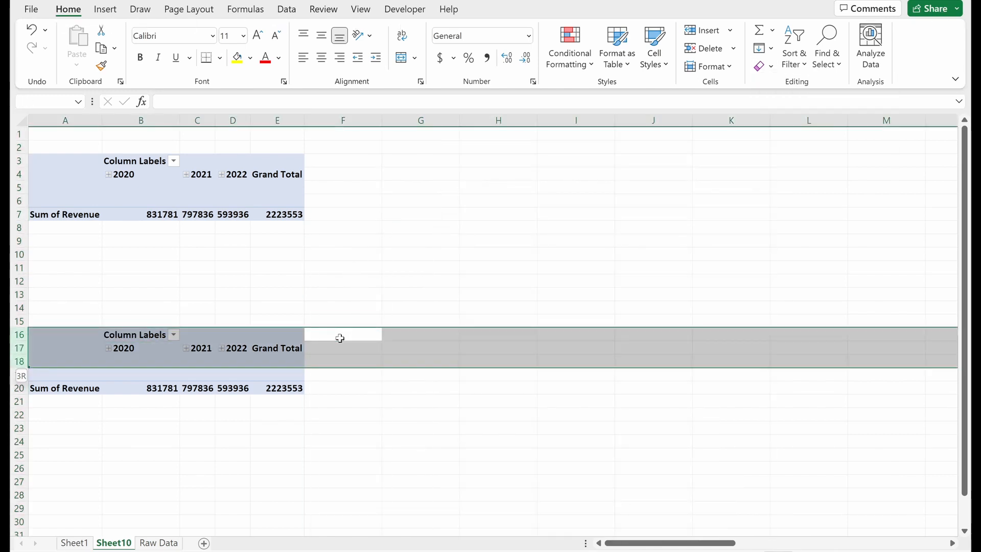
{"action": "left_click", "coordinate": [276, 214]}
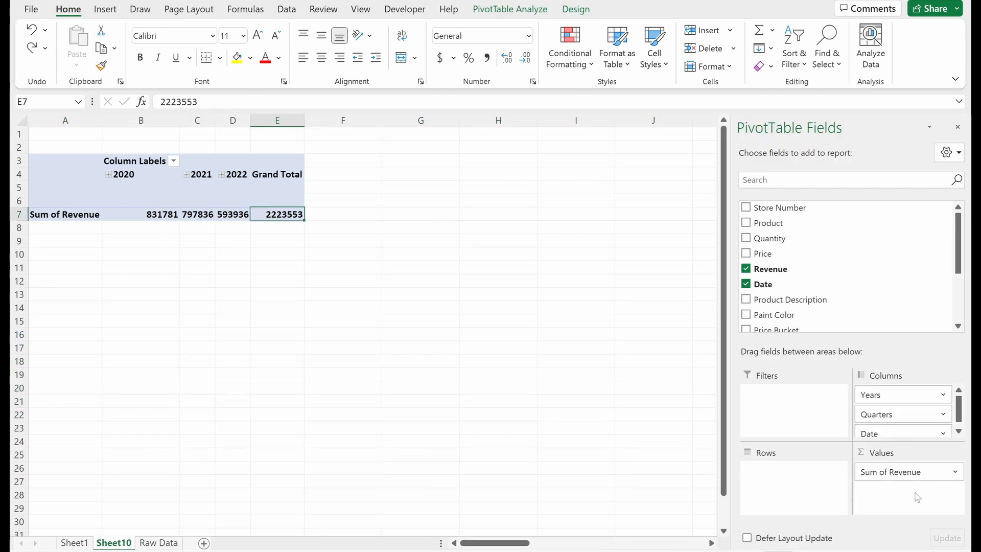
{"action": "mouse_move", "coordinate": [797, 268]}
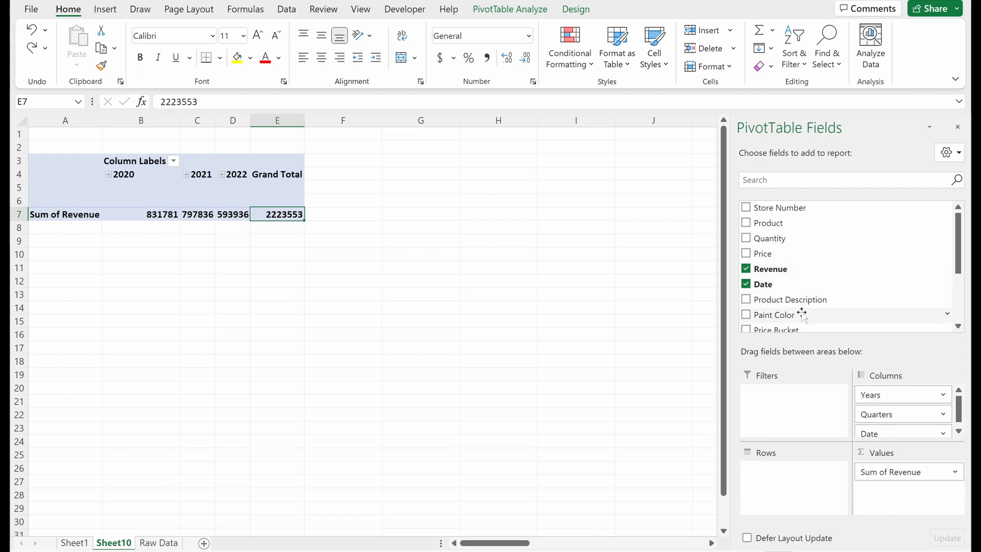
Add Paint Color as rows and apply Comma Style with no decimals to revenue
{"action": "left_click", "coordinate": [747, 315]}
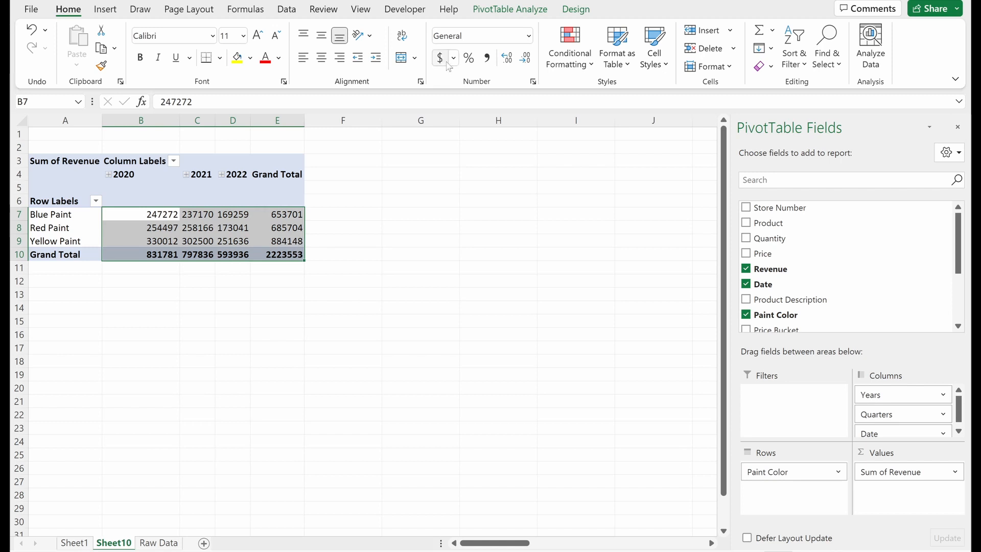
{"action": "mouse_move", "coordinate": [487, 58]}
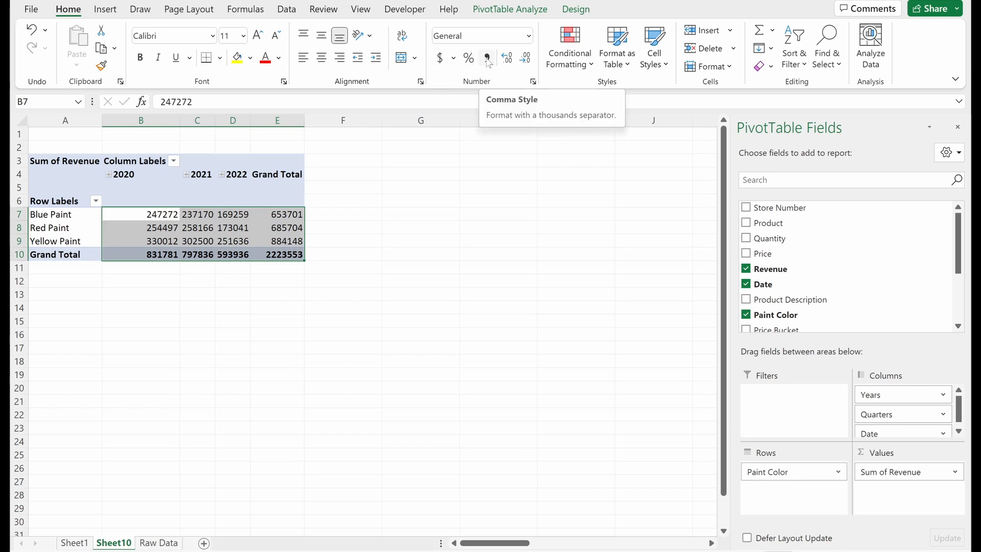
{"action": "left_click", "coordinate": [441, 57]}
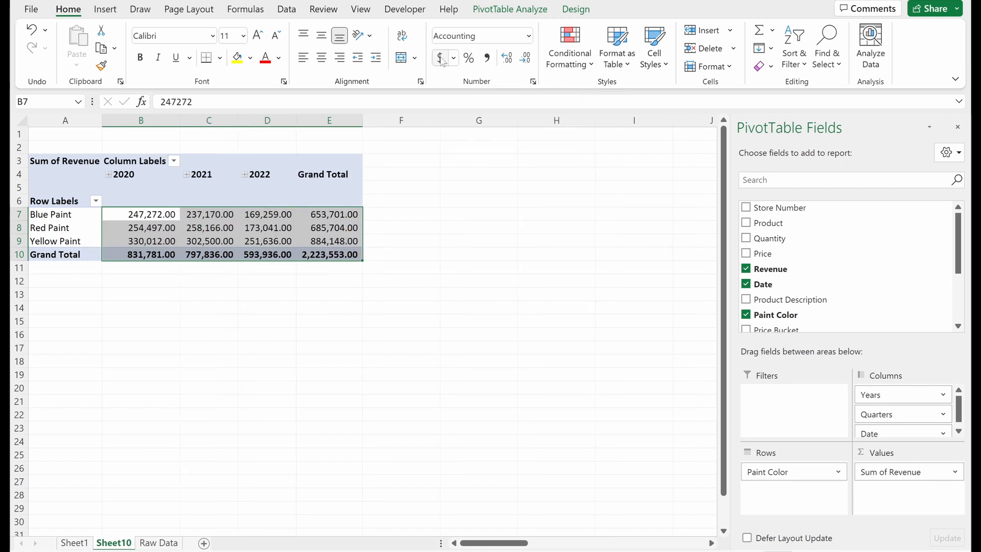
{"action": "left_click", "coordinate": [468, 58]}
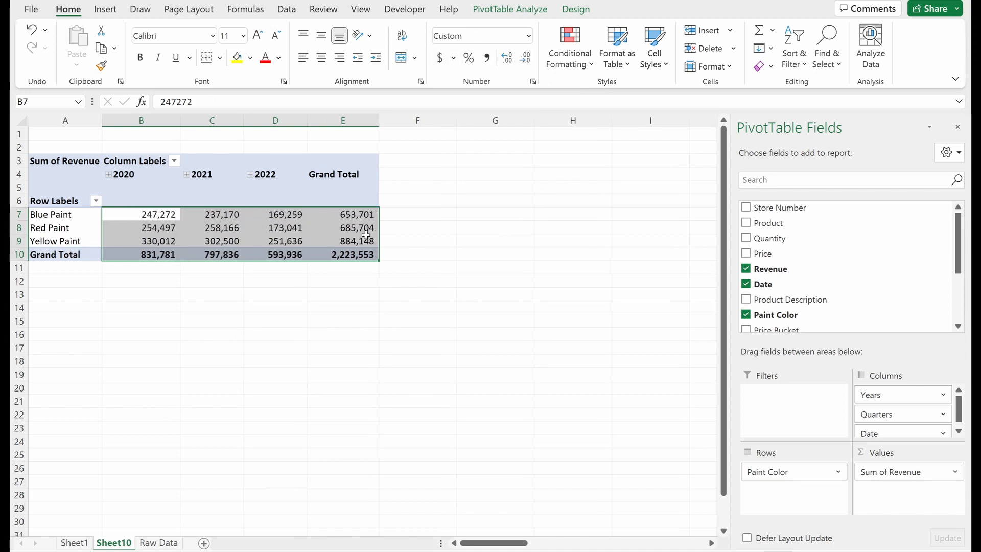
{"action": "left_click", "coordinate": [343, 254]}
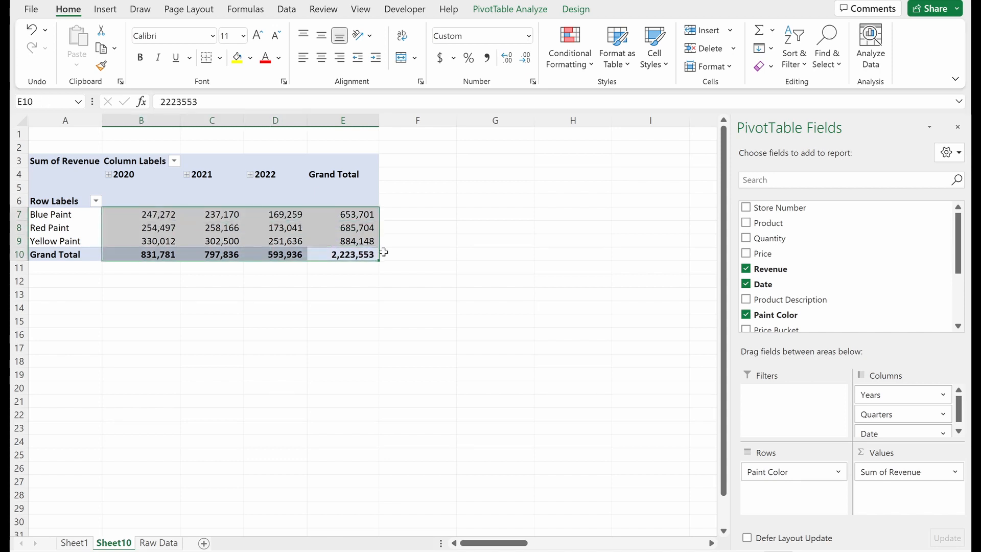
Open Sum of Revenue Value Field Settings and try Number and Currency formats
{"action": "left_click", "coordinate": [342, 241]}
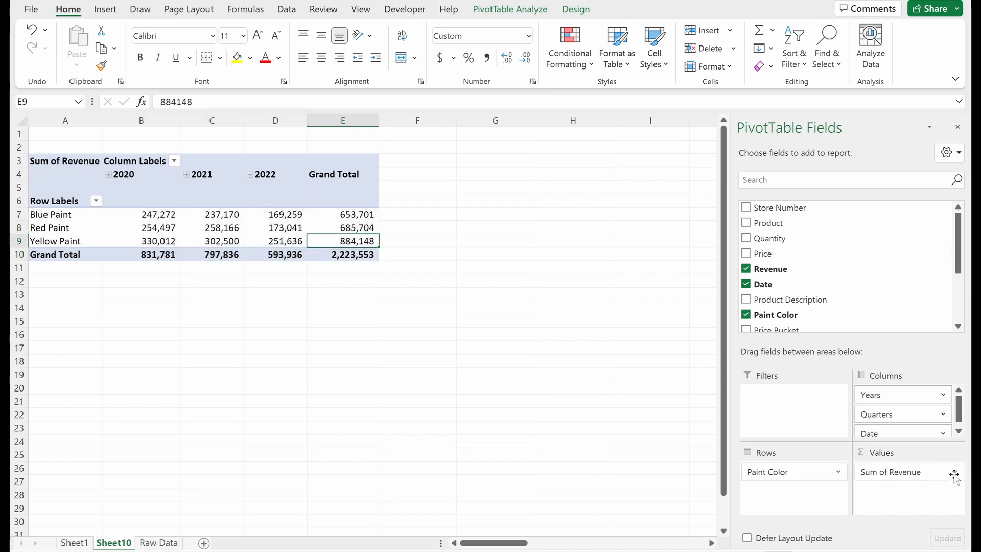
{"action": "left_click", "coordinate": [954, 472]}
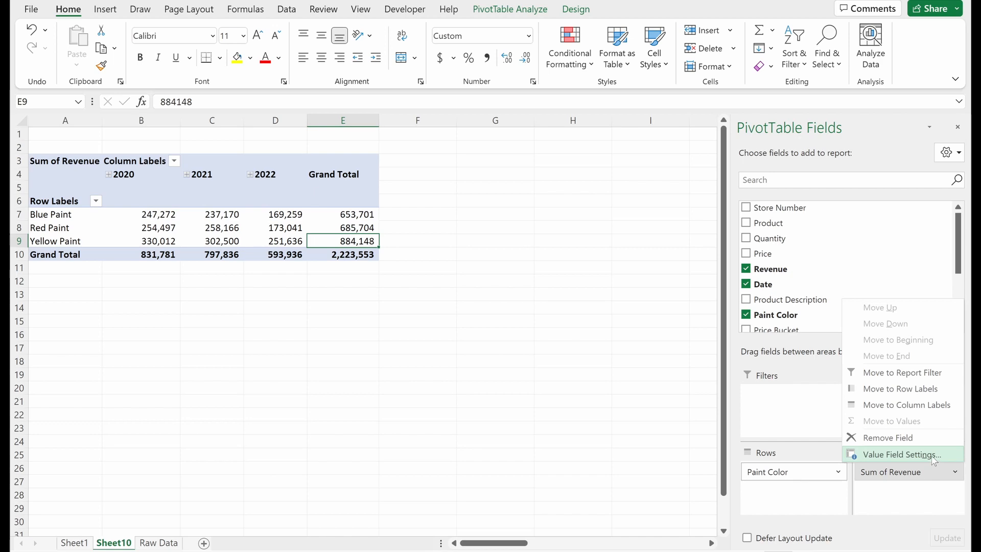
{"action": "left_click", "coordinate": [900, 455]}
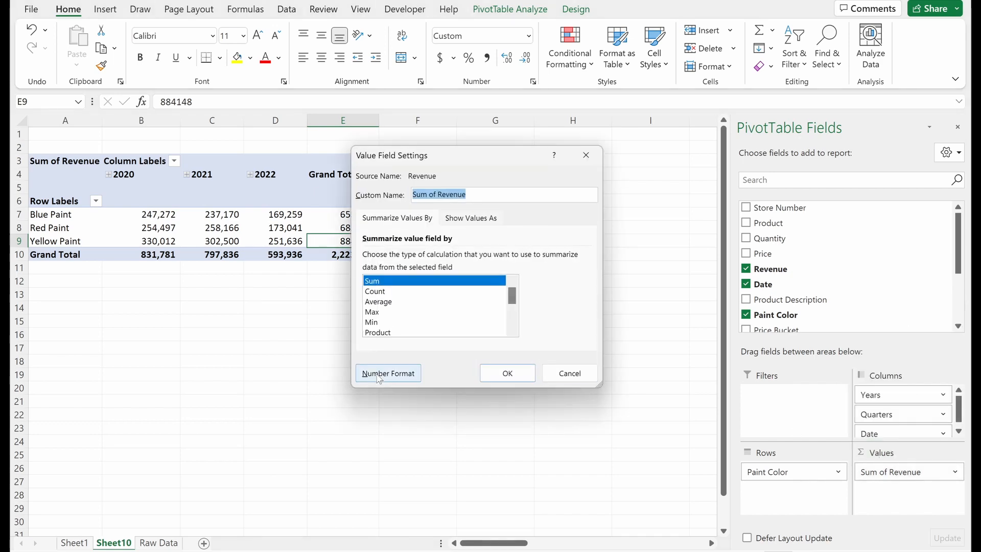
{"action": "left_click", "coordinate": [388, 373]}
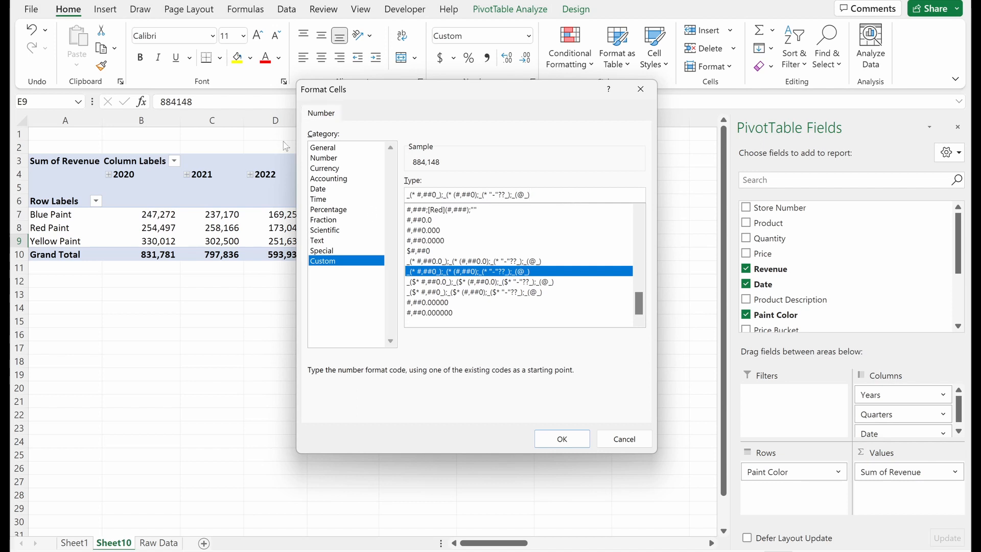
{"action": "left_click", "coordinate": [324, 158]}
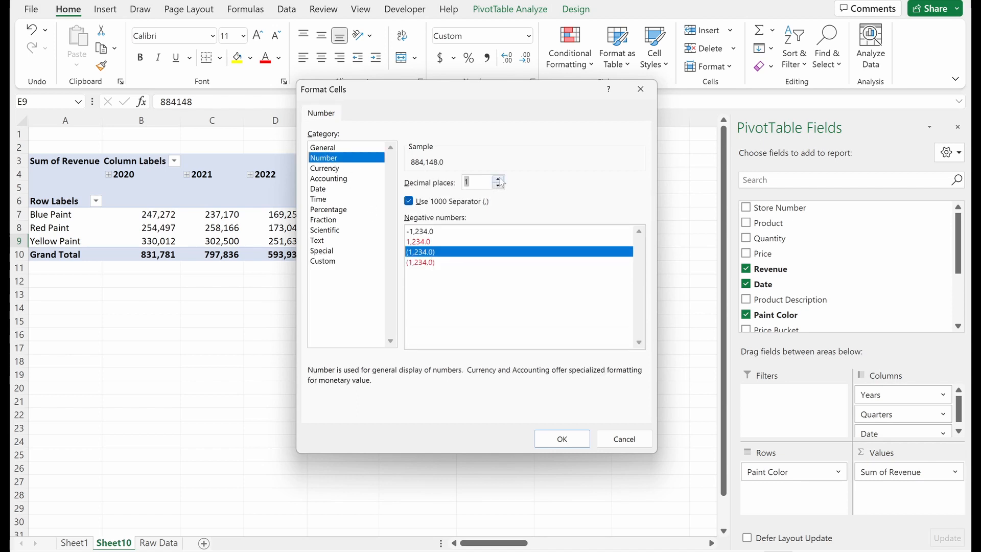
{"action": "left_click", "coordinate": [498, 179]}
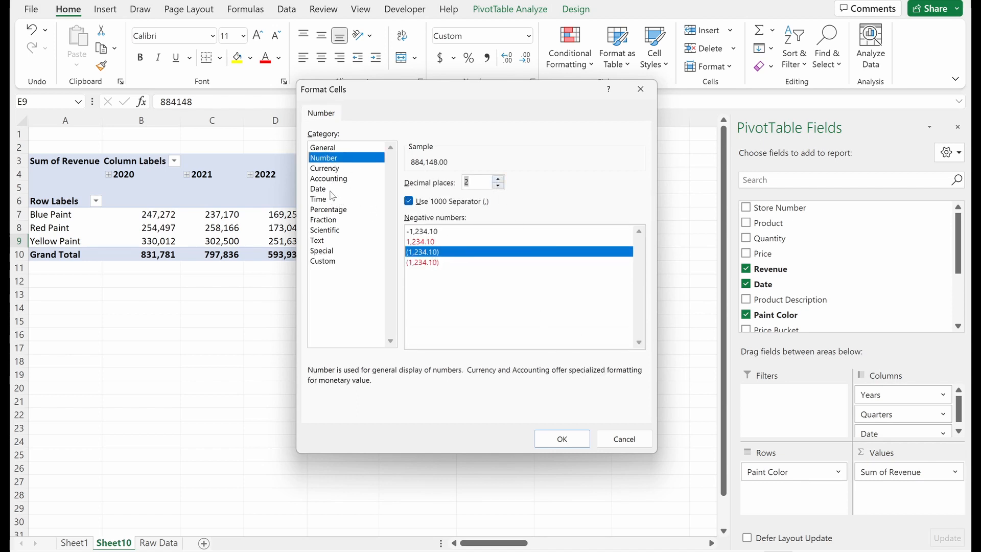
{"action": "left_click", "coordinate": [325, 168]}
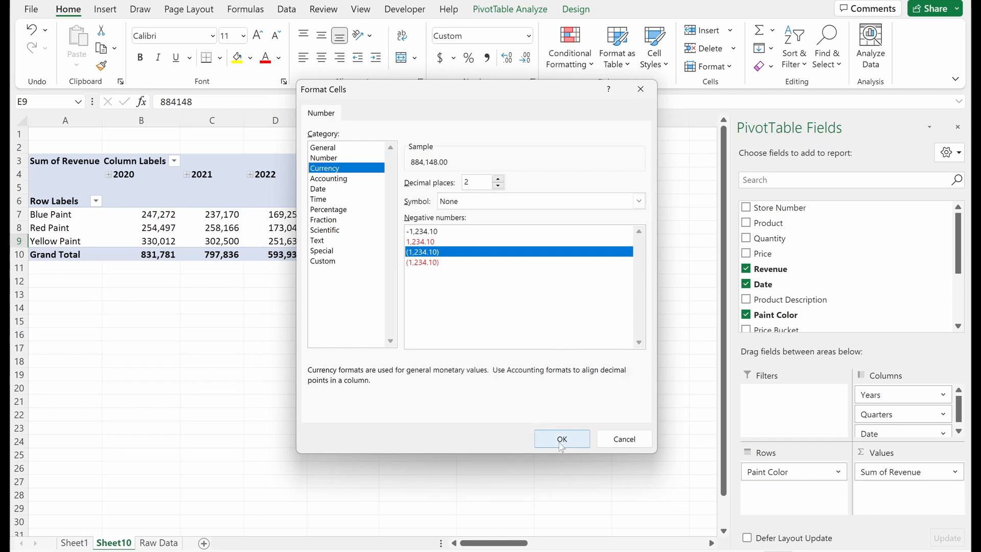
{"action": "left_click", "coordinate": [560, 439]}
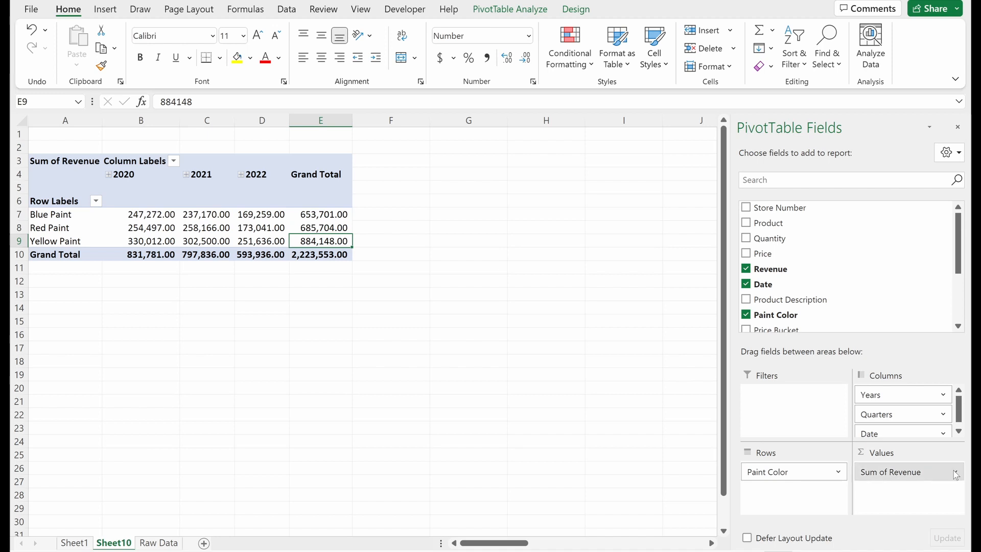
Set the revenue field number format to 0 decimals with thousands separator
{"action": "left_click", "coordinate": [950, 471]}
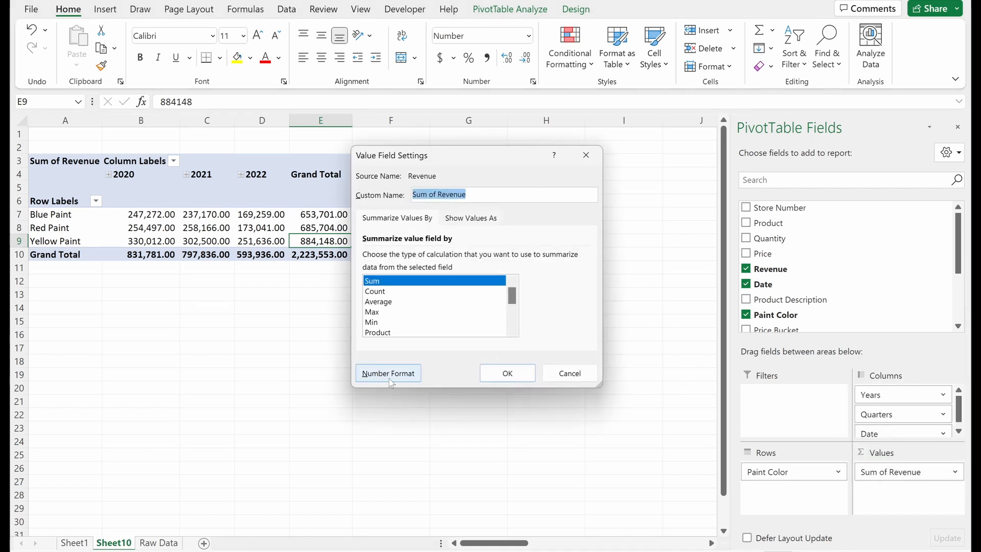
{"action": "left_click", "coordinate": [388, 373]}
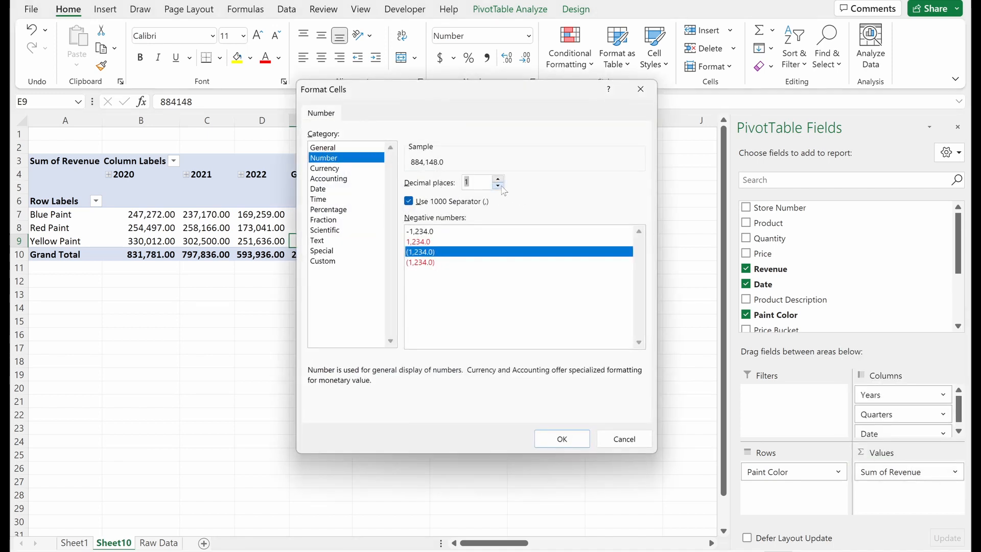
{"action": "left_click", "coordinate": [499, 186]}
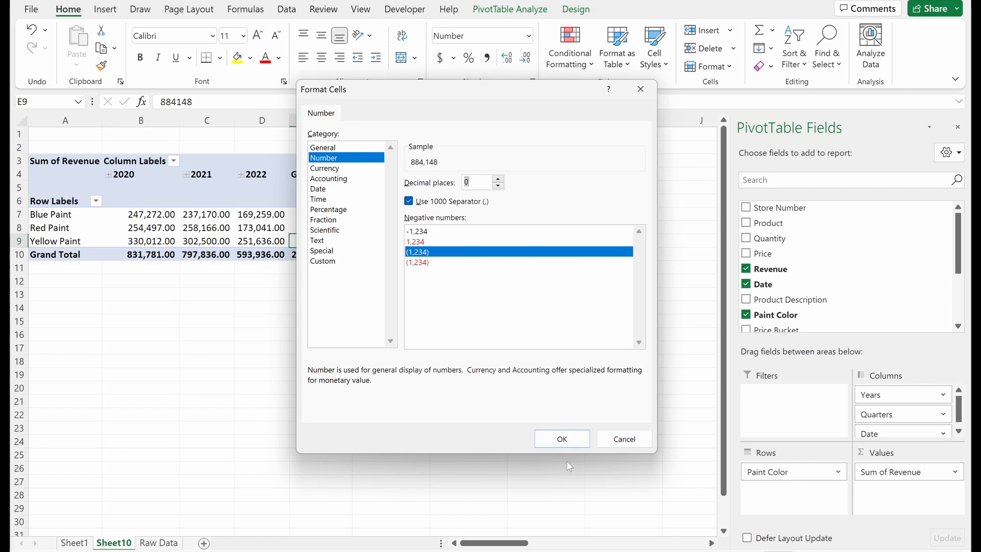
{"action": "left_click", "coordinate": [561, 439]}
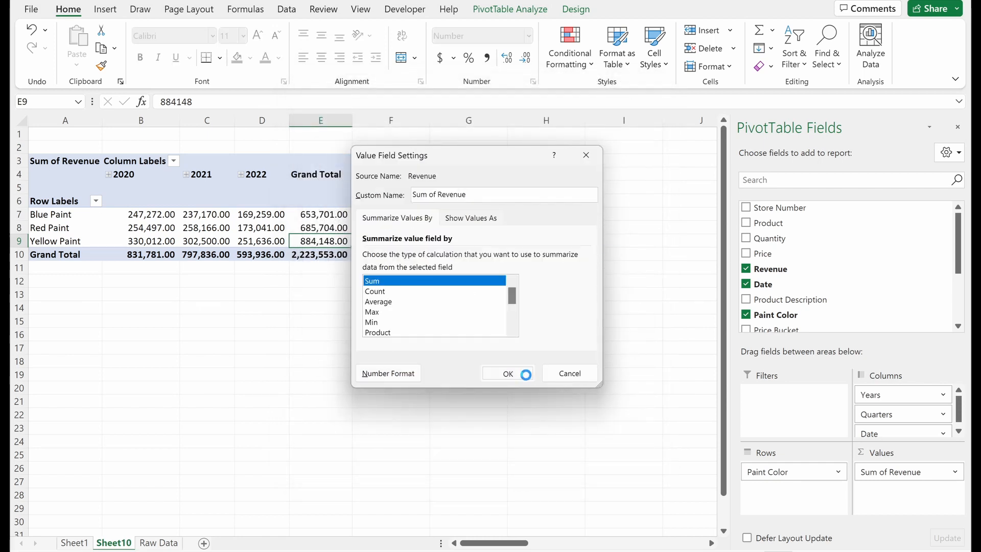
{"action": "left_click", "coordinate": [508, 373]}
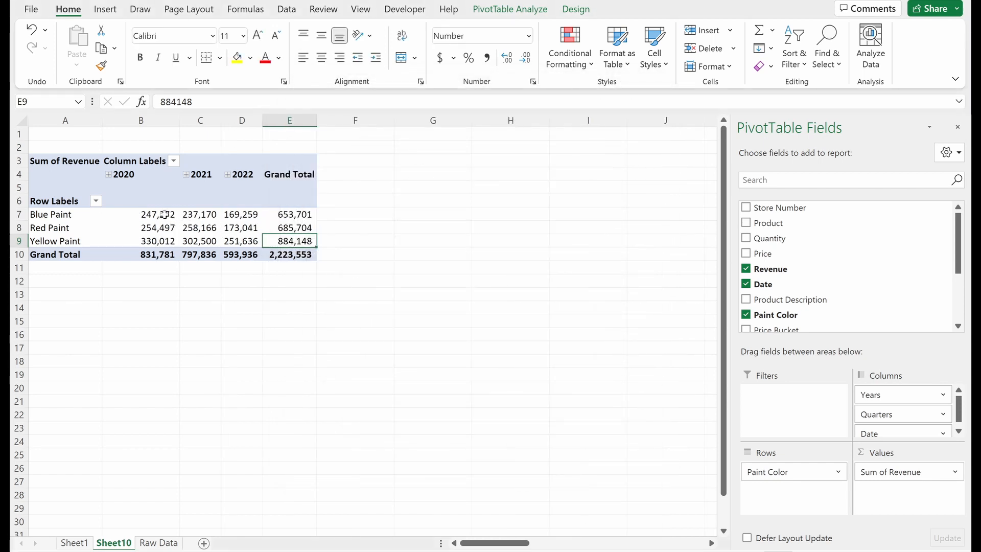
Choose Do Not Show Subtotals from the PivotTable Design Subtotals options
{"action": "left_click", "coordinate": [64, 214]}
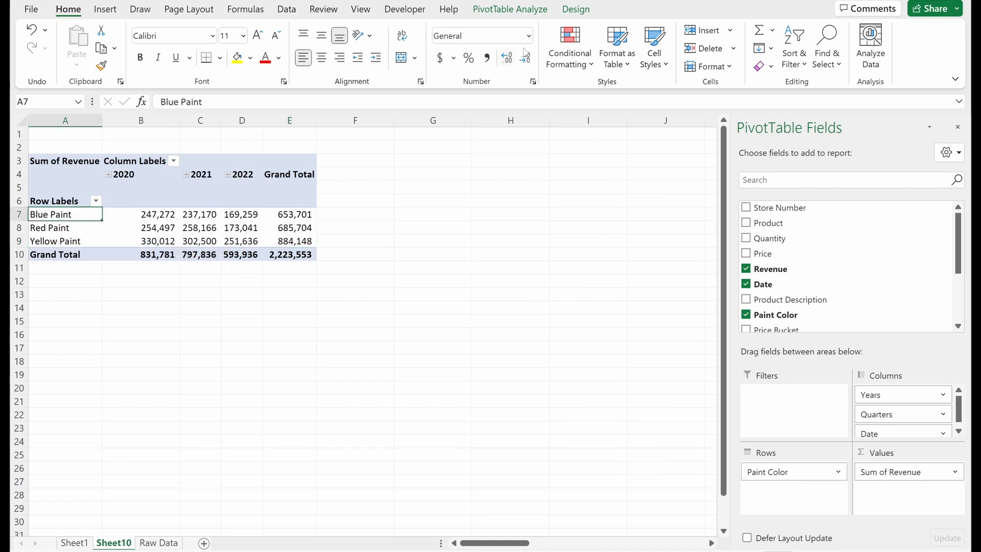
{"action": "mouse_move", "coordinate": [572, 16]}
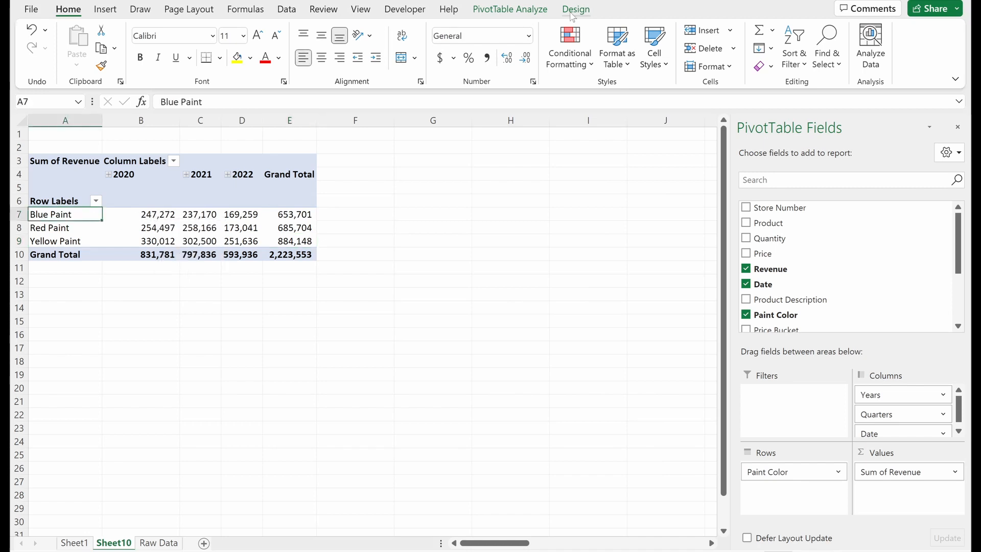
{"action": "left_click", "coordinate": [575, 8]}
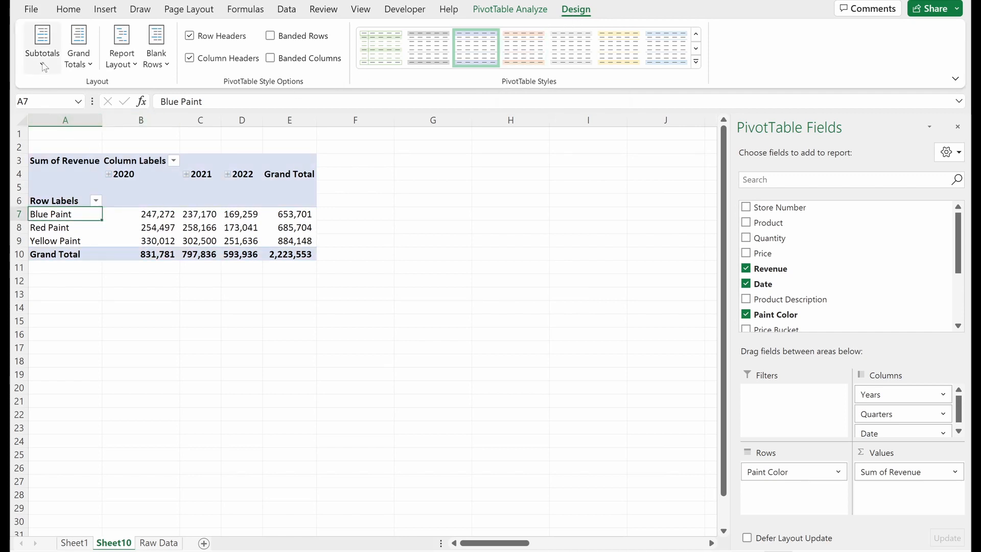
{"action": "left_click", "coordinate": [42, 45]}
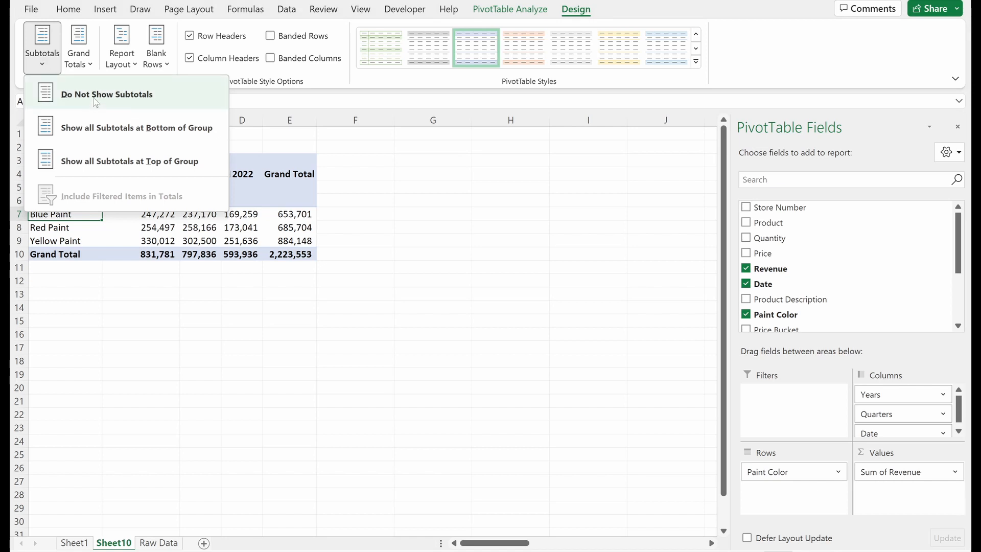
{"action": "left_click", "coordinate": [106, 94]}
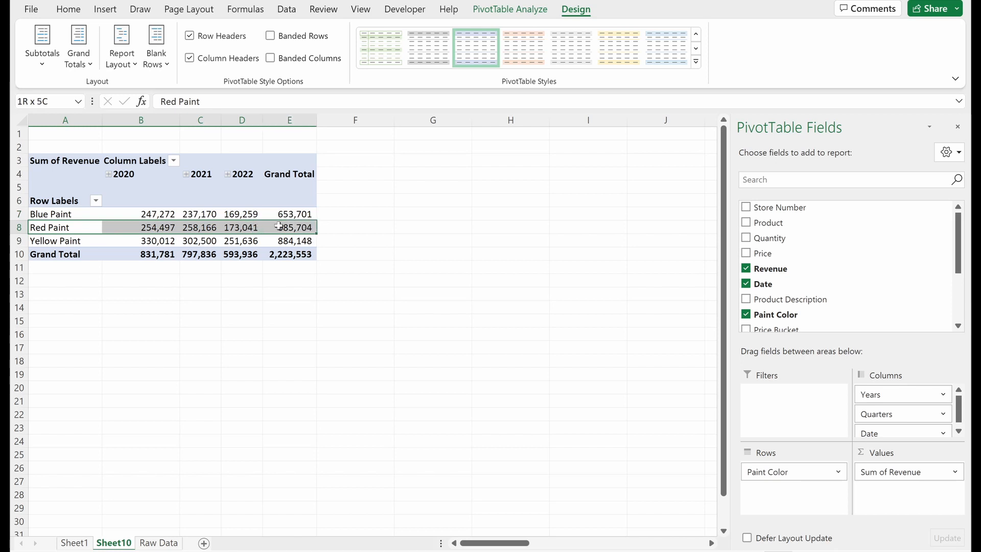
Add Price Bucket under each color and show subtotals at the bottom of groups
{"action": "left_click", "coordinate": [200, 227]}
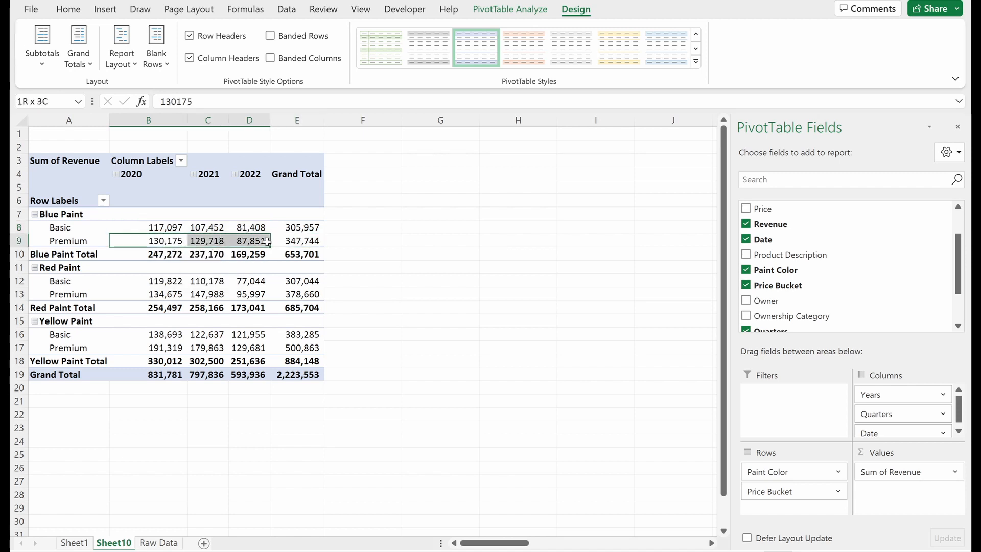
{"action": "left_click", "coordinate": [165, 254]}
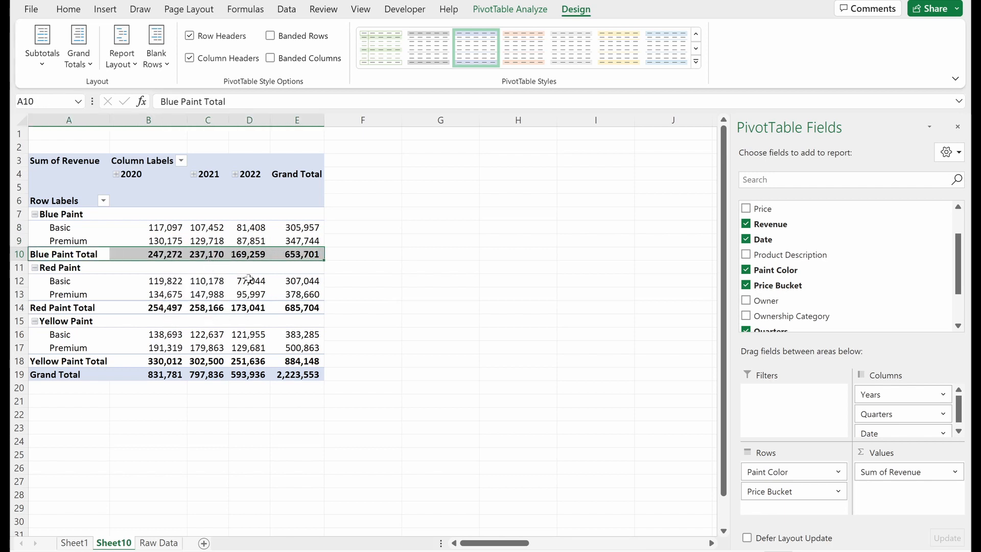
{"action": "mouse_move", "coordinate": [533, 344]}
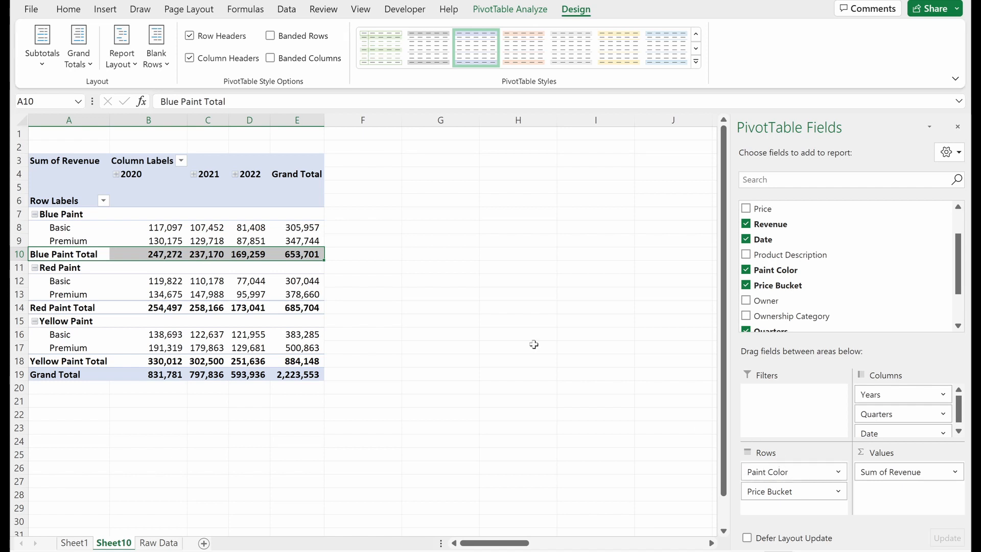
{"action": "left_click", "coordinate": [42, 46]}
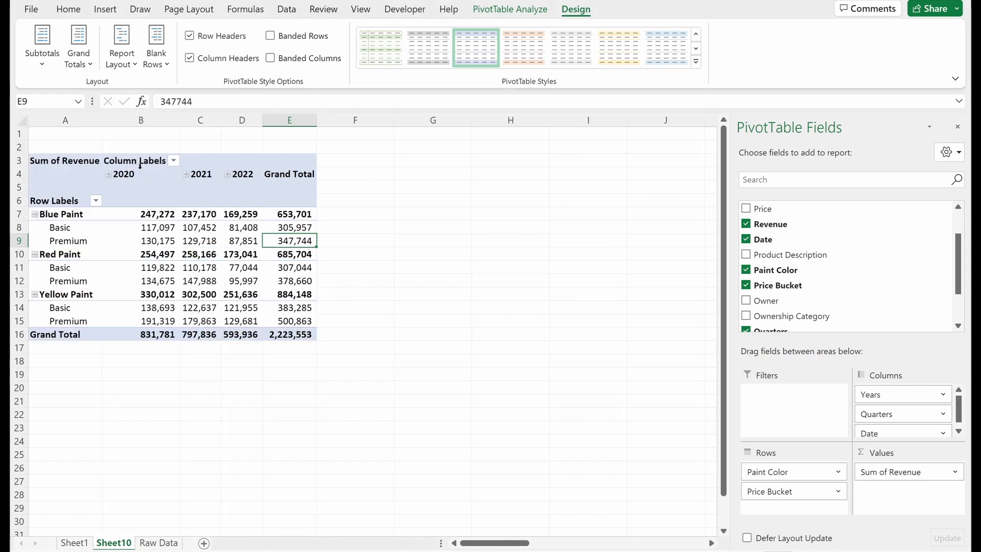
{"action": "left_click", "coordinate": [157, 214]}
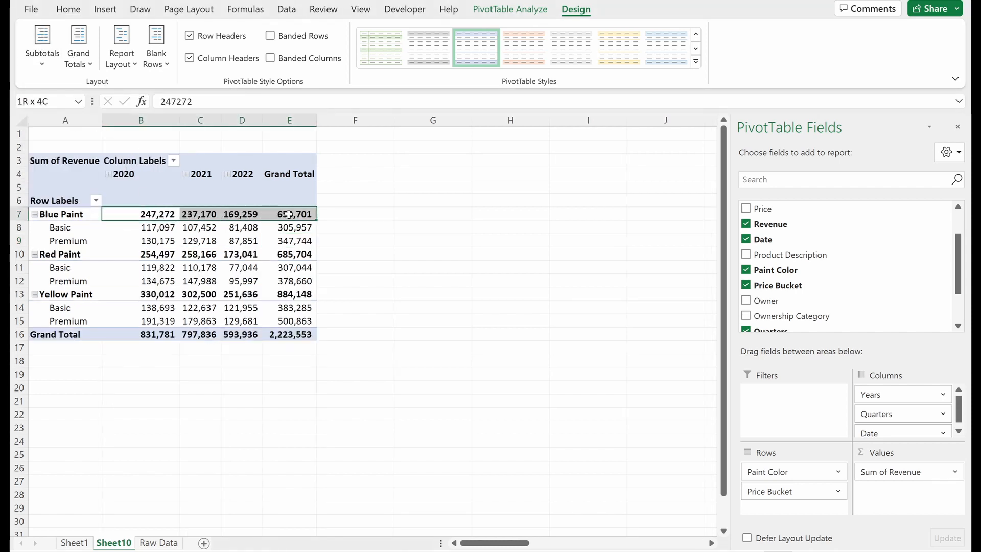
{"action": "left_click", "coordinate": [157, 213]}
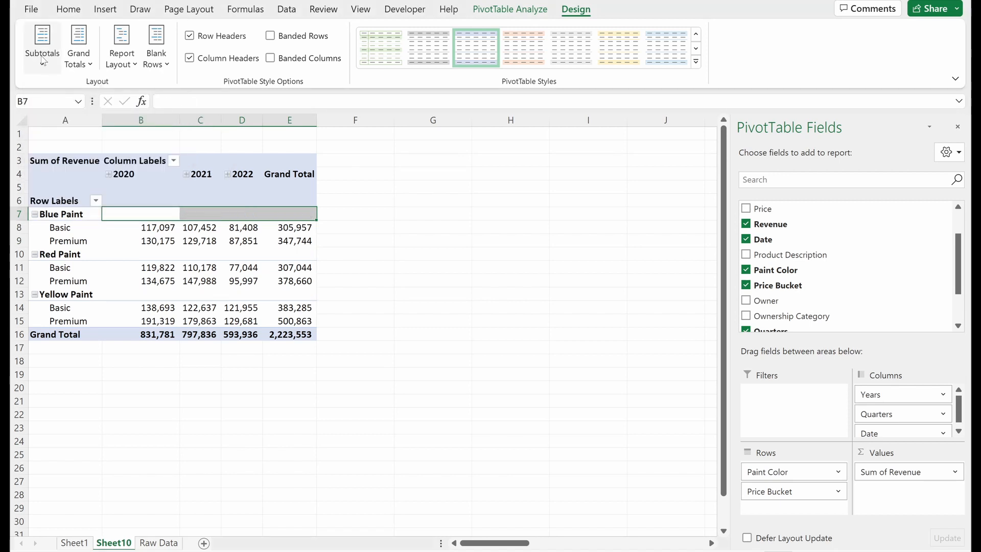
{"action": "left_click", "coordinate": [42, 47]}
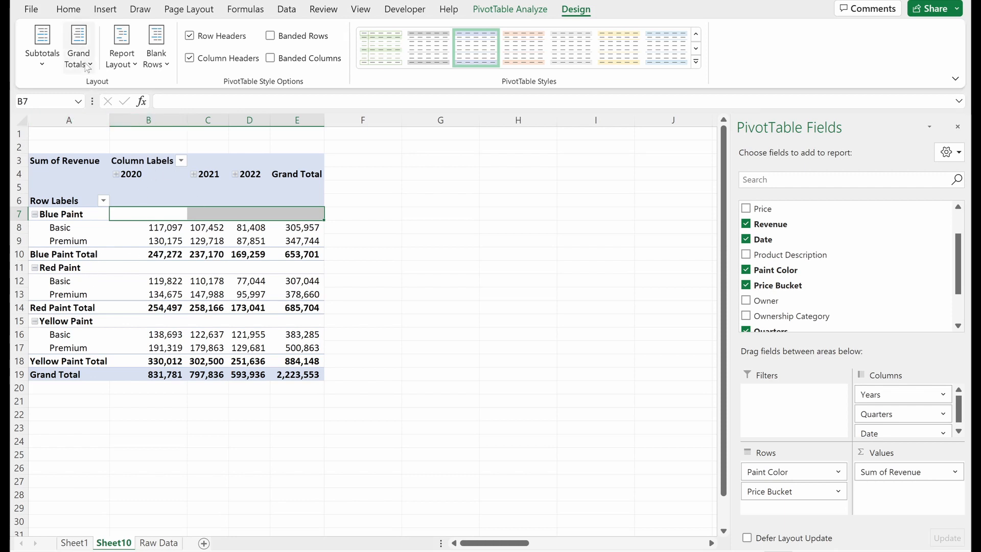
{"action": "left_click", "coordinate": [79, 45]}
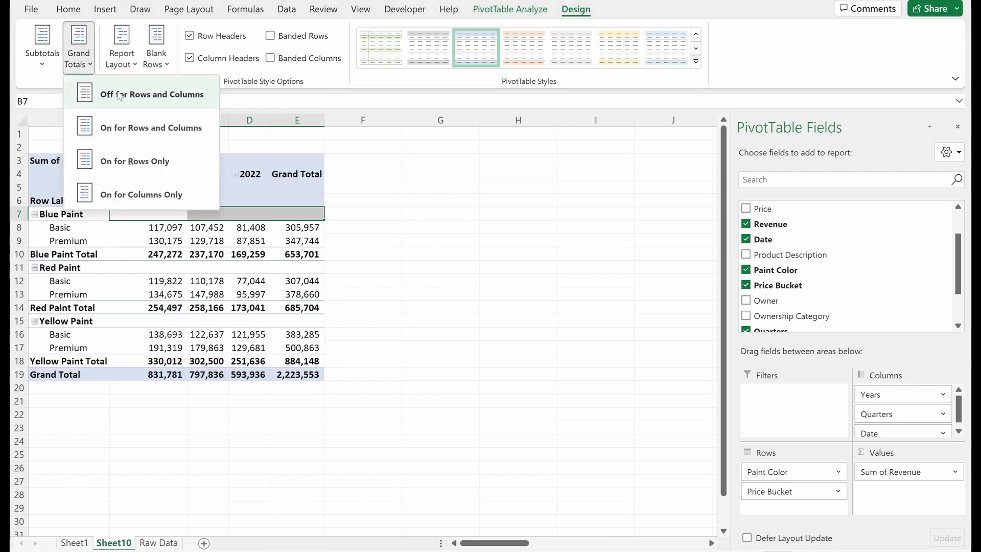
{"action": "left_click", "coordinate": [151, 94]}
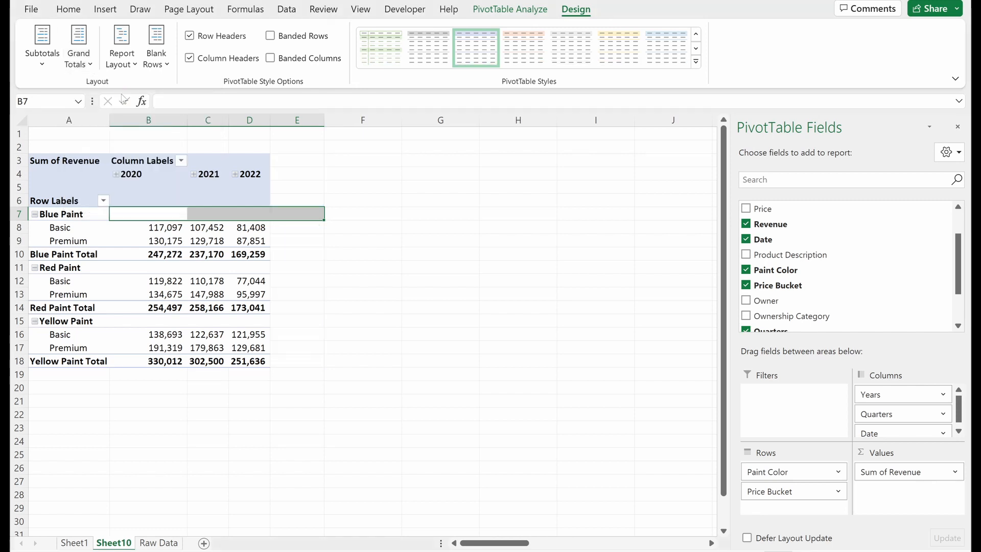
{"action": "left_click", "coordinate": [78, 45]}
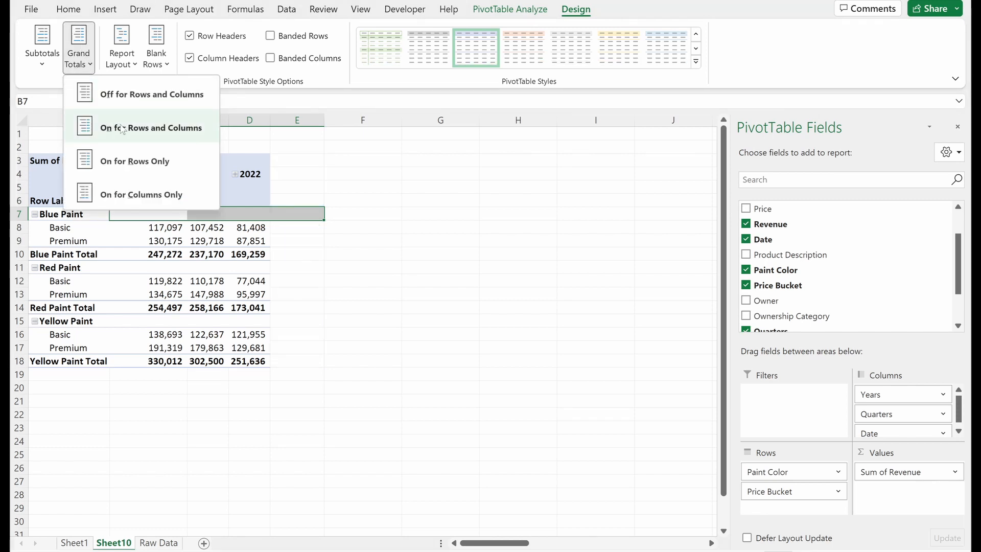
{"action": "left_click", "coordinate": [151, 128]}
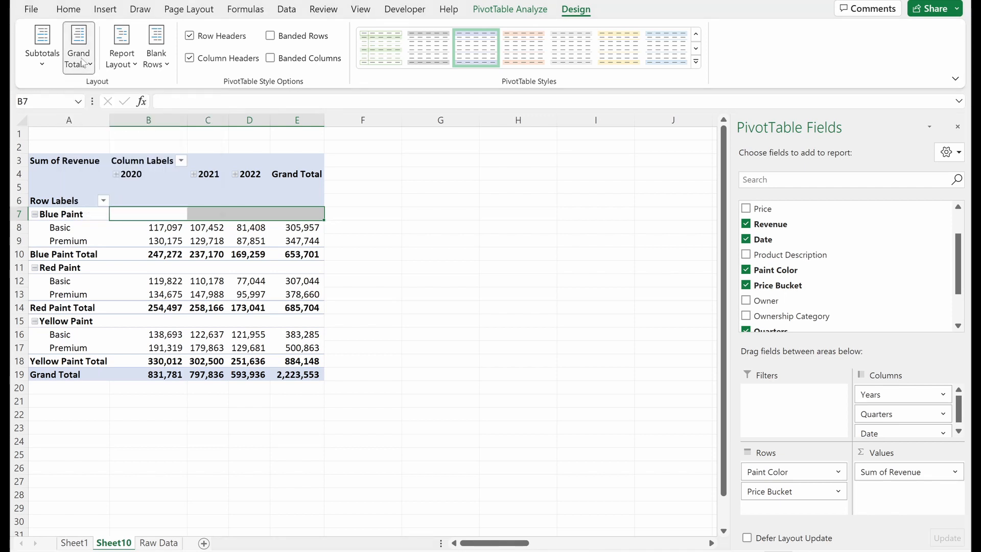
{"action": "left_click", "coordinate": [363, 227]}
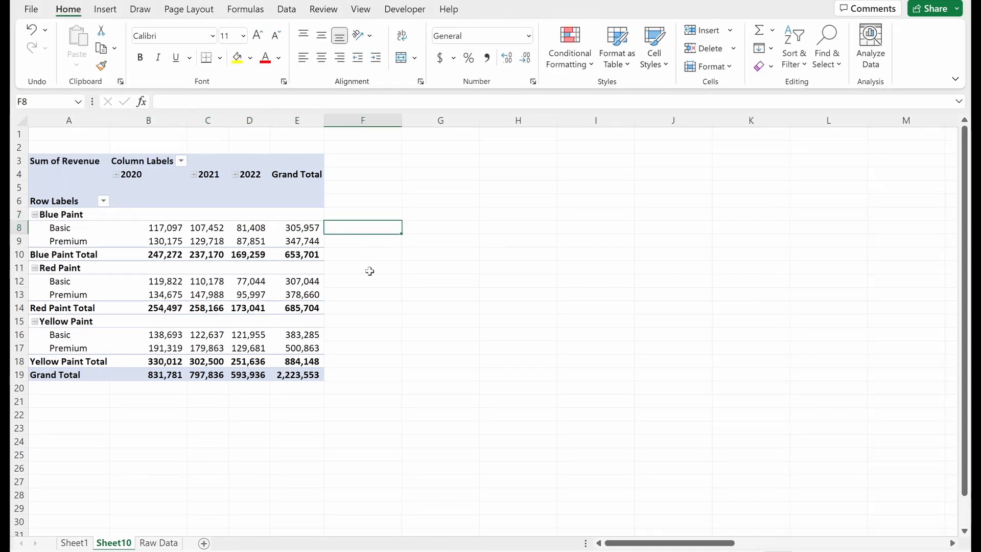
{"action": "mouse_move", "coordinate": [316, 183]}
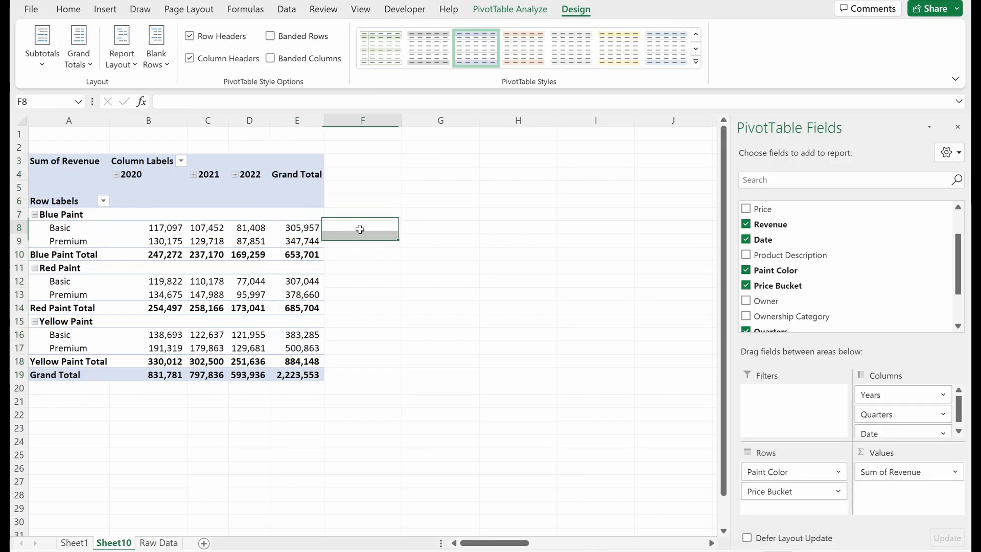
Enter =E8-SUM(B8:D8) in F8 and fill it down to F19
{"action": "type", "text": "=E8"}
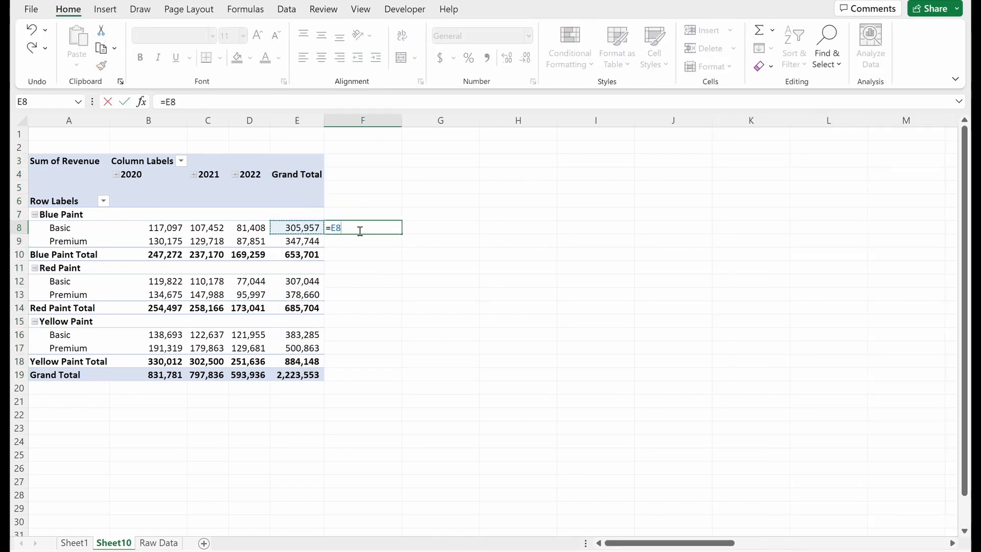
{"action": "type", "text": "-SUM(B8:D8"}
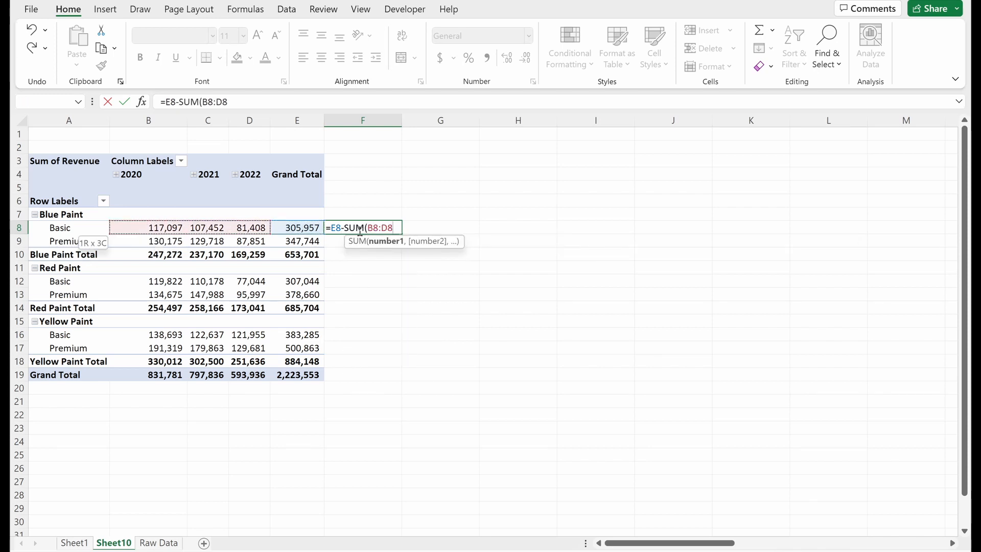
{"action": "key", "text": "Return"}
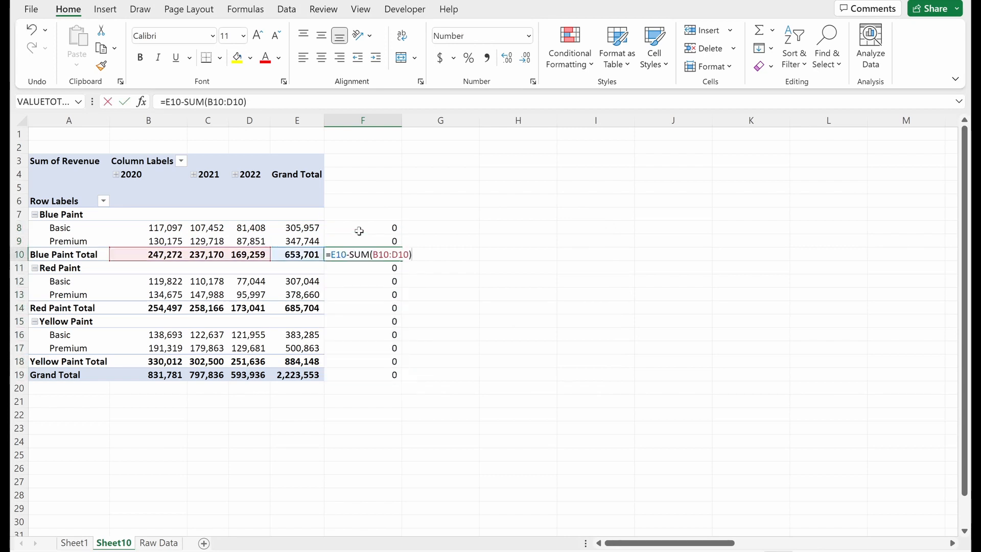
{"action": "left_click", "coordinate": [362, 307]}
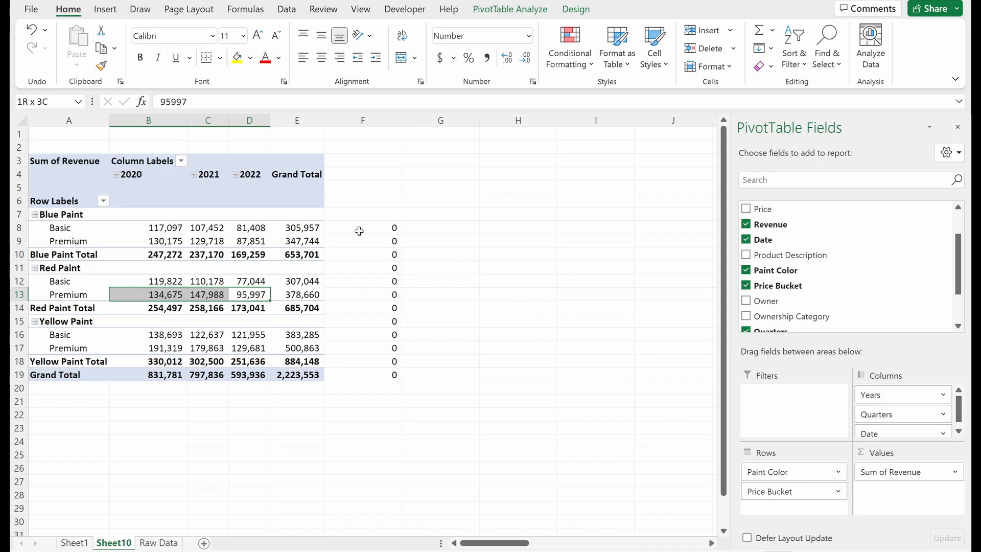
Enter =B19-SUM(B18,B14,B10) in B21 and fill it right to E21
{"action": "left_click", "coordinate": [208, 387]}
{"action": "type", "text": "="}
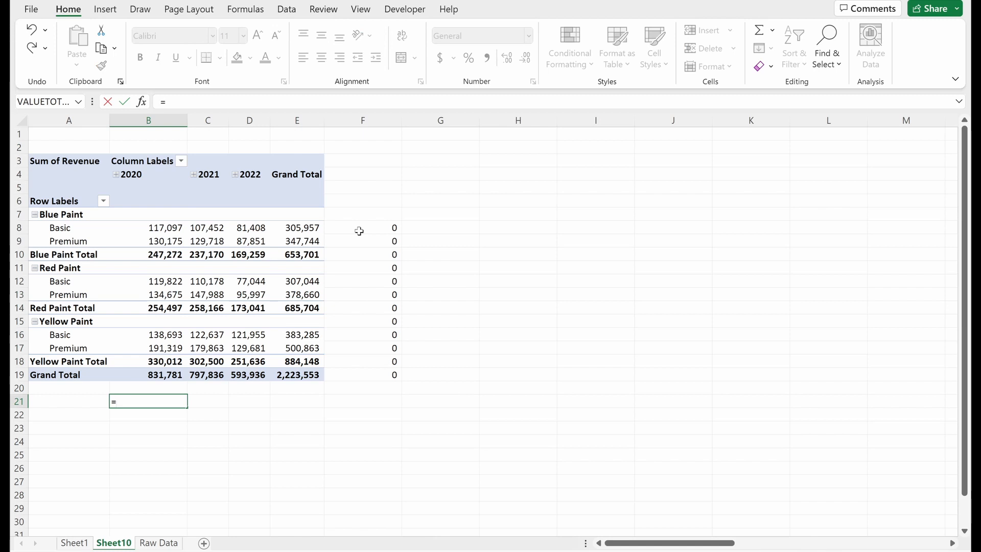
{"action": "left_click", "coordinate": [148, 374]}
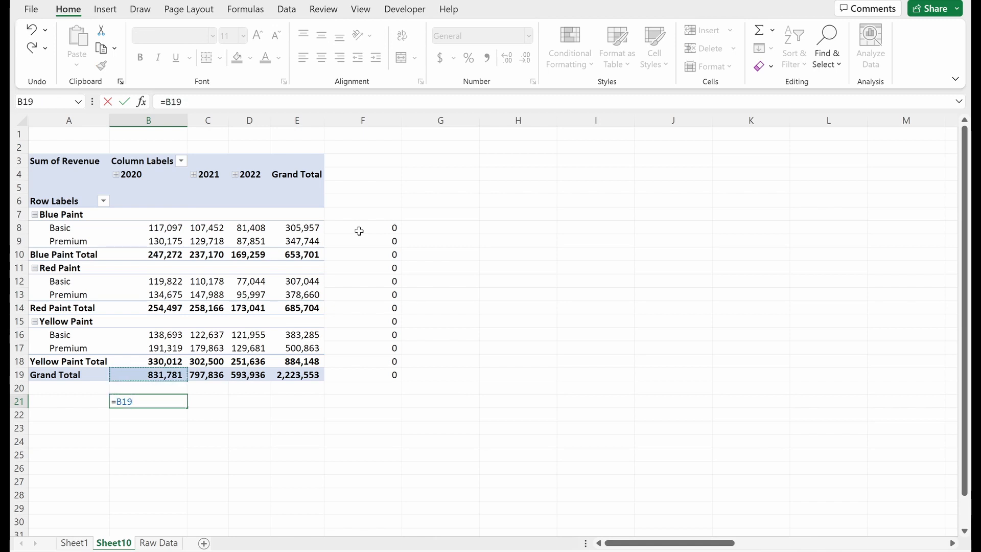
{"action": "type", "text": "-SUM("}
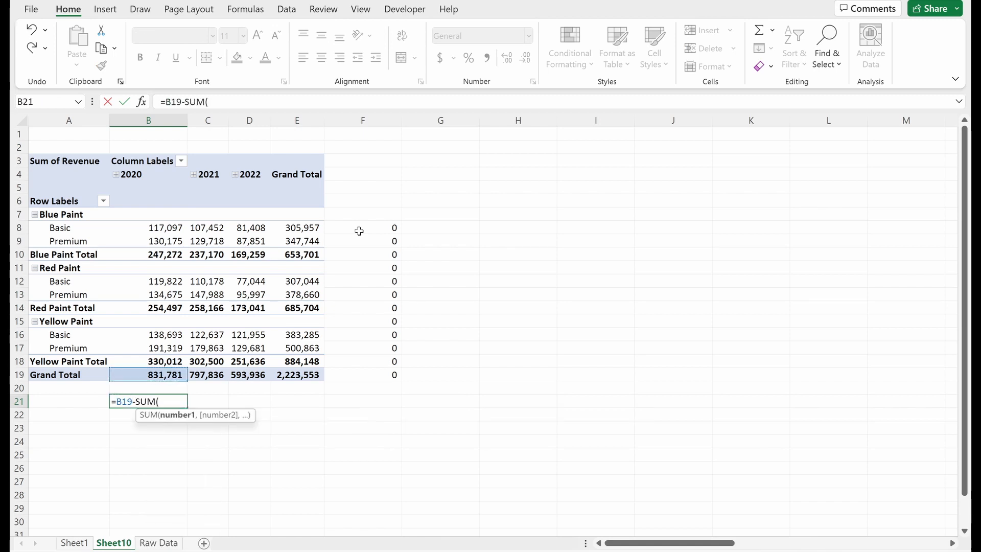
{"action": "left_click", "coordinate": [148, 361]}
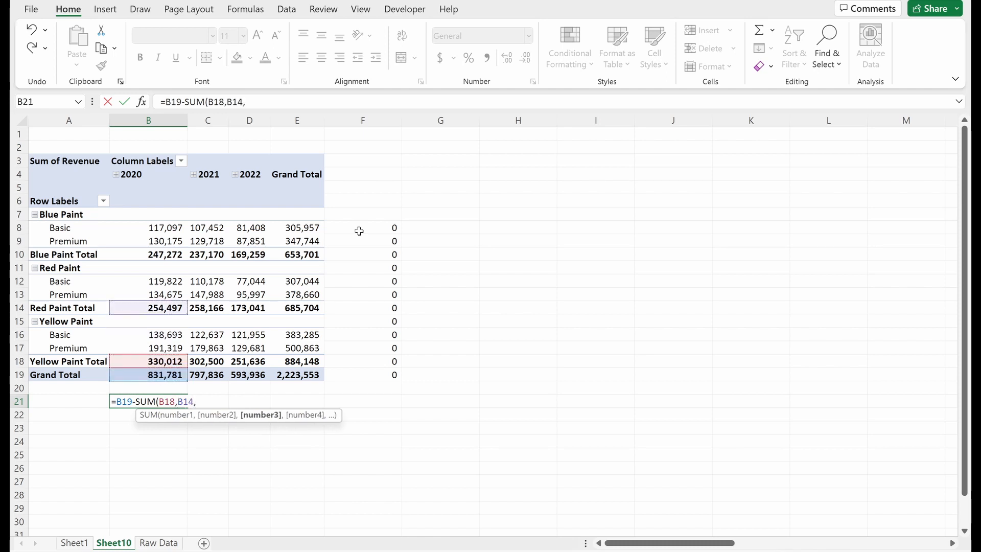
{"action": "key", "text": "Return"}
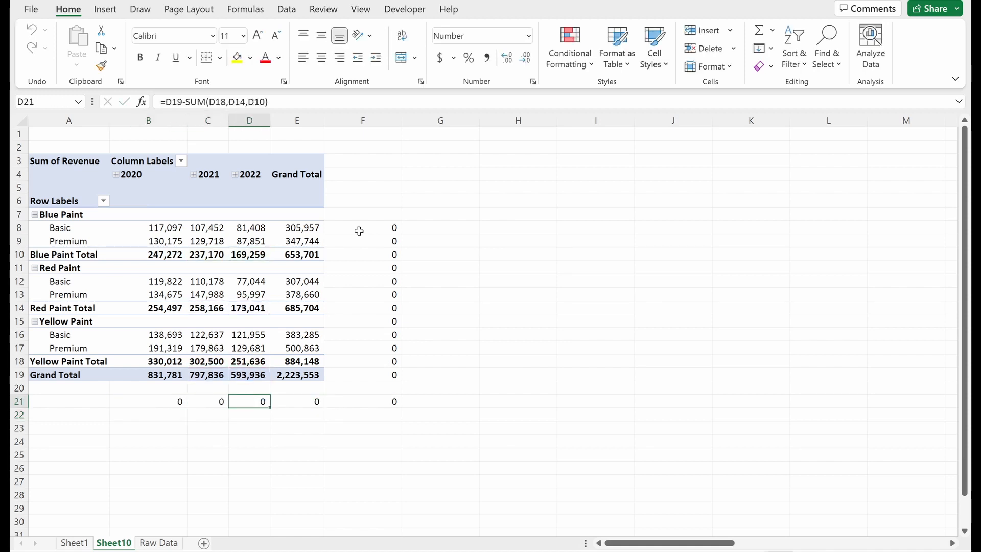
Open the pivot's Design options to remove the Grand Total column
{"action": "left_click", "coordinate": [297, 254]}
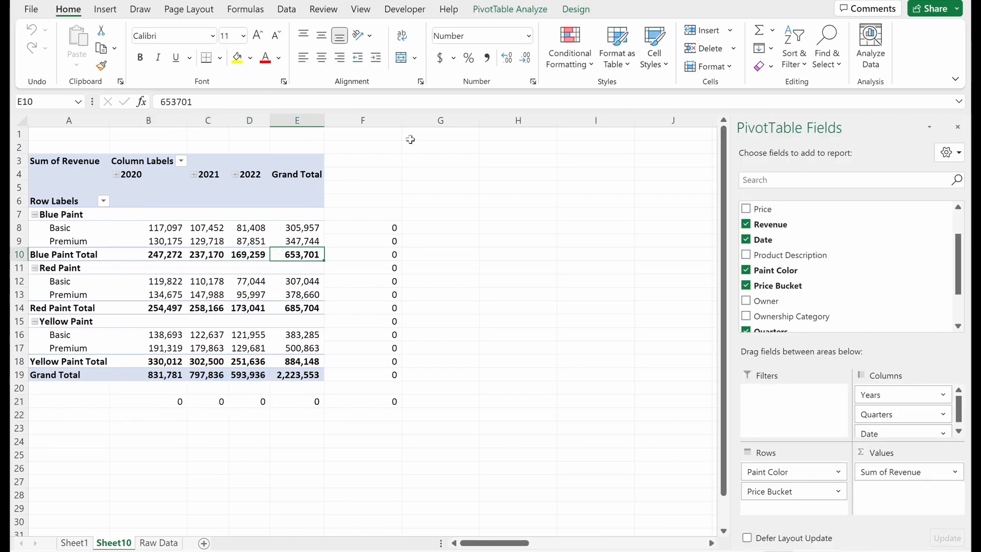
{"action": "left_click", "coordinate": [575, 9]}
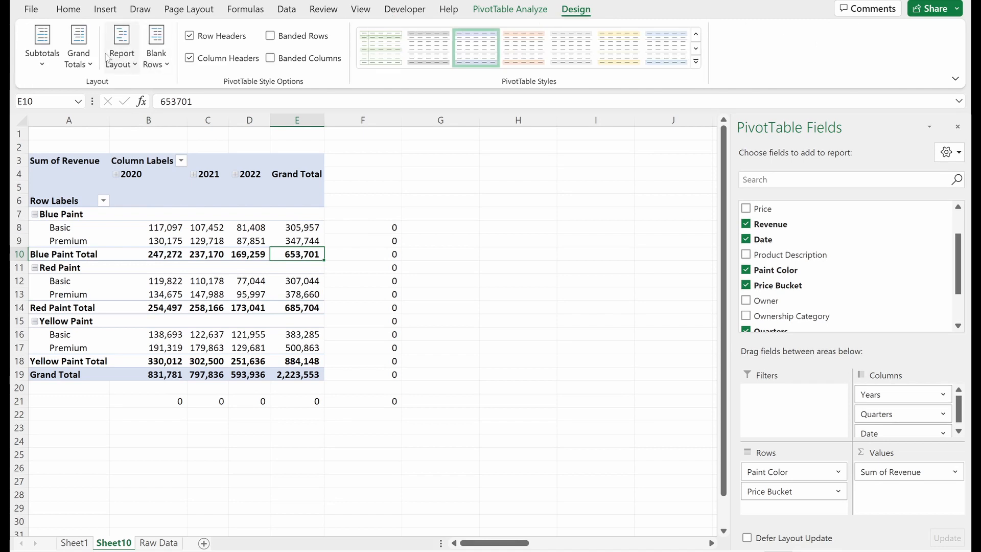
{"action": "left_click", "coordinate": [78, 45]}
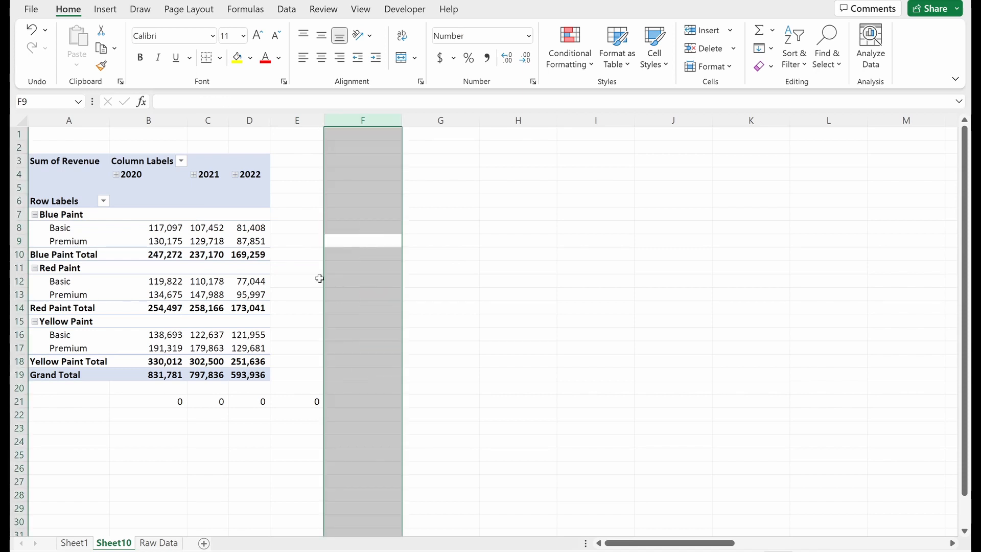
{"action": "left_click", "coordinate": [77, 47]}
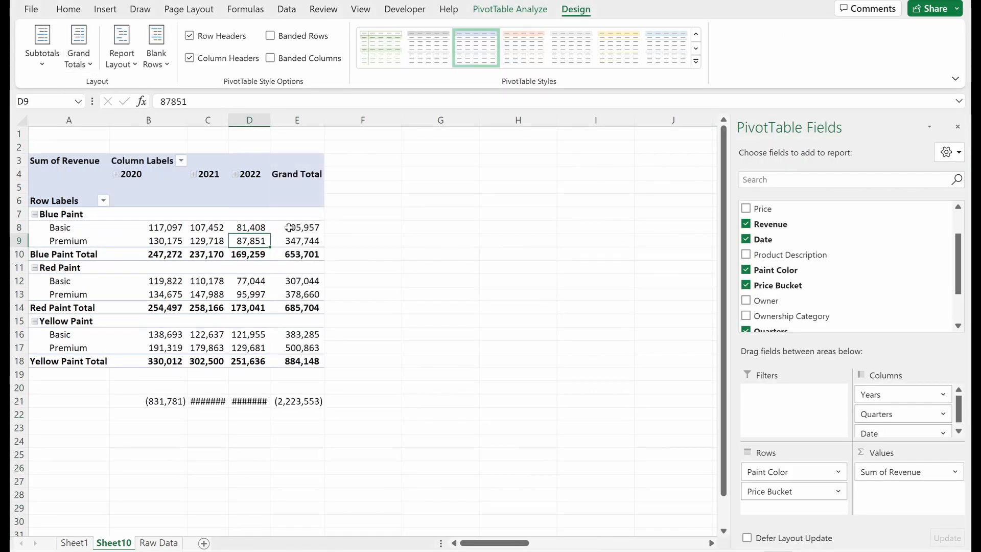
{"action": "mouse_move", "coordinate": [258, 227]}
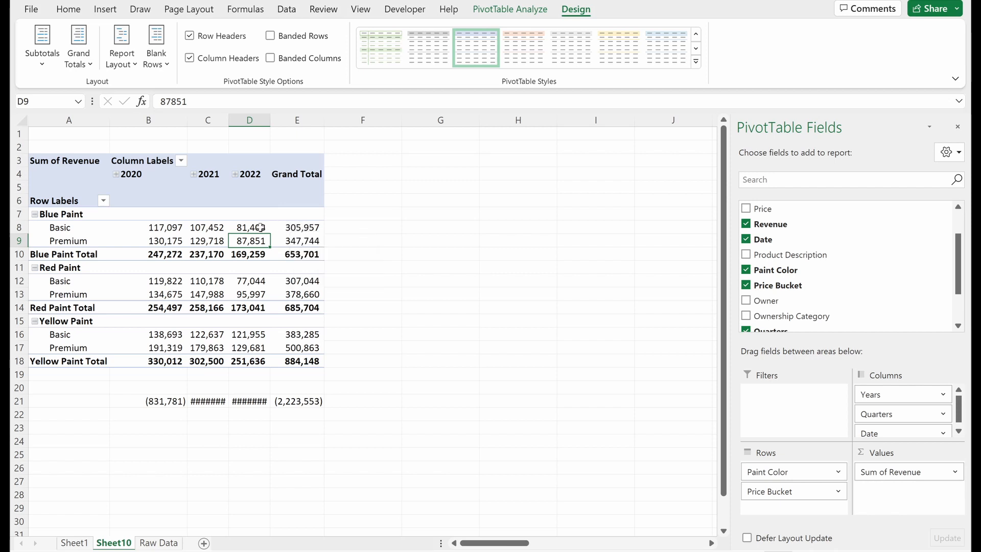
Set Grand Totals to On for Columns Only and check the emptied column
{"action": "left_click", "coordinate": [249, 227]}
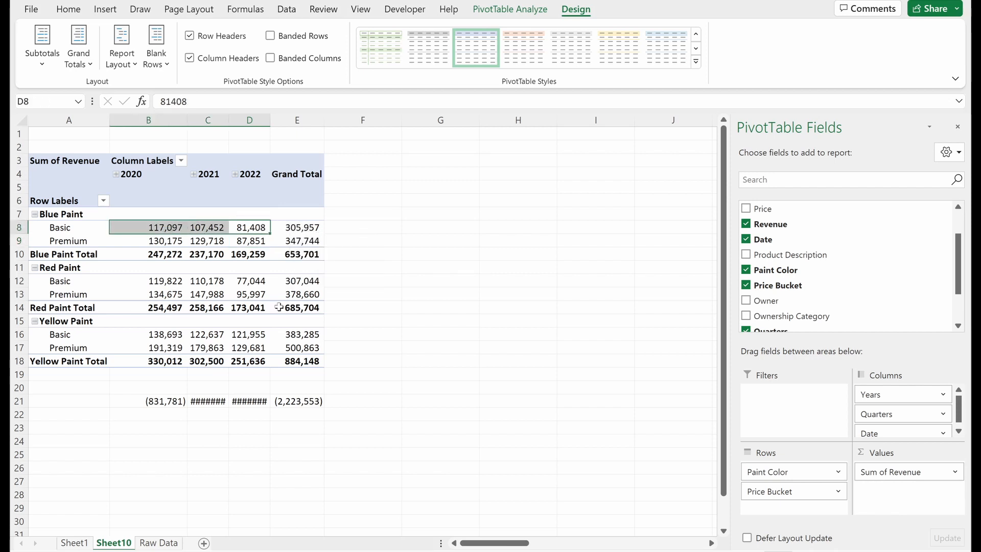
{"action": "left_click", "coordinate": [148, 362]}
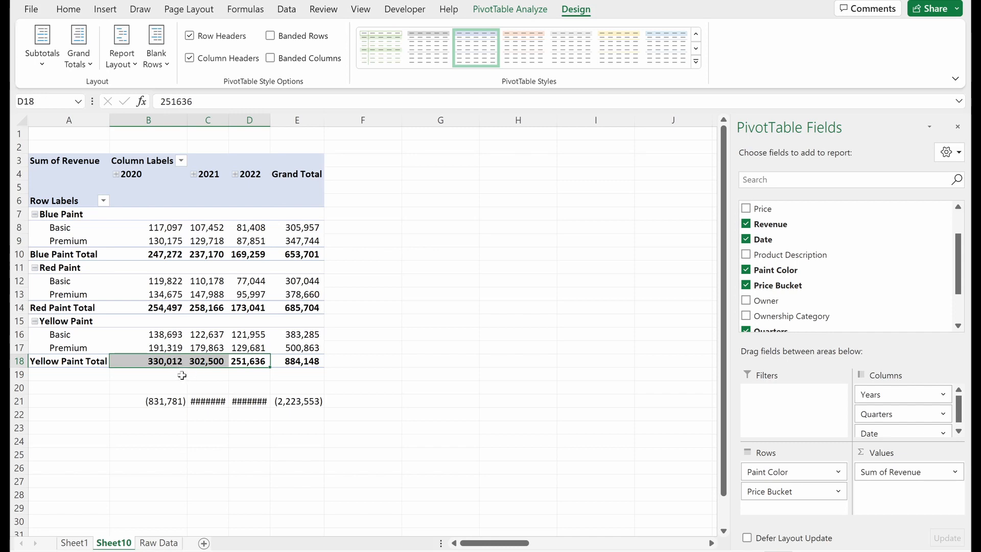
{"action": "left_click", "coordinate": [148, 362]}
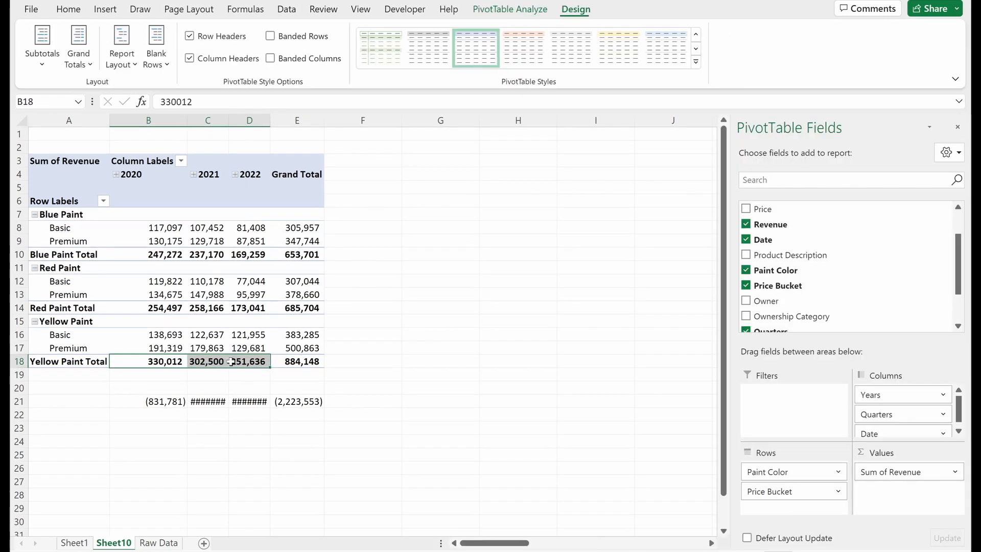
{"action": "left_click", "coordinate": [248, 321]}
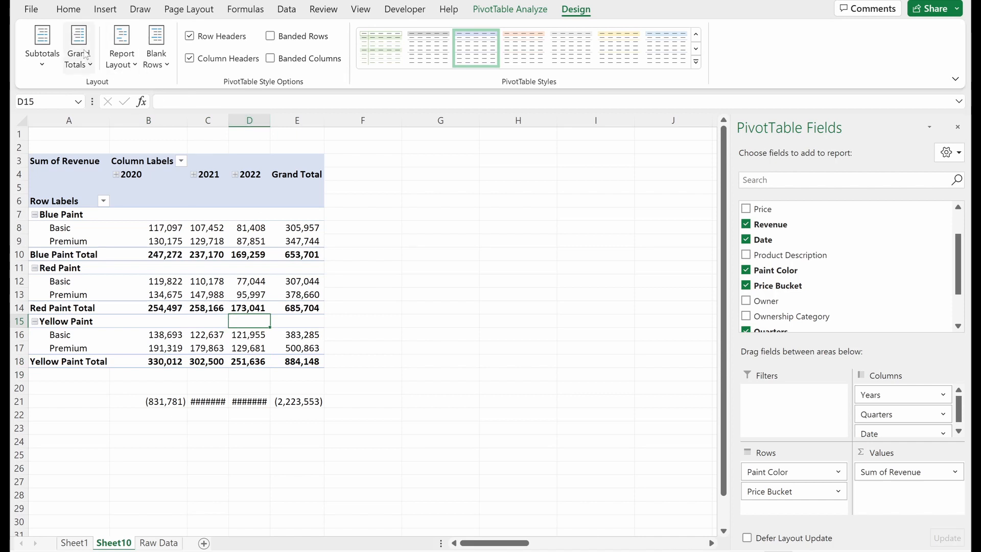
{"action": "left_click", "coordinate": [78, 47]}
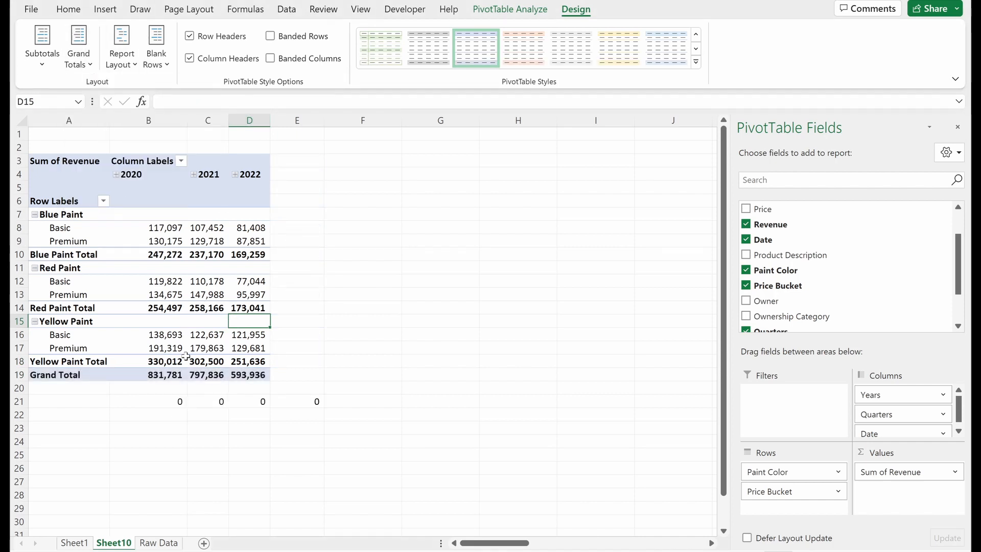
{"action": "left_click", "coordinate": [165, 375]}
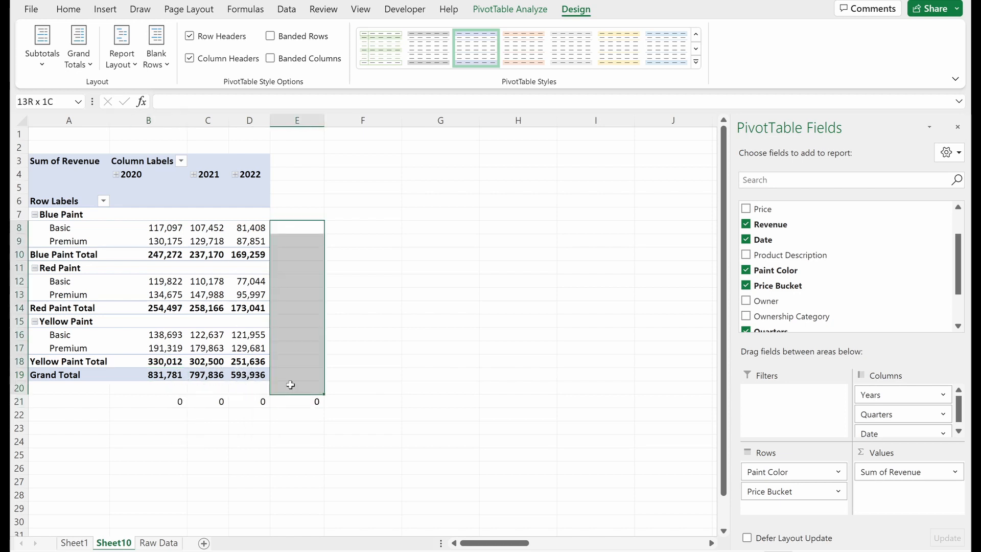
{"action": "left_click", "coordinate": [207, 281]}
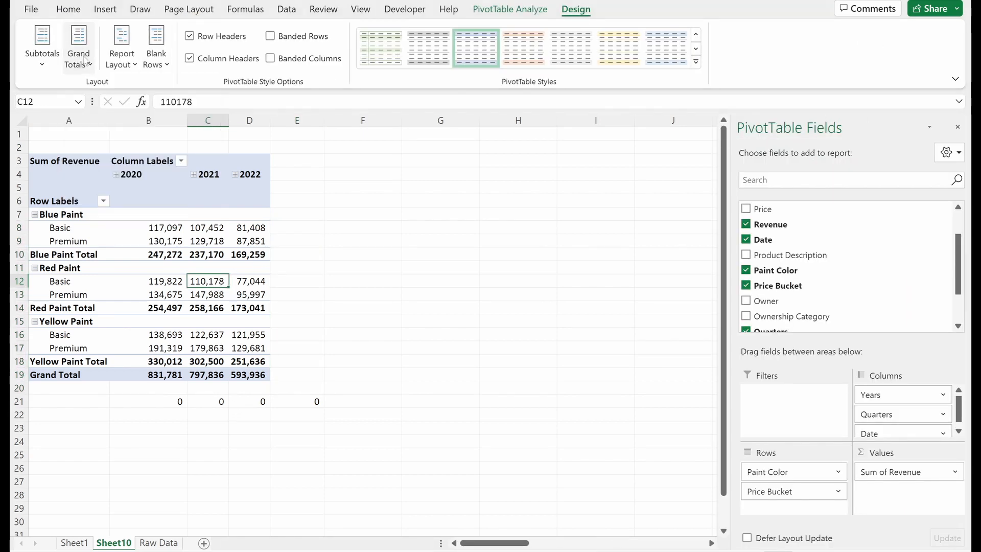
Switch the revenue PivotTable to Outline layout, putting Paint Color and Price Bucket in separate columns
{"action": "left_click", "coordinate": [121, 45]}
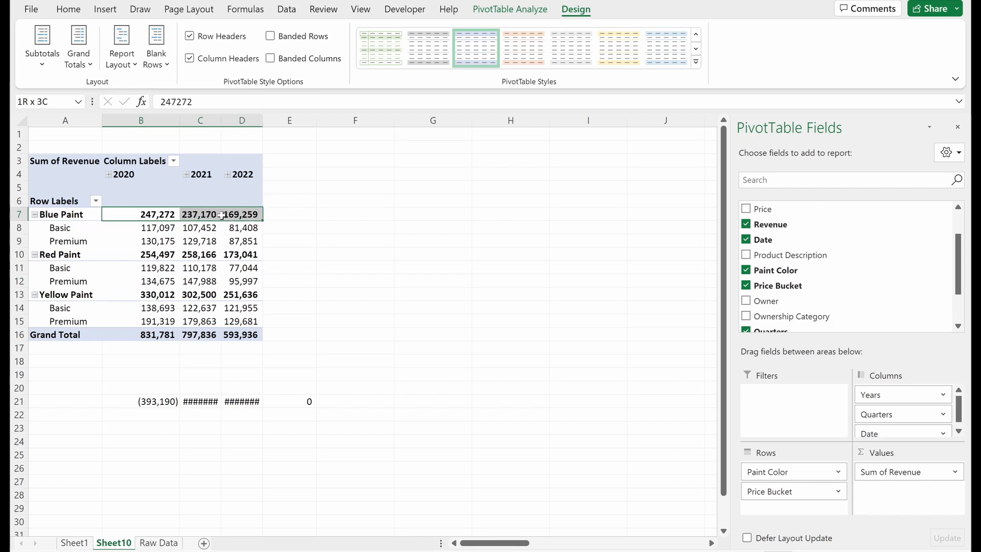
{"action": "left_click", "coordinate": [120, 45]}
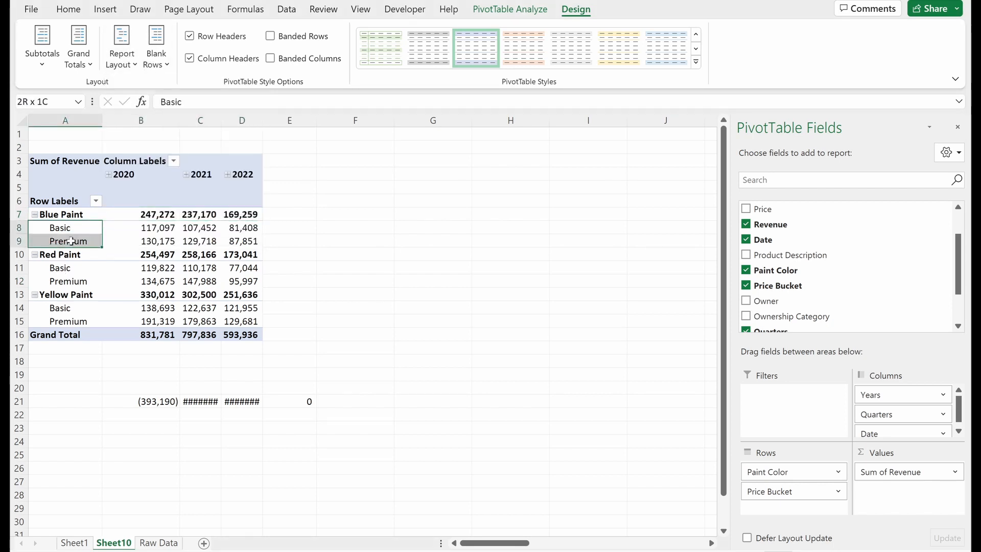
{"action": "left_click", "coordinate": [60, 227]}
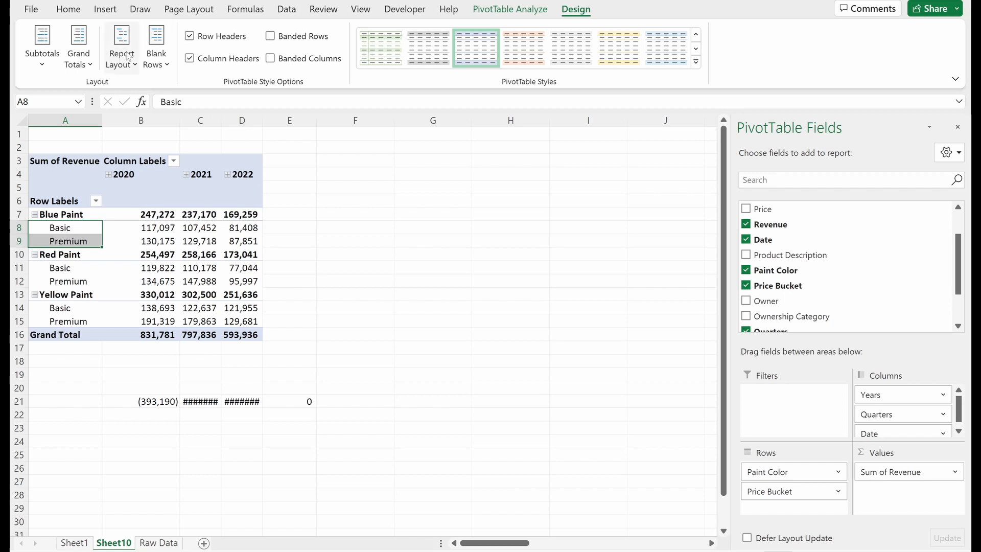
{"action": "left_click", "coordinate": [118, 46]}
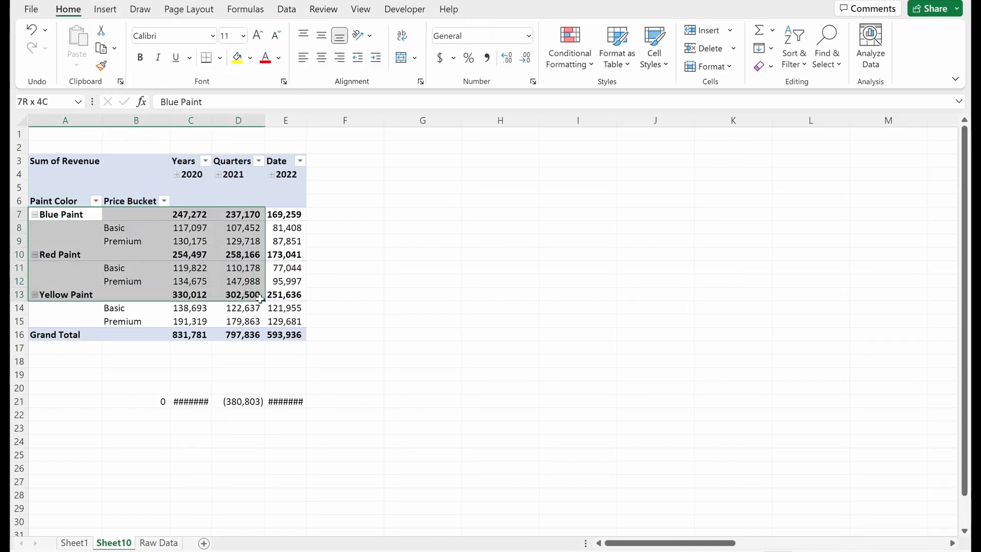
{"action": "left_click", "coordinate": [345, 281]}
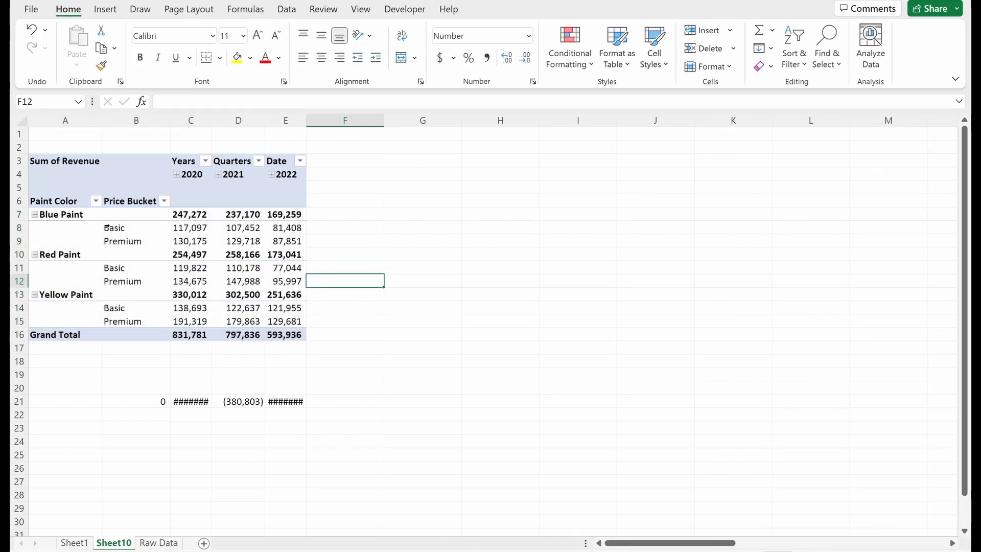
{"action": "left_click", "coordinate": [65, 227]}
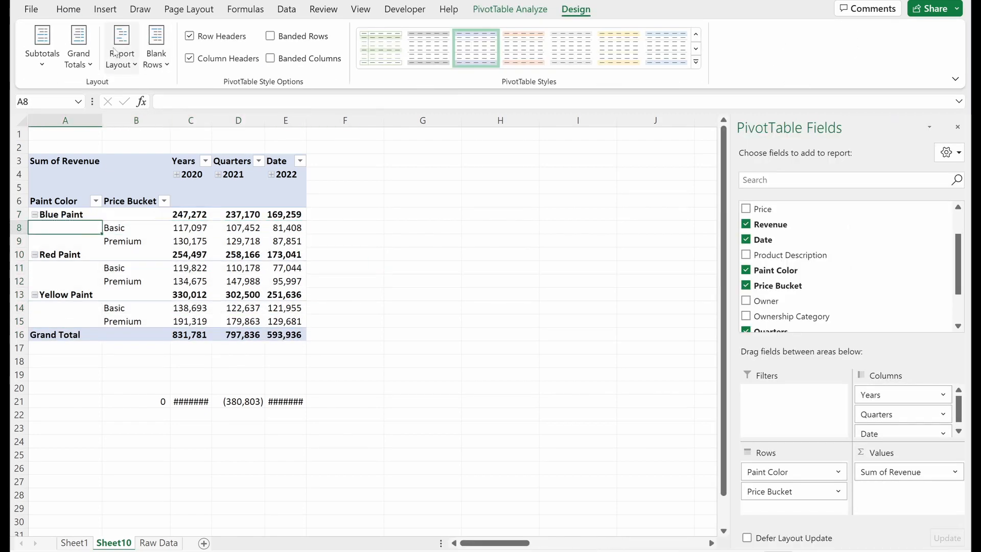
{"action": "left_click", "coordinate": [122, 45]}
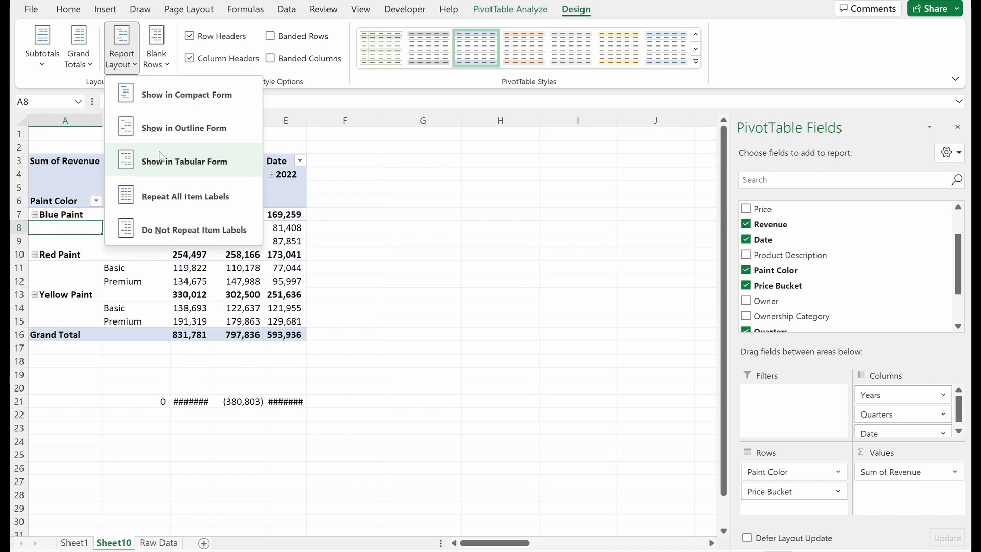
{"action": "left_click", "coordinate": [184, 161]}
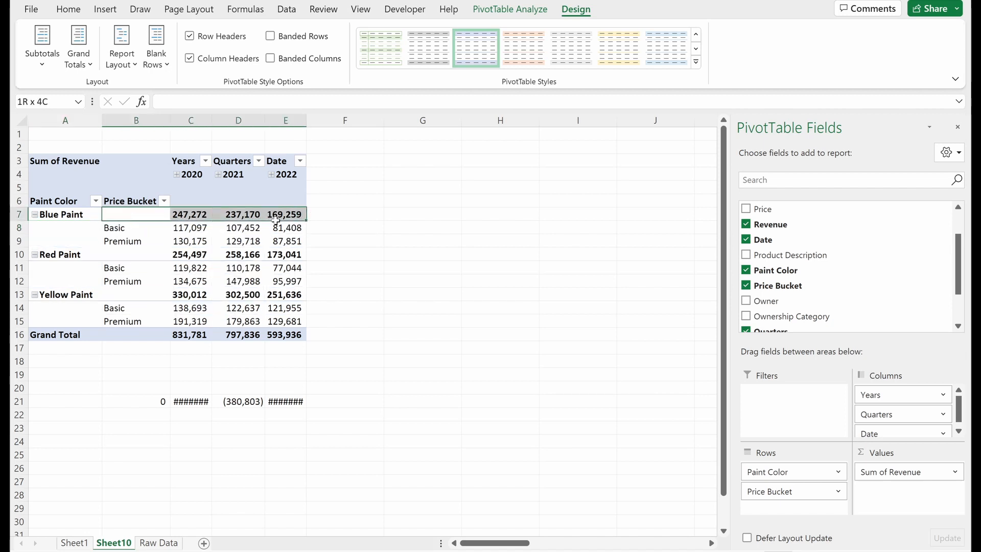
Turn off the paint-colour subtotal rows and repeat each colour label on every price-bucket row
{"action": "left_click", "coordinate": [136, 227]}
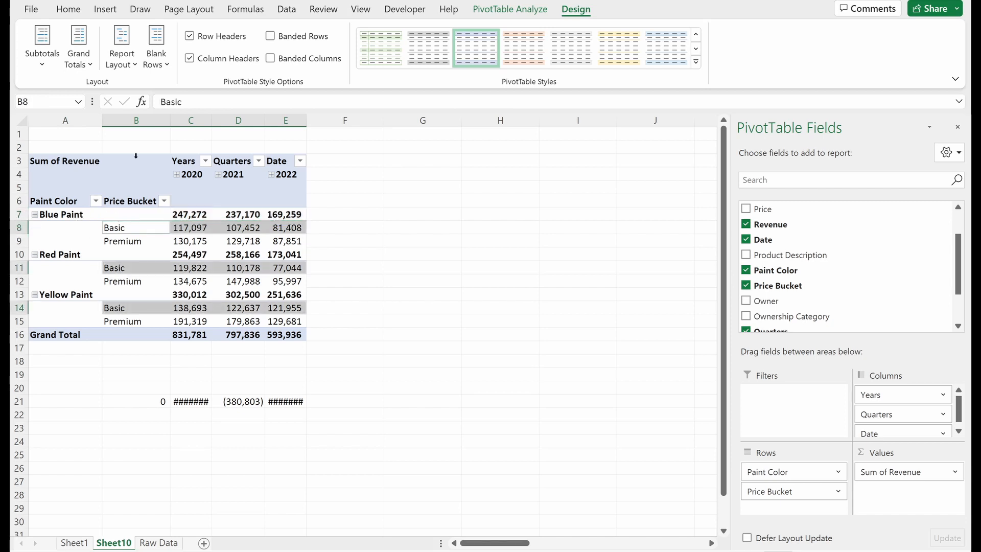
{"action": "left_click", "coordinate": [41, 47]}
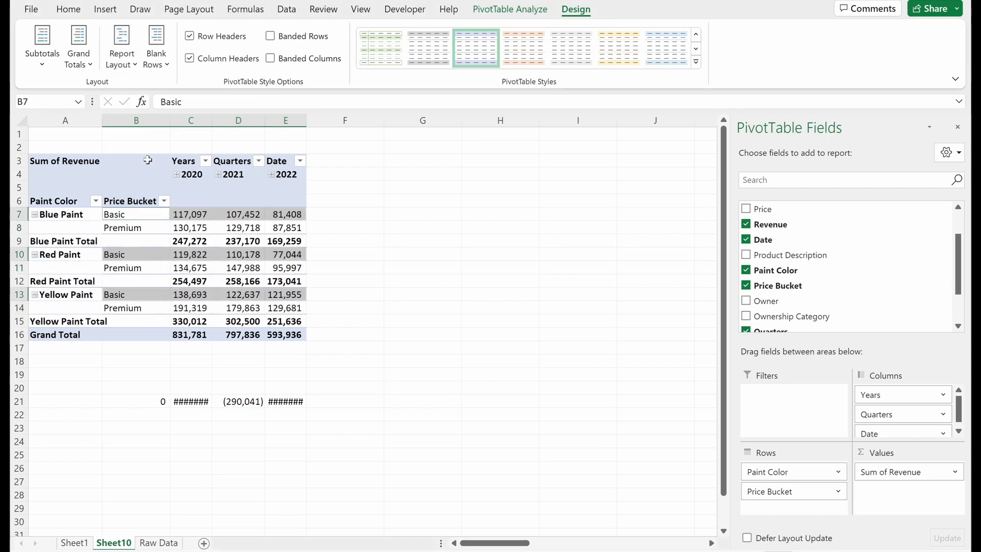
{"action": "left_click", "coordinate": [136, 214]}
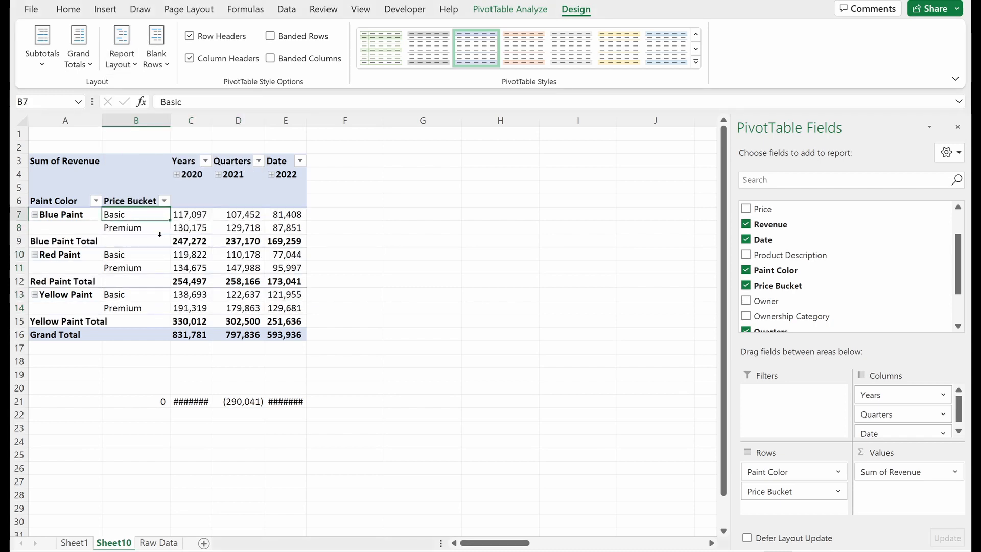
{"action": "left_click", "coordinate": [136, 240]}
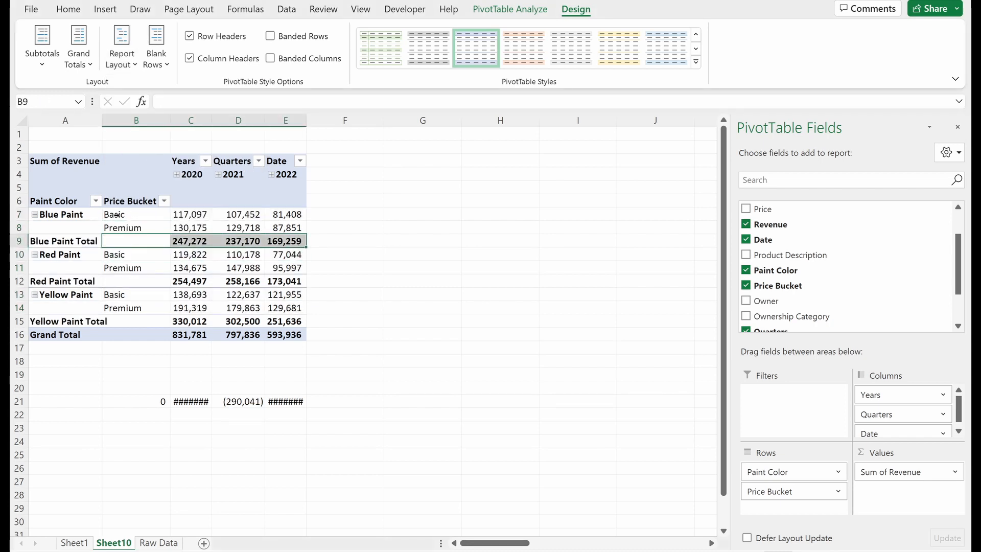
{"action": "left_click", "coordinate": [136, 214]}
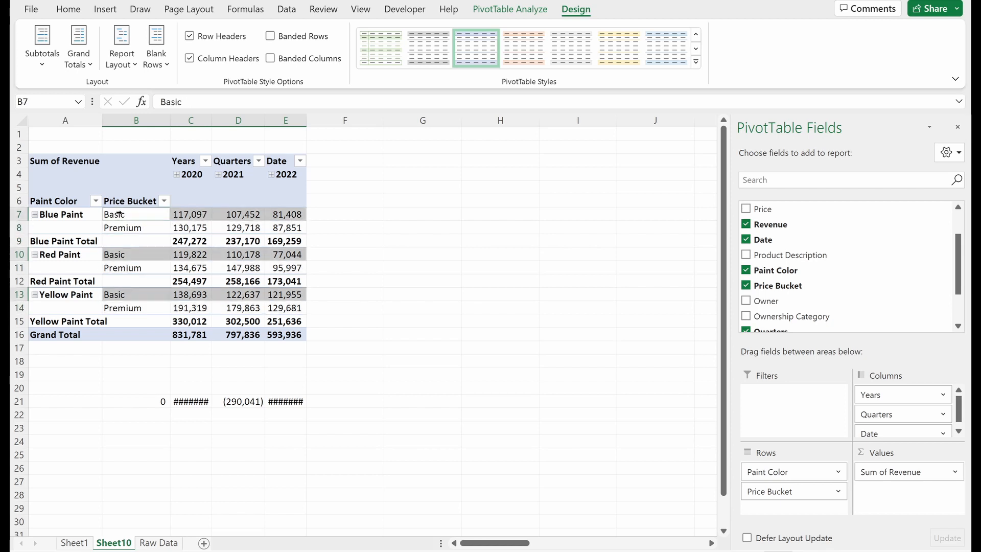
{"action": "left_click", "coordinate": [60, 214]}
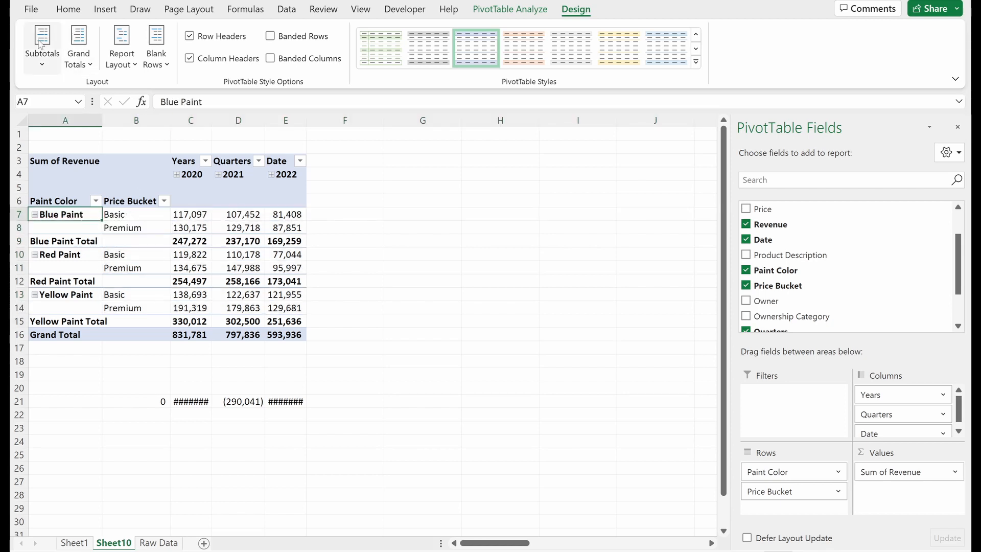
{"action": "left_click", "coordinate": [42, 44]}
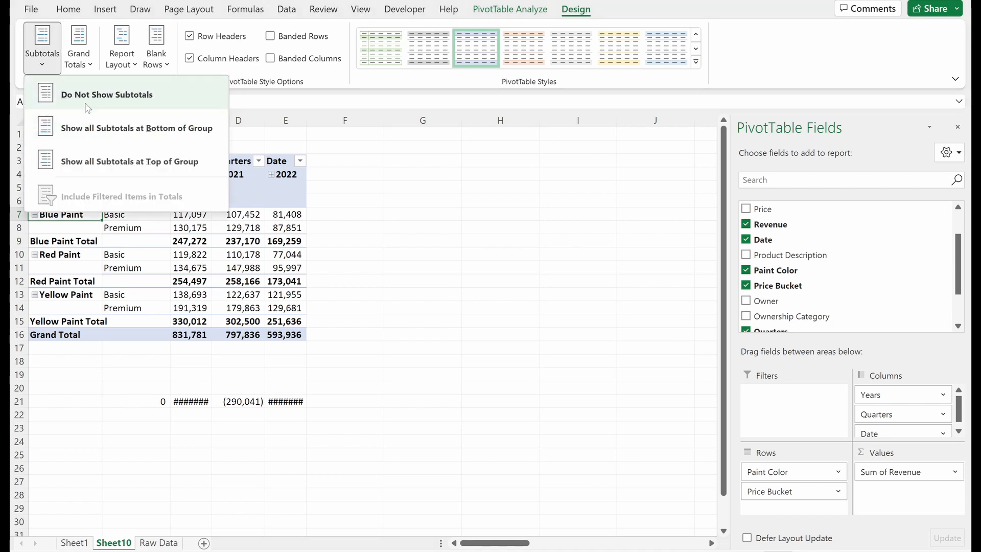
{"action": "left_click", "coordinate": [106, 94]}
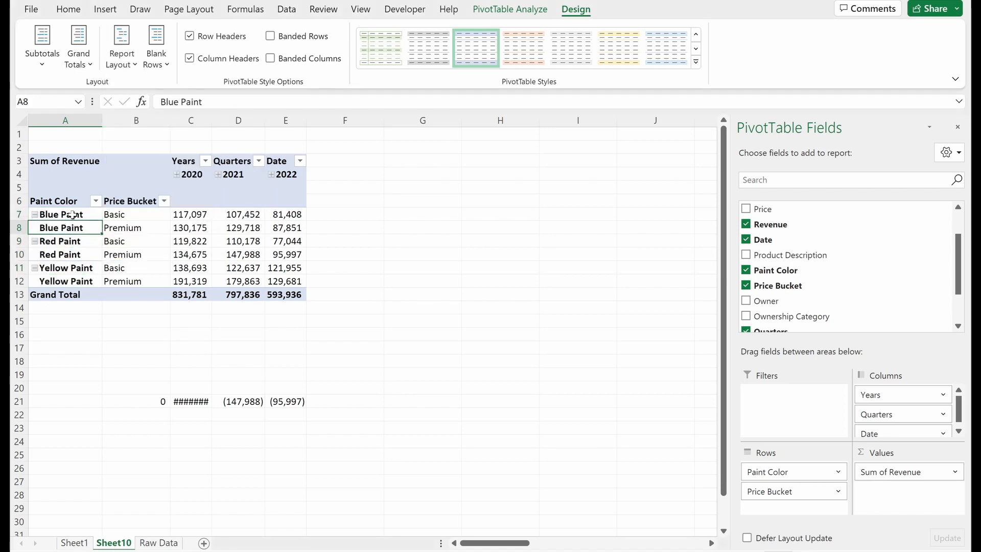
{"action": "left_click", "coordinate": [122, 47]}
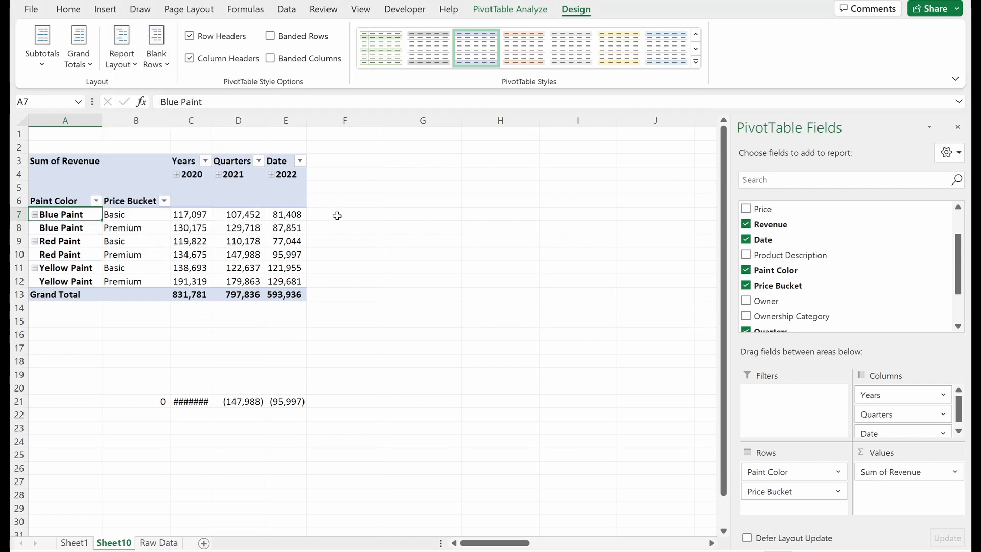
Enter =CONCAT(A7,B7) Lookup formulas down F7:F13, joining each paint colour with its bucket
{"action": "type", "text": "=conc"}
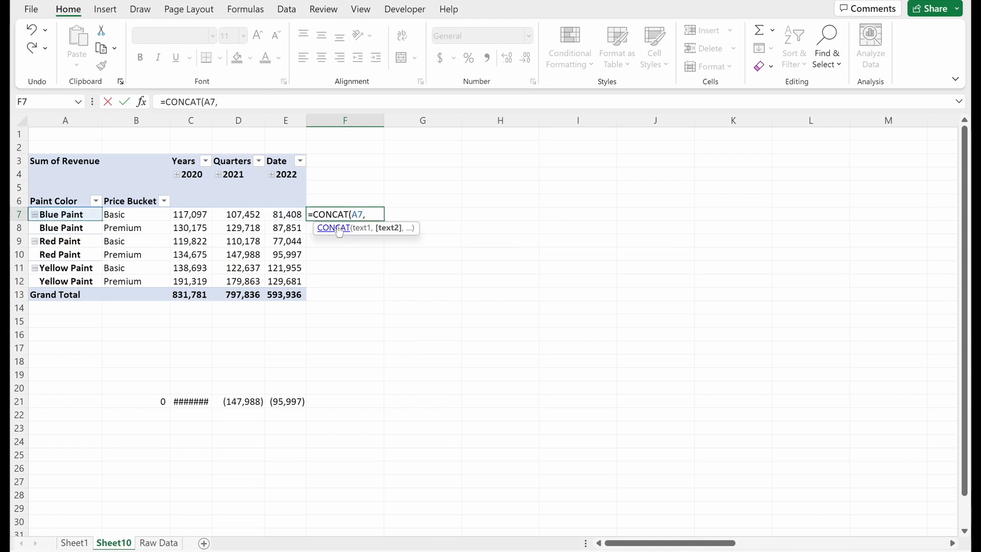
{"action": "type", "text": "B7)"}
{"action": "key", "text": "Return"}
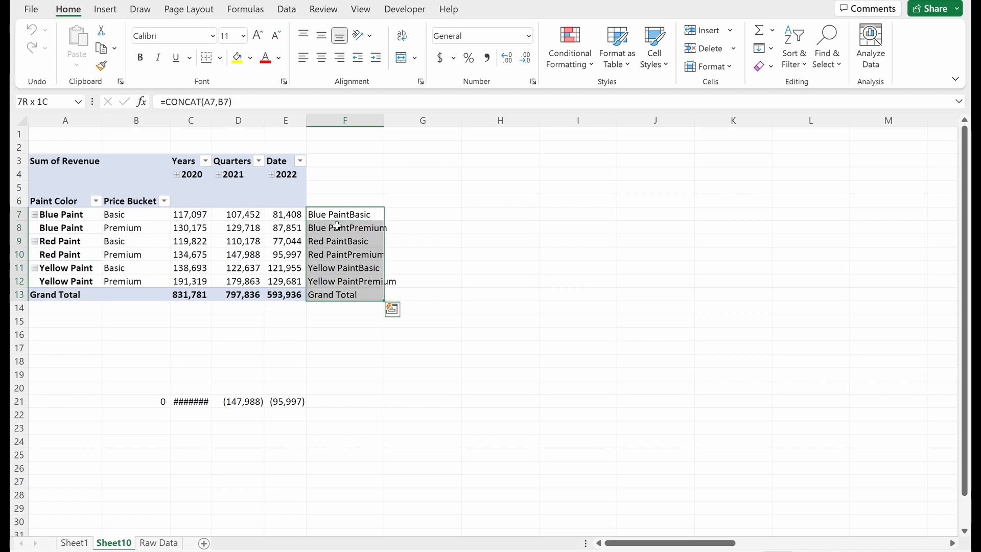
{"action": "left_click", "coordinate": [345, 214]}
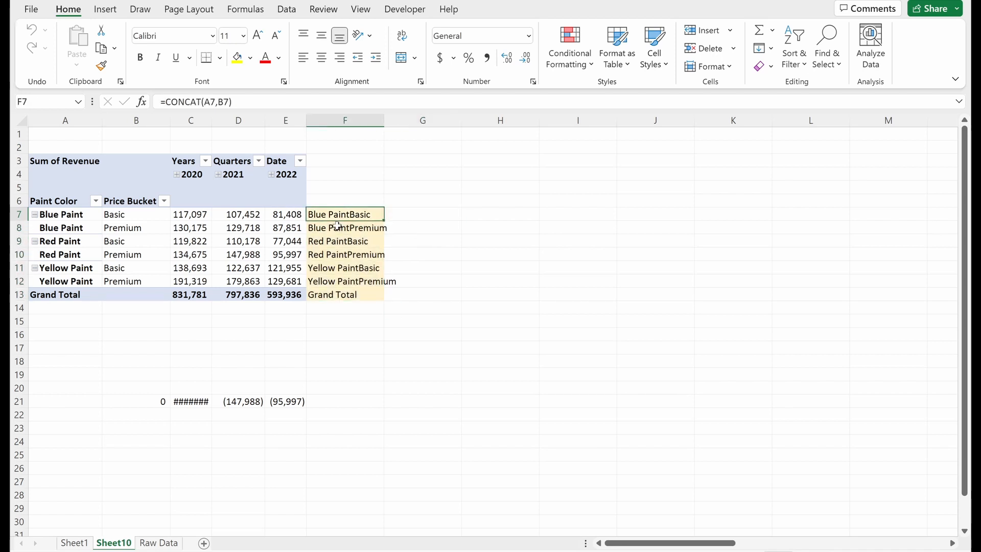
{"action": "left_click", "coordinate": [345, 241]}
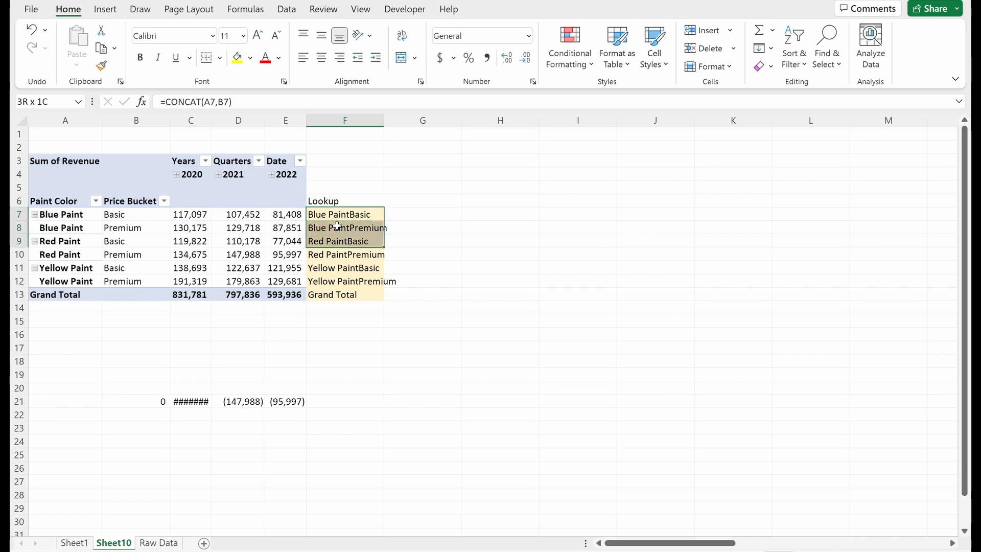
{"action": "left_click", "coordinate": [345, 214]}
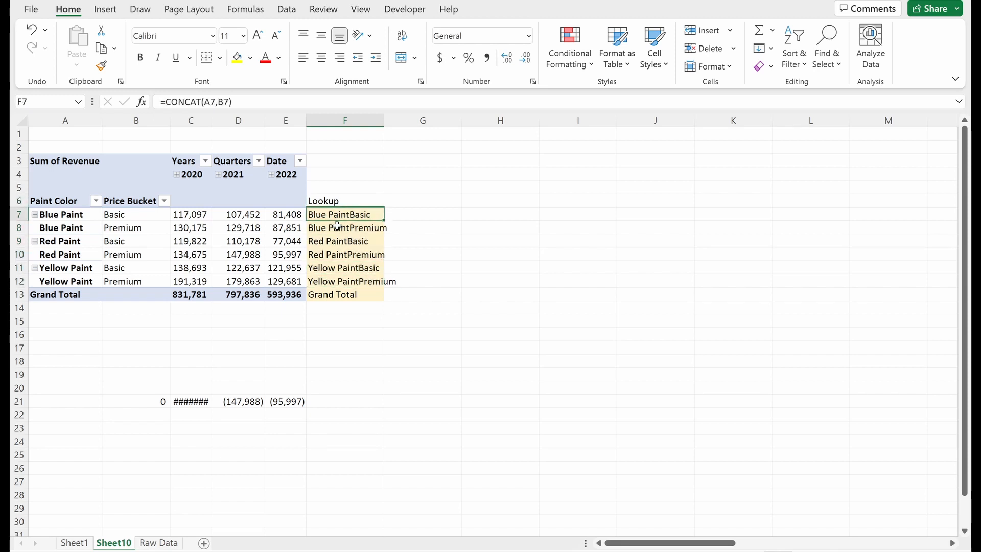
{"action": "left_click", "coordinate": [344, 241]}
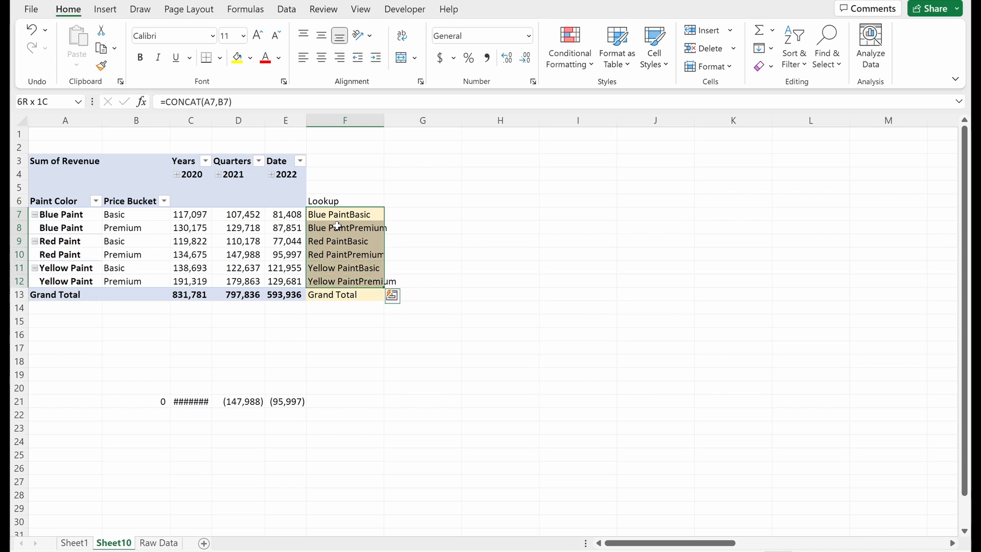
{"action": "left_click", "coordinate": [285, 214]}
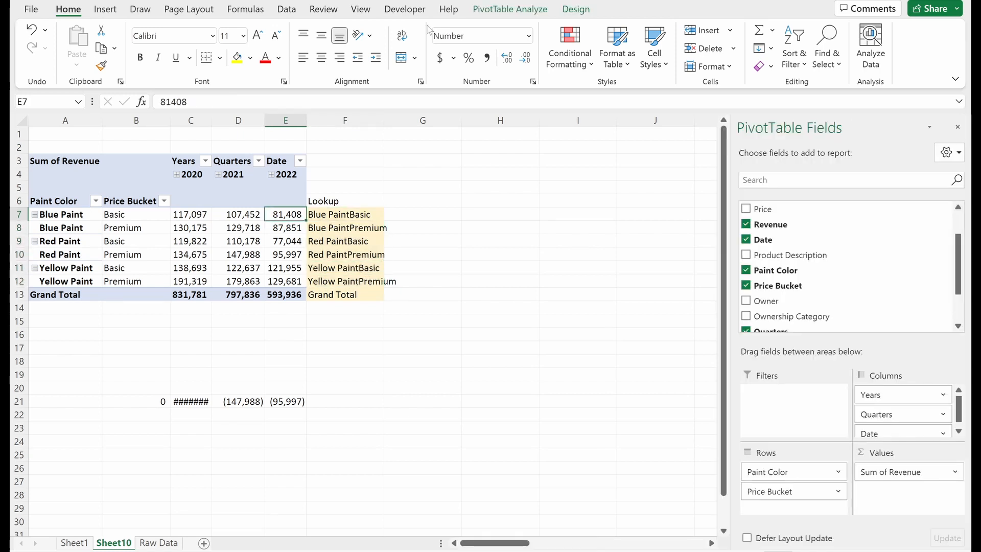
Insert a blank line after each paint colour group in the PivotTable
{"action": "left_click", "coordinate": [576, 9]}
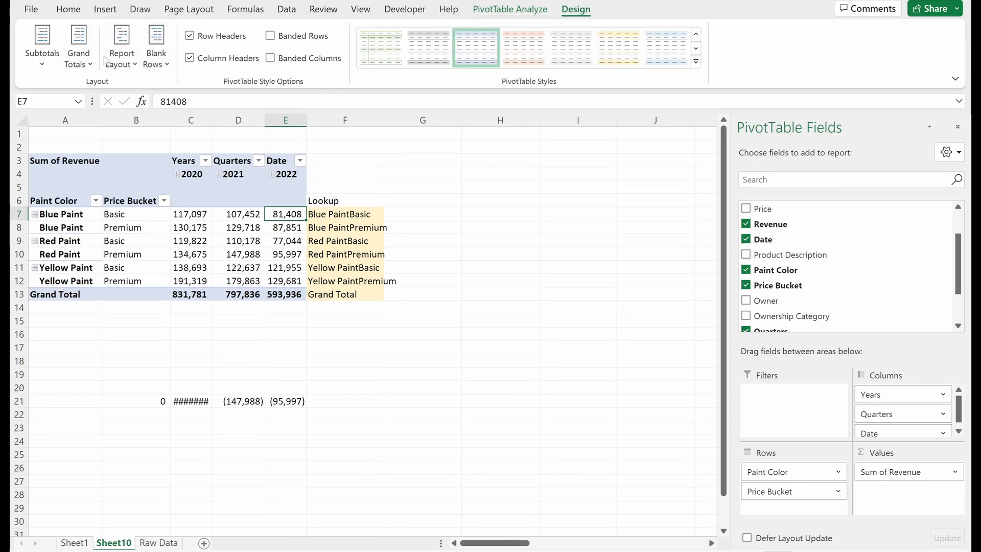
{"action": "left_click", "coordinate": [120, 45]}
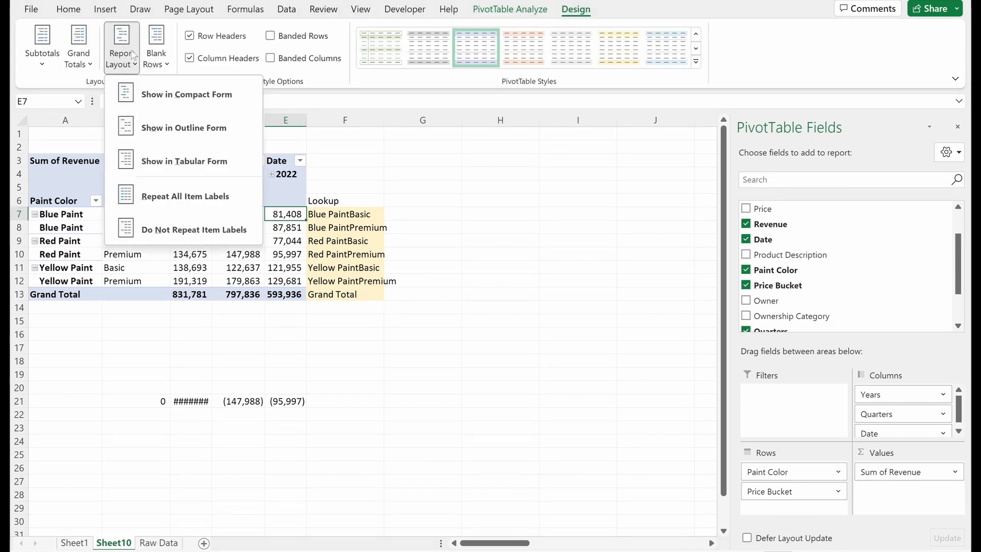
{"action": "left_click", "coordinate": [184, 161]}
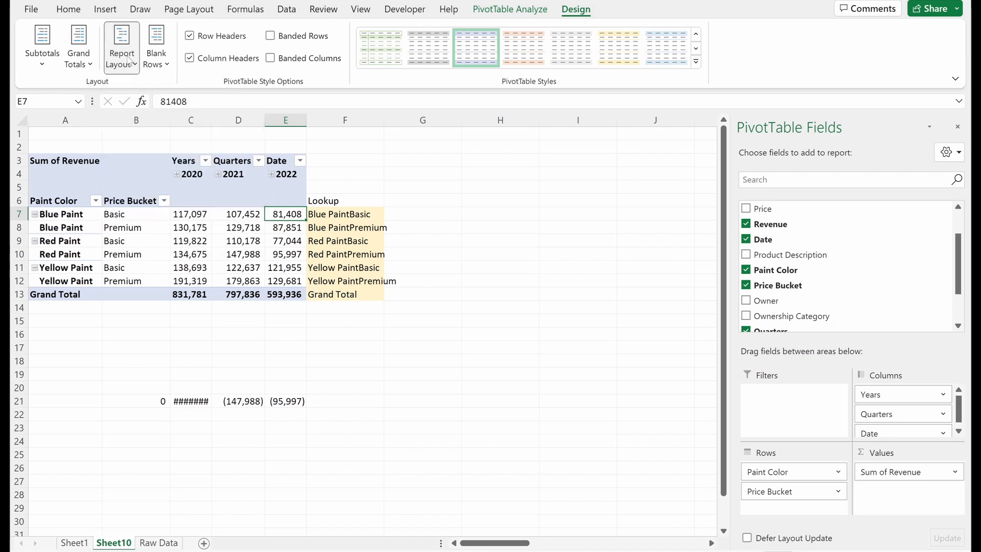
{"action": "left_click", "coordinate": [156, 45]}
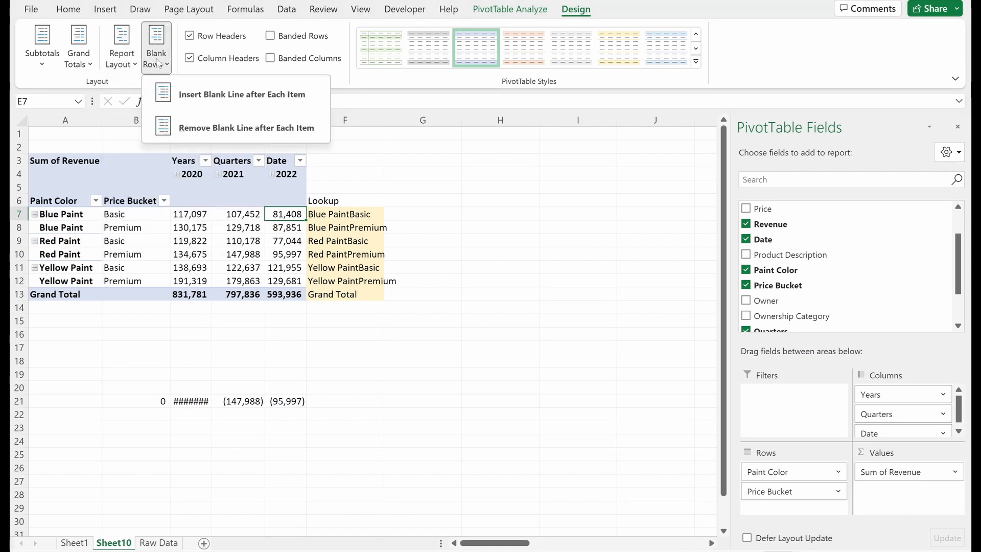
{"action": "left_click", "coordinate": [242, 94]}
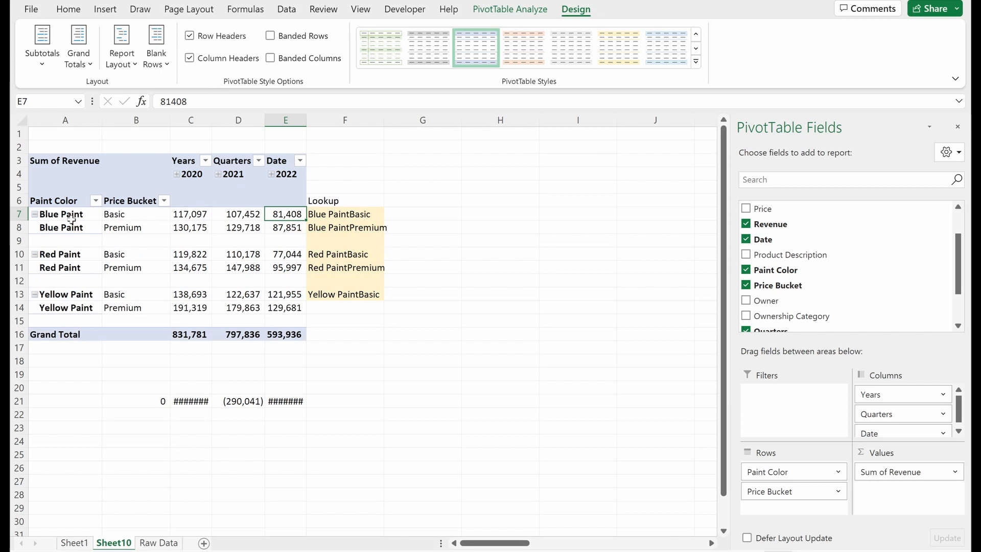
Switch the PivotTable to compact form, confirm overwriting sheet data, and toggle the blank lines
{"action": "left_click", "coordinate": [122, 45]}
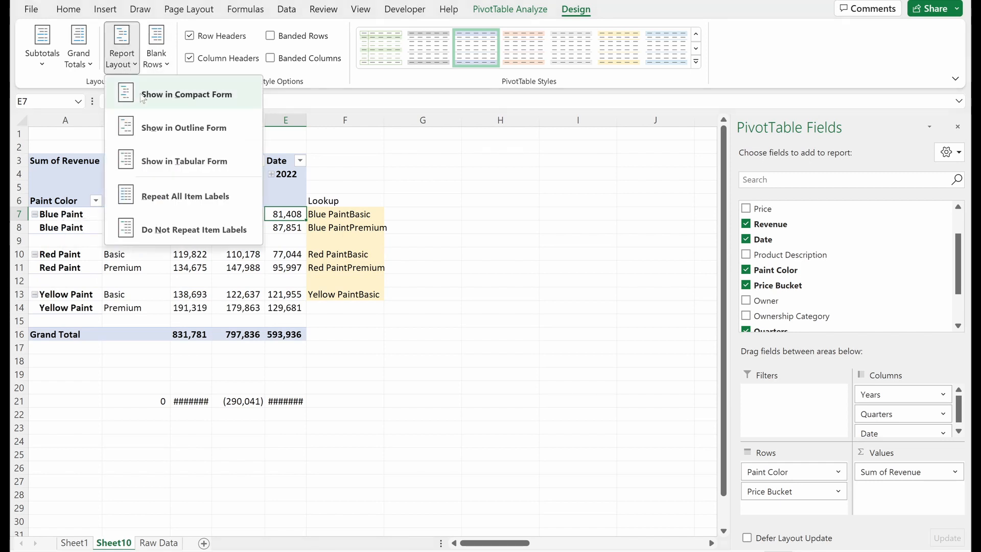
{"action": "left_click", "coordinate": [184, 127]}
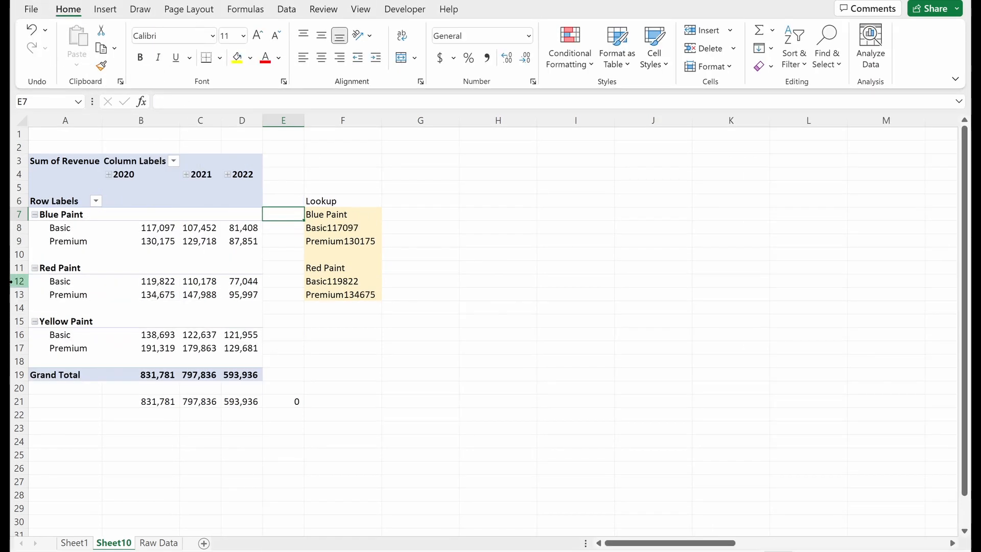
{"action": "left_click", "coordinate": [140, 268]}
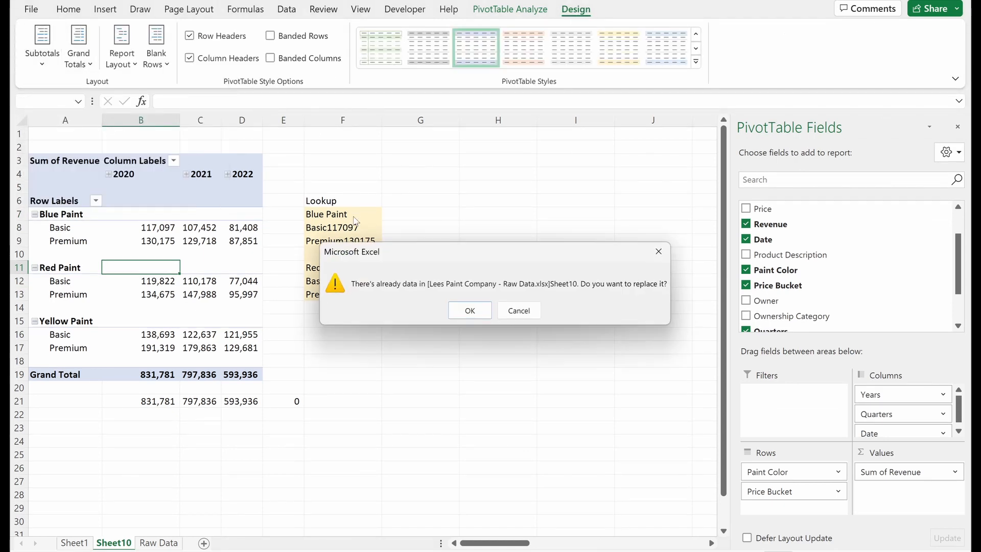
{"action": "left_click", "coordinate": [469, 310]}
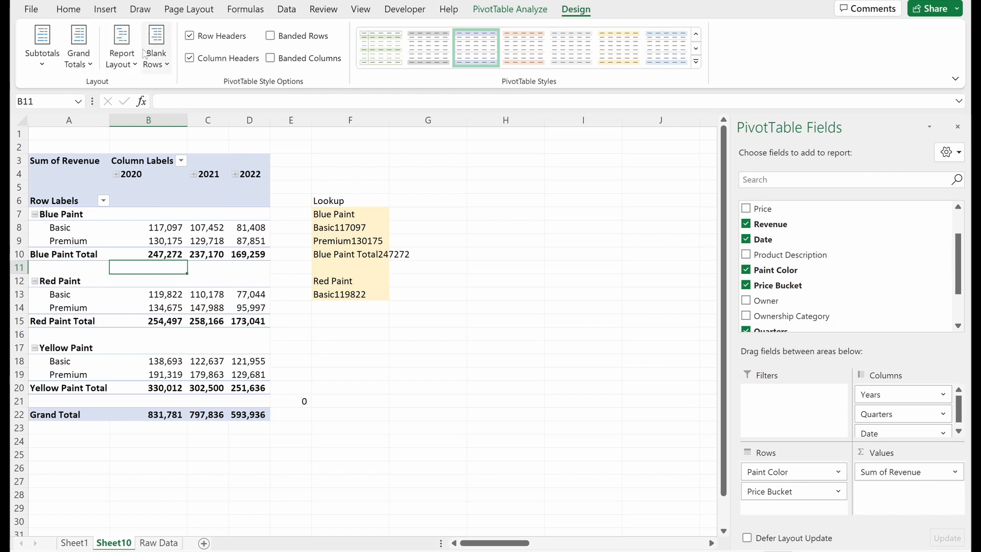
{"action": "left_click", "coordinate": [155, 47]}
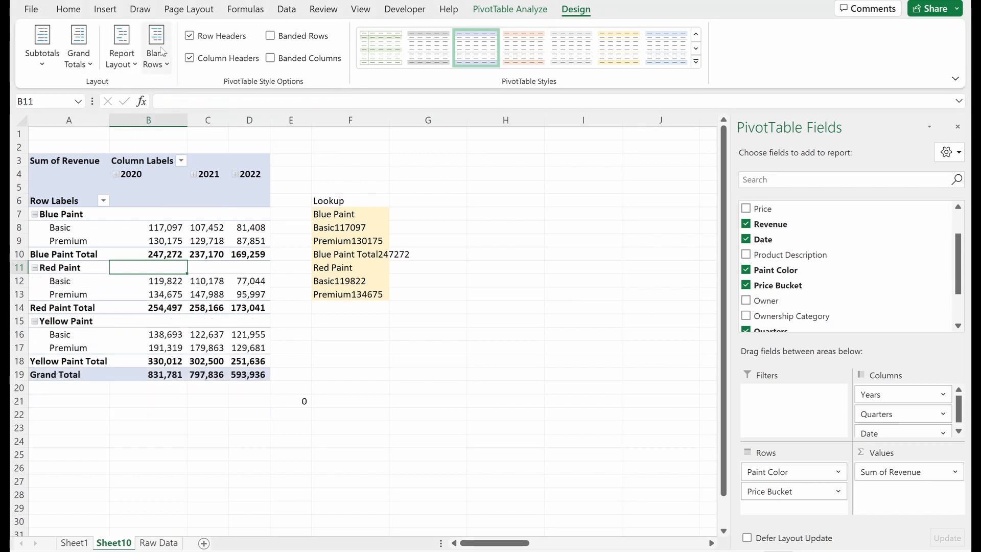
{"action": "left_click", "coordinate": [156, 45]}
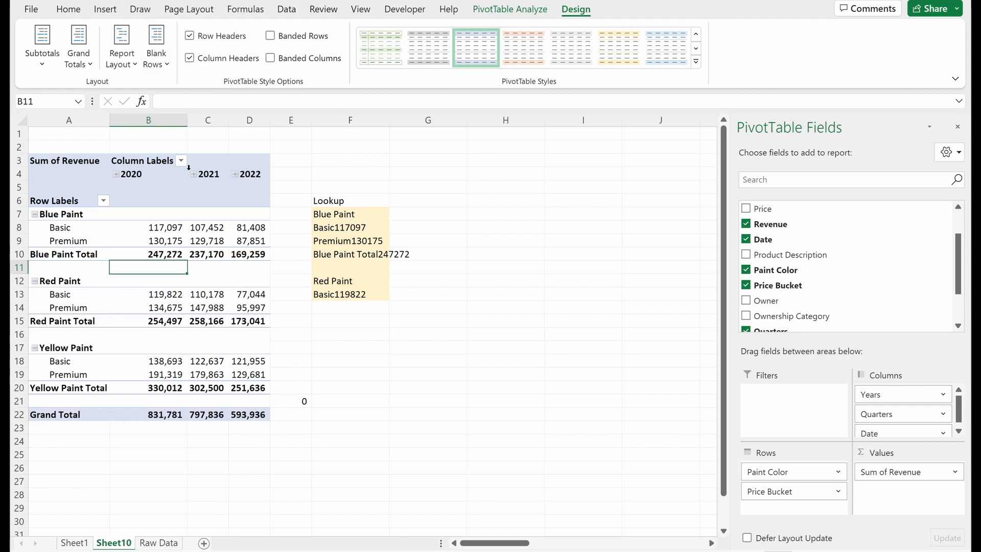
{"action": "left_click", "coordinate": [350, 241]}
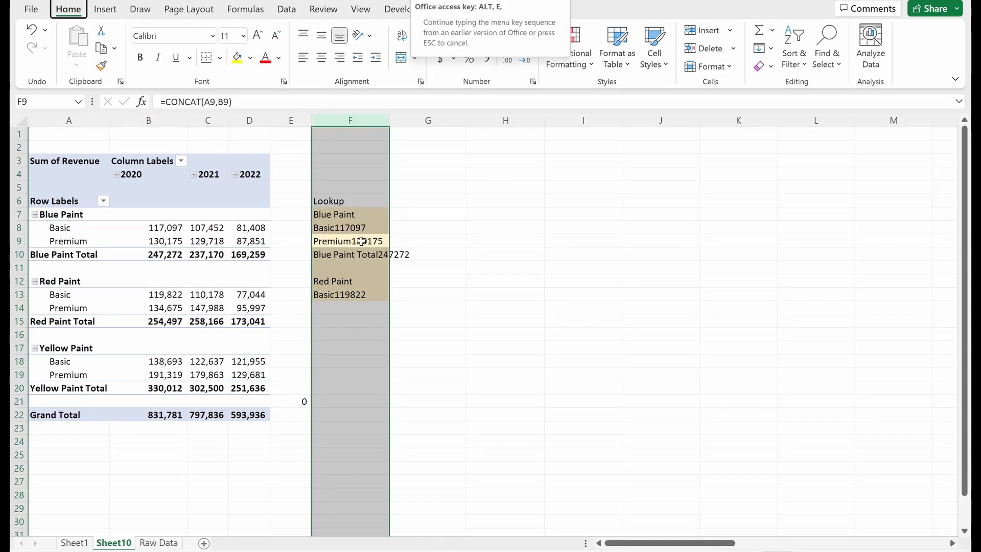
Add Quantity and Price to the PivotTable values, letting them overwrite nearby data
{"action": "left_click", "coordinate": [207, 240]}
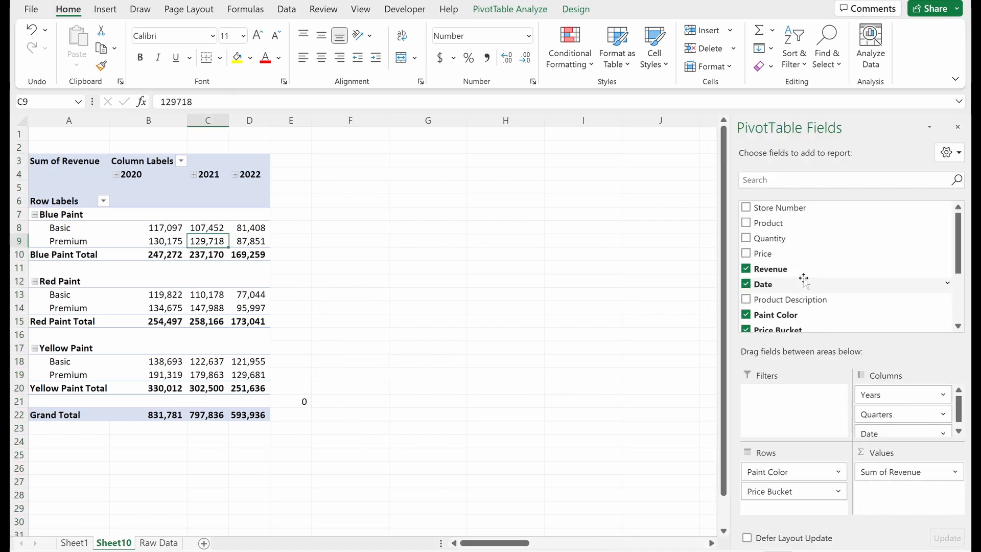
{"action": "mouse_move", "coordinate": [781, 238]}
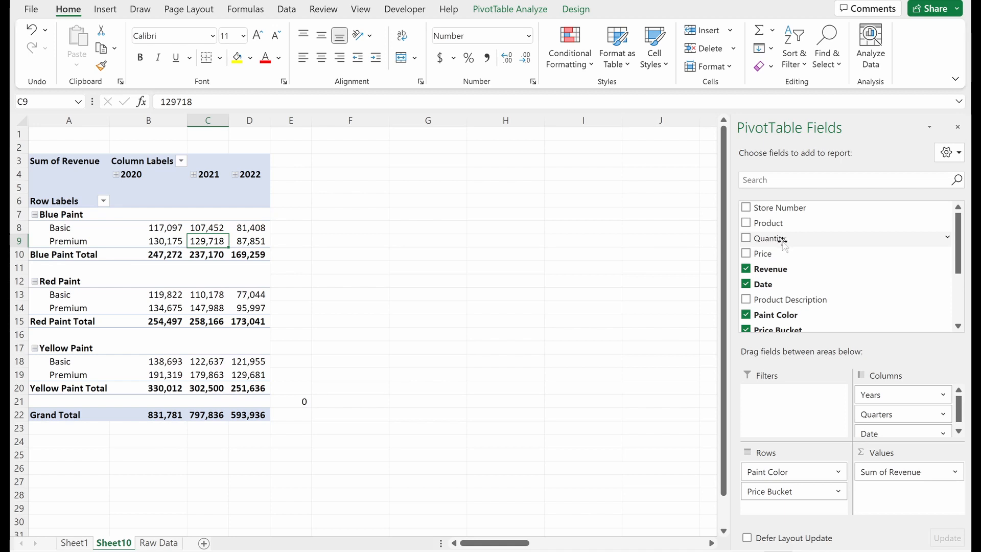
{"action": "mouse_move", "coordinate": [781, 242]}
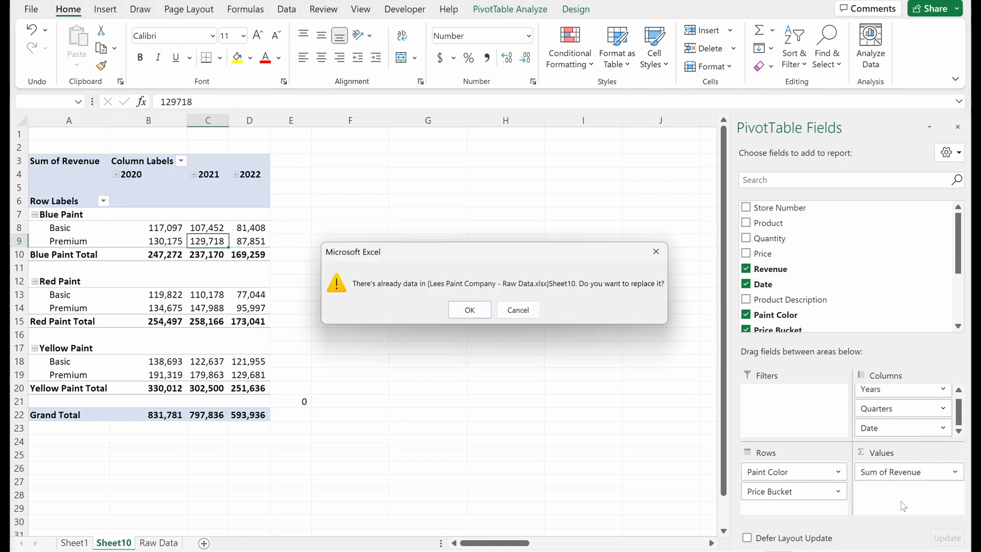
{"action": "left_click", "coordinate": [469, 309]}
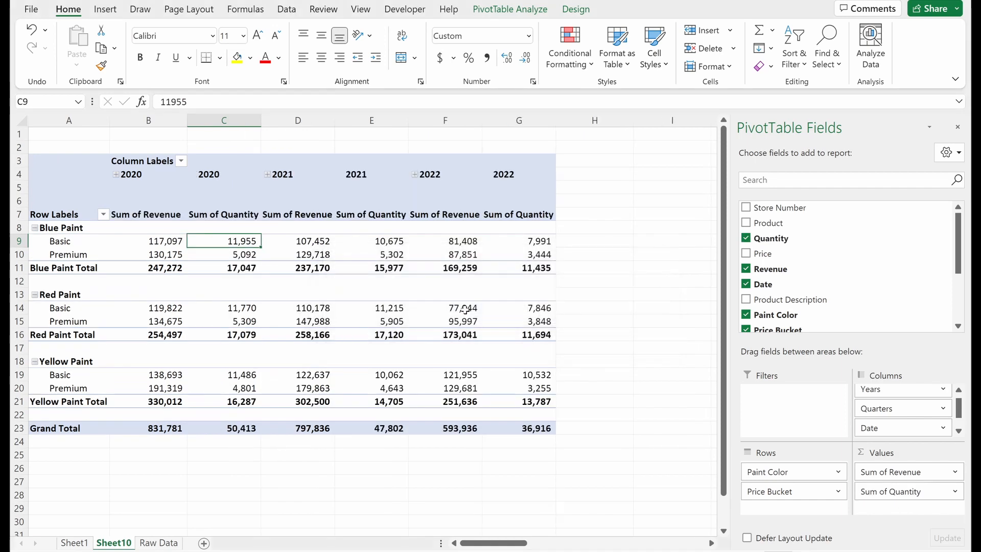
{"action": "mouse_move", "coordinate": [791, 256]}
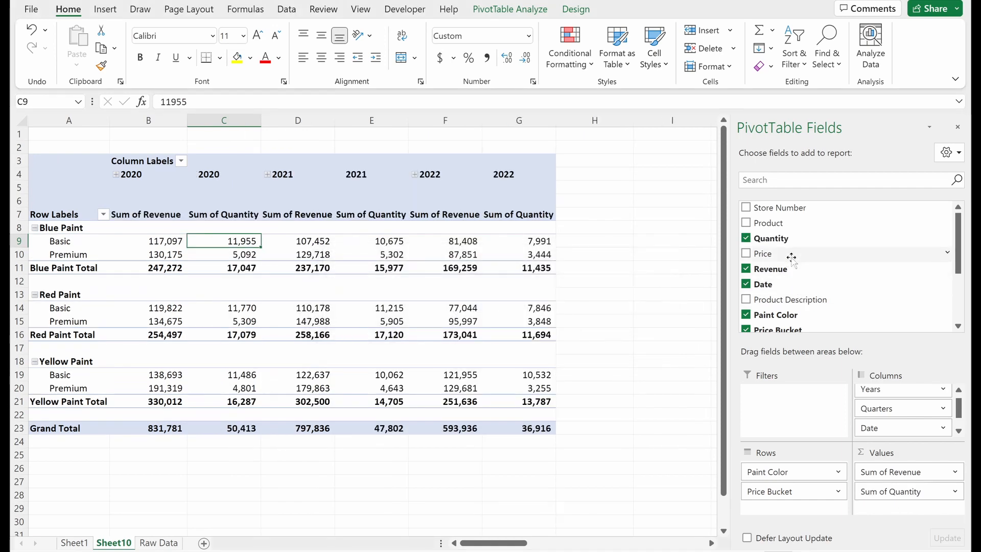
{"action": "left_click", "coordinate": [746, 253]}
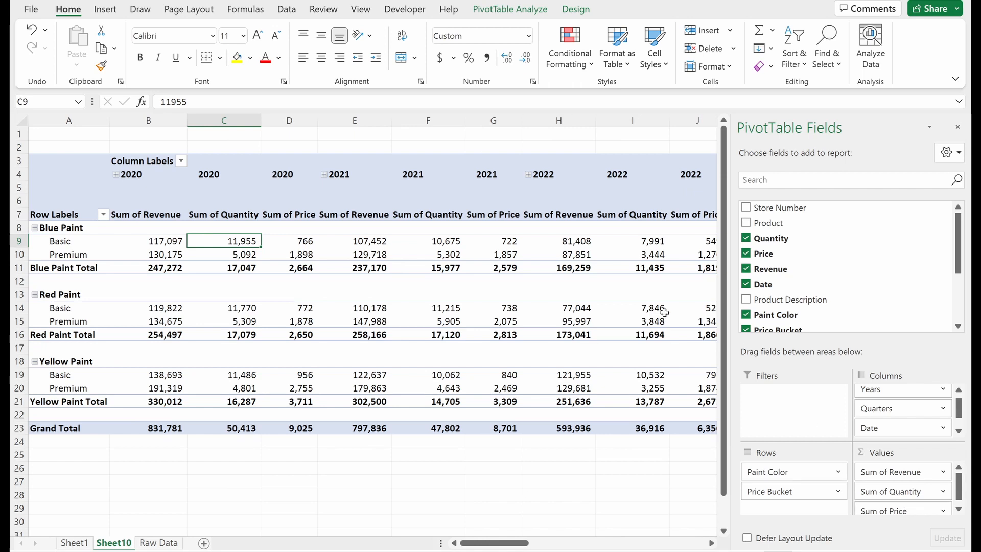
{"action": "mouse_move", "coordinate": [476, 273]}
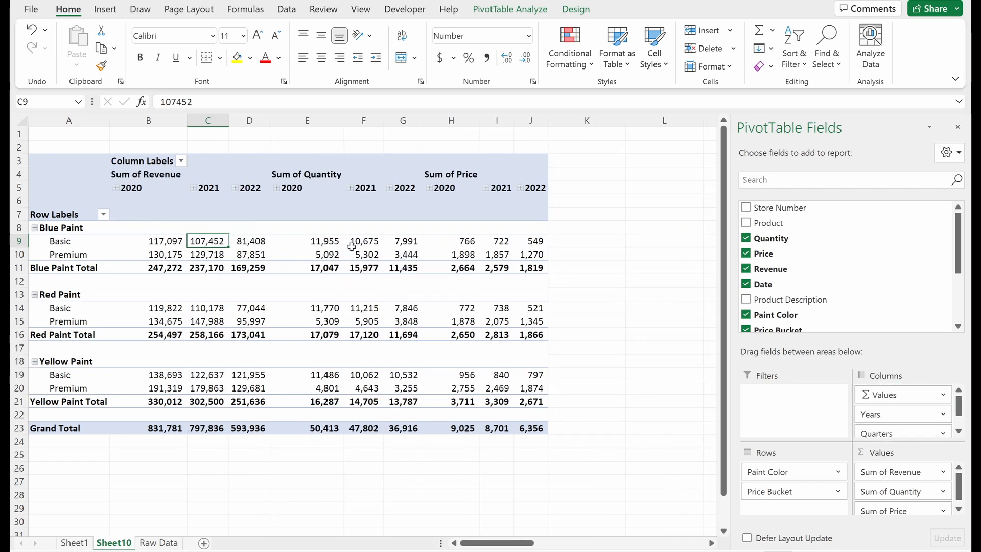
{"action": "mouse_move", "coordinate": [324, 240]}
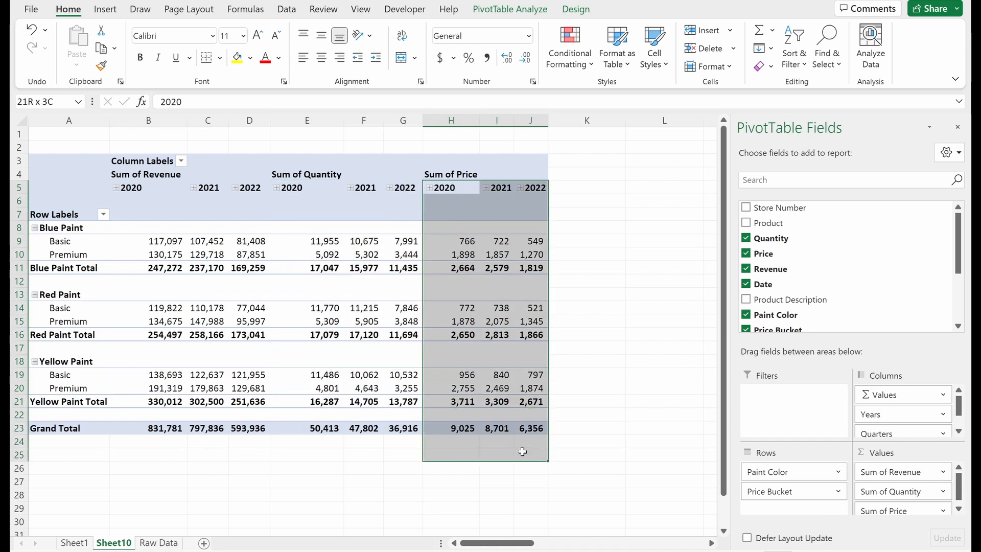
Change Sum of Price to Average of Price in Value Field Settings
{"action": "left_click", "coordinate": [530, 374]}
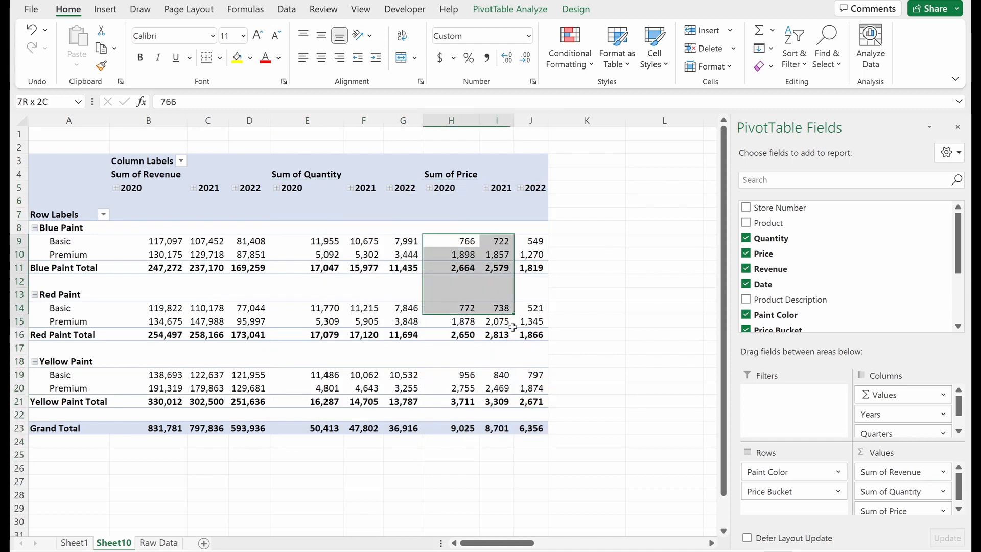
{"action": "left_click", "coordinate": [530, 428]}
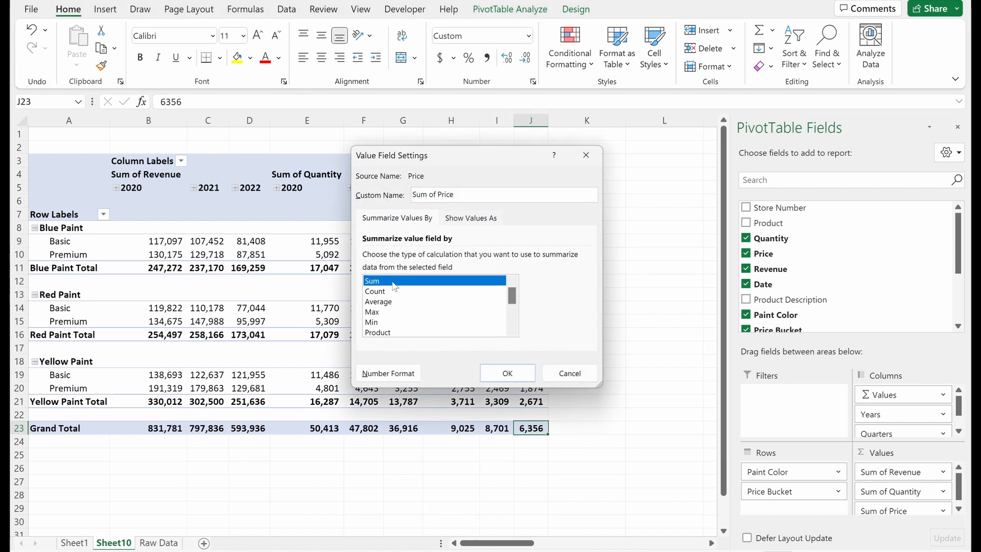
{"action": "left_click", "coordinate": [379, 301]}
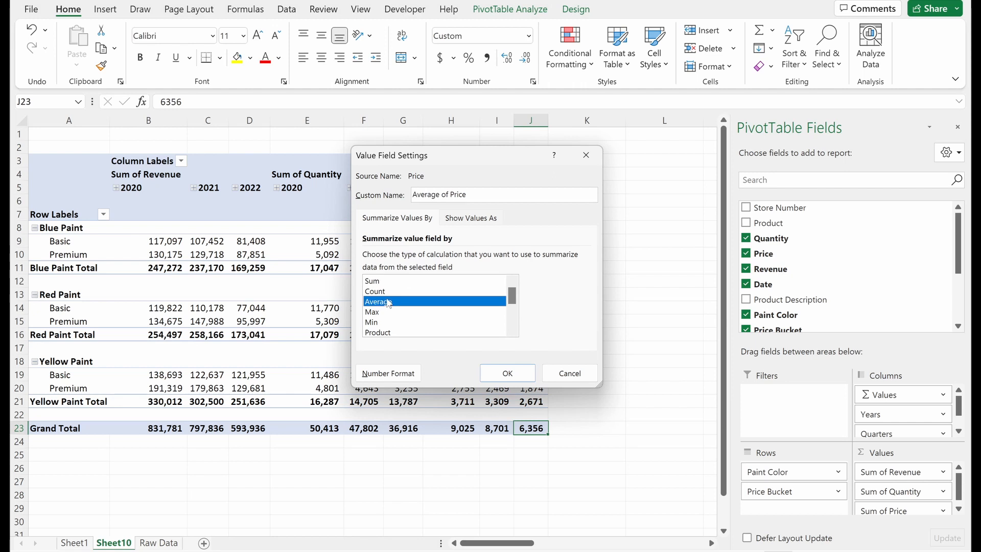
{"action": "left_click", "coordinate": [507, 373]}
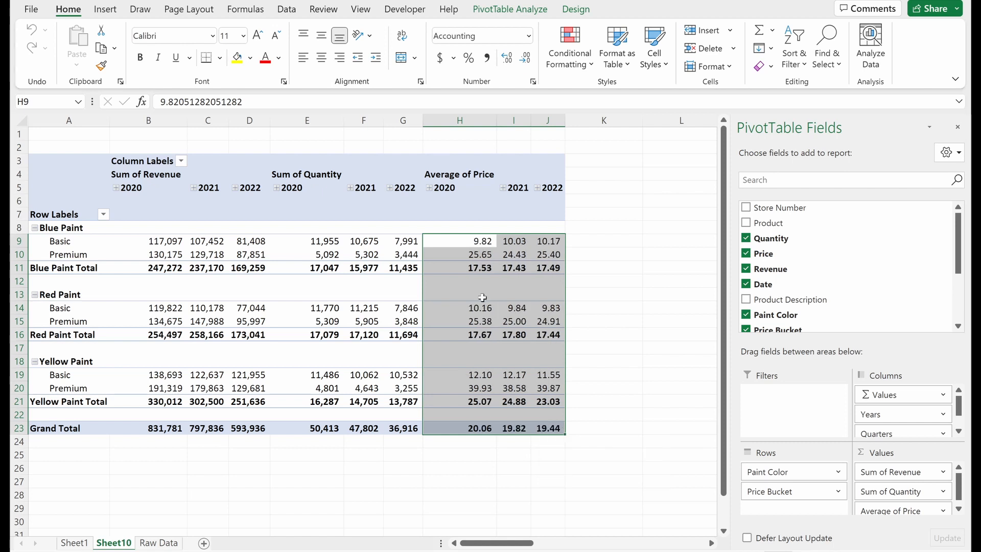
{"action": "left_click", "coordinate": [513, 241]}
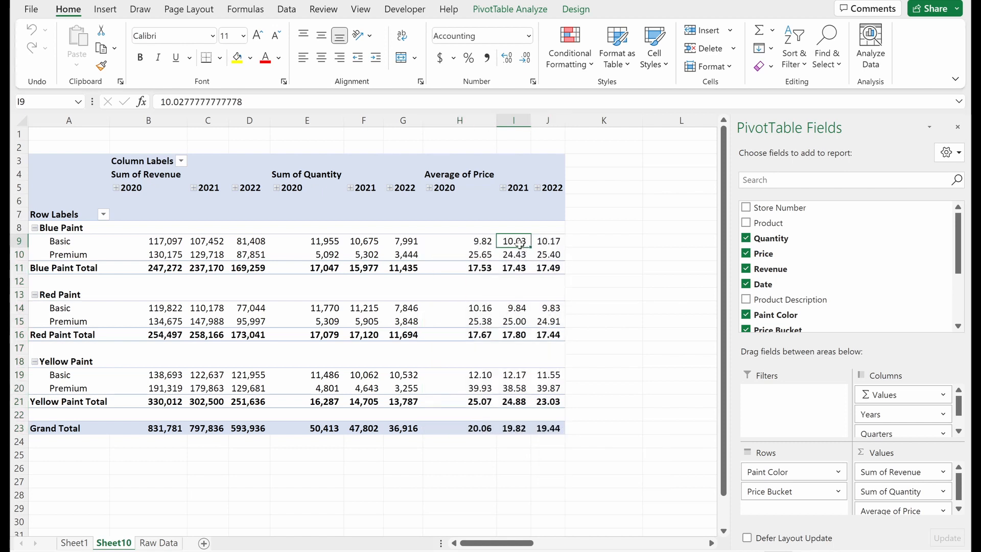
{"action": "mouse_move", "coordinate": [346, 240]}
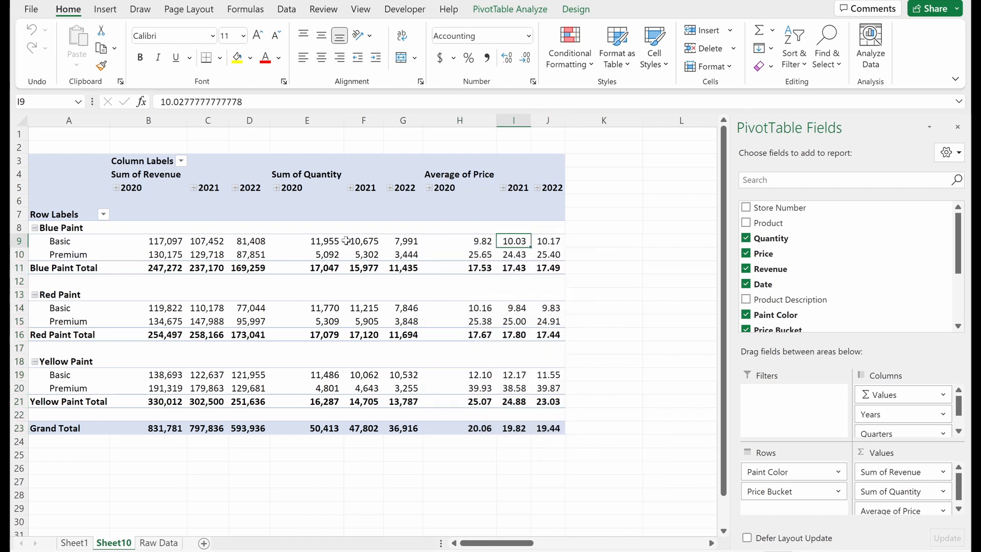
{"action": "mouse_move", "coordinate": [513, 267]}
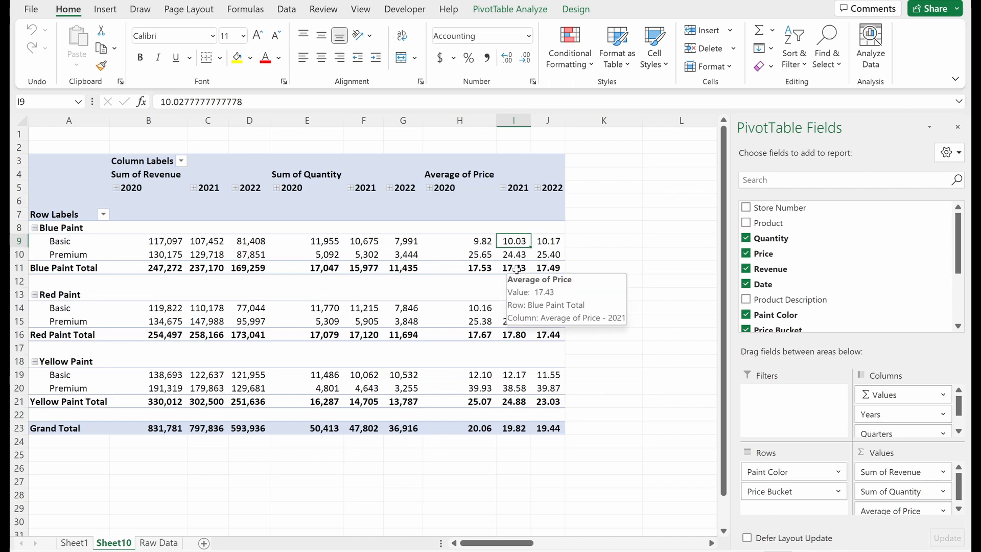
Drill into the records behind a Blue Paint average and inspect their prices
{"action": "left_click", "coordinate": [513, 268]}
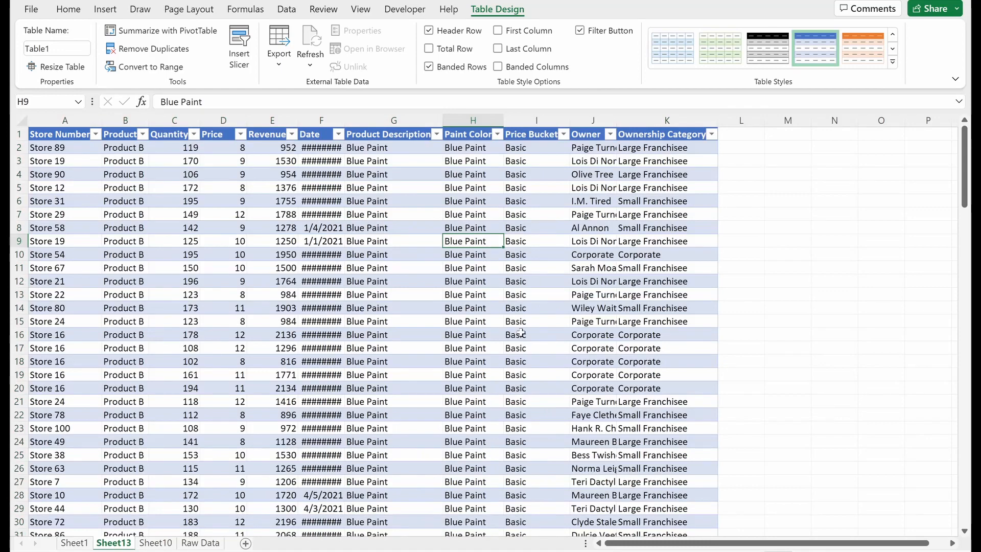
{"action": "left_click", "coordinate": [223, 240]}
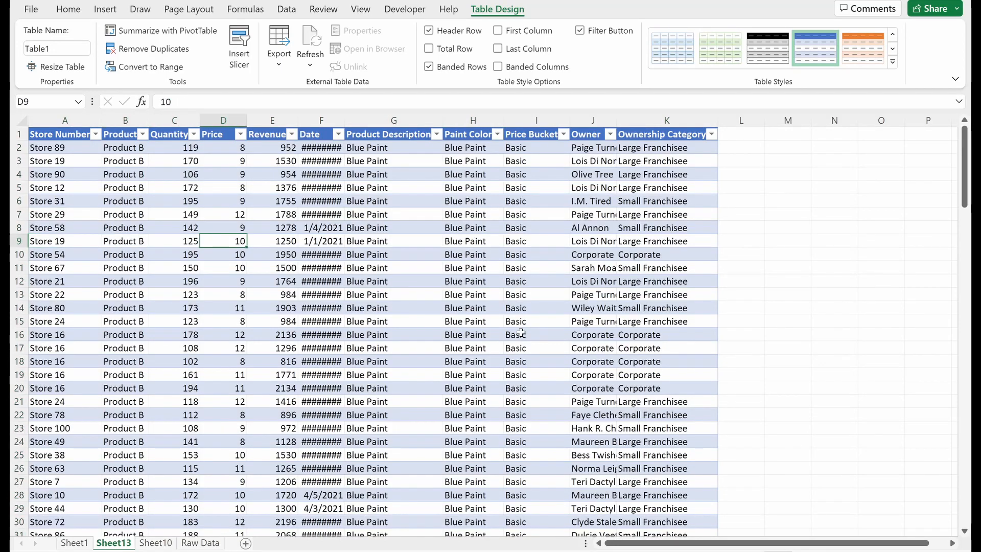
{"action": "scroll", "scroll_direction": "down", "scroll_amount": 3}
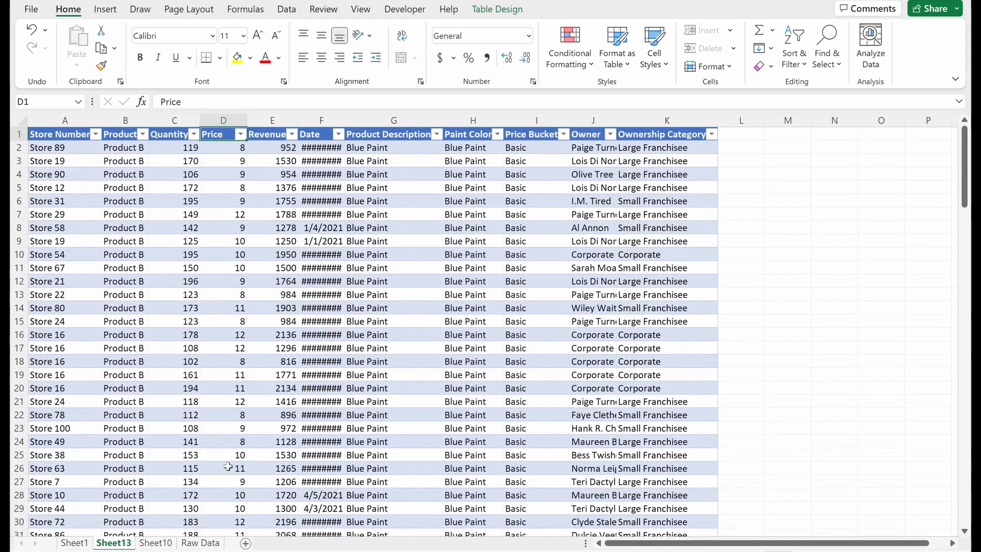
{"action": "left_click", "coordinate": [156, 543]}
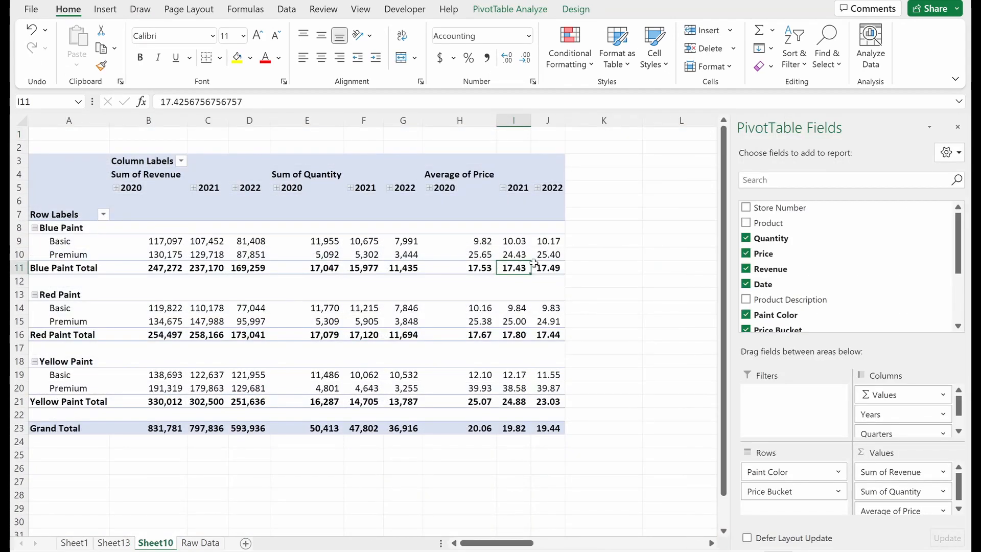
{"action": "mouse_move", "coordinate": [547, 268]}
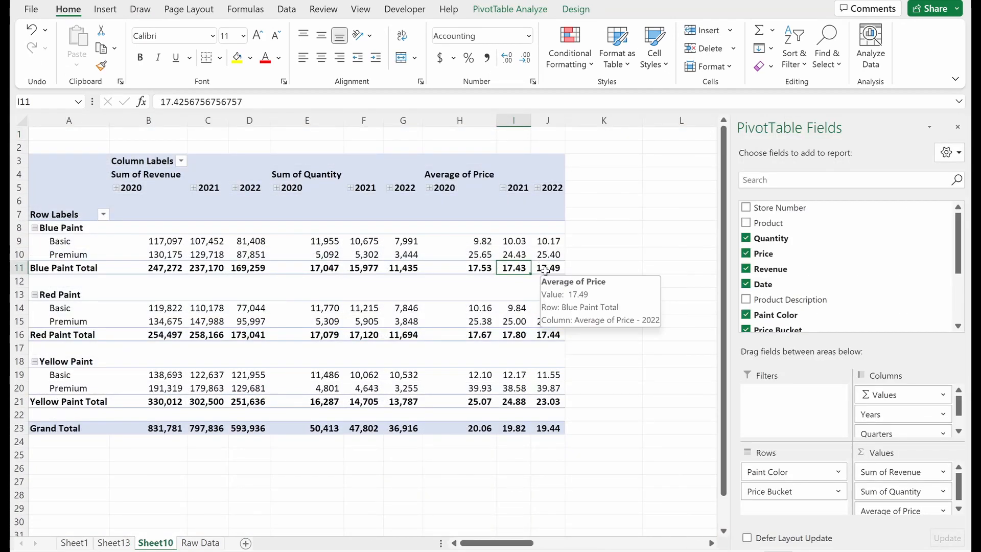
Extract Blue Paint Total 2021 records and subtract the PivotTable's 17.43 from =AVERAGE(Table2[Price])
{"action": "left_click", "coordinate": [196, 543]}
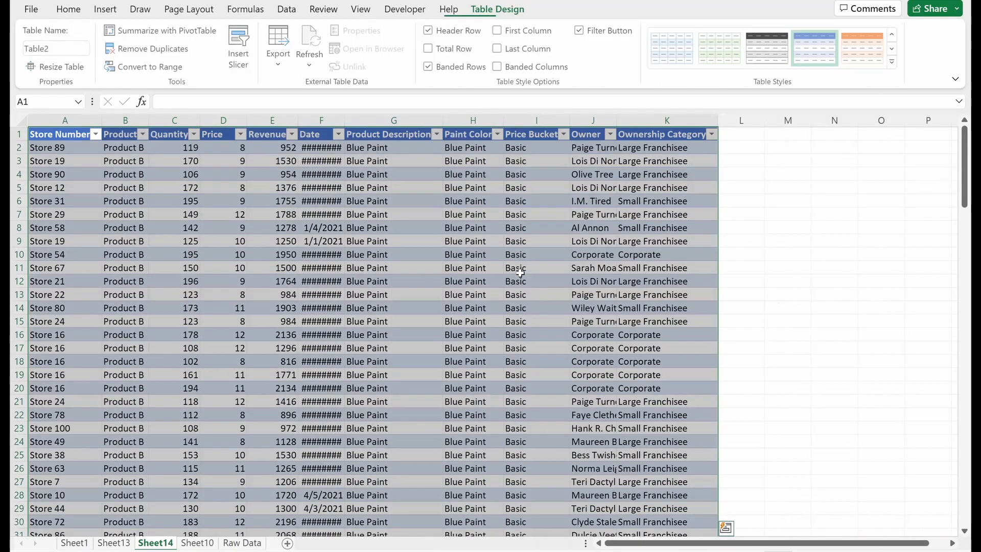
{"action": "left_click", "coordinate": [321, 321]}
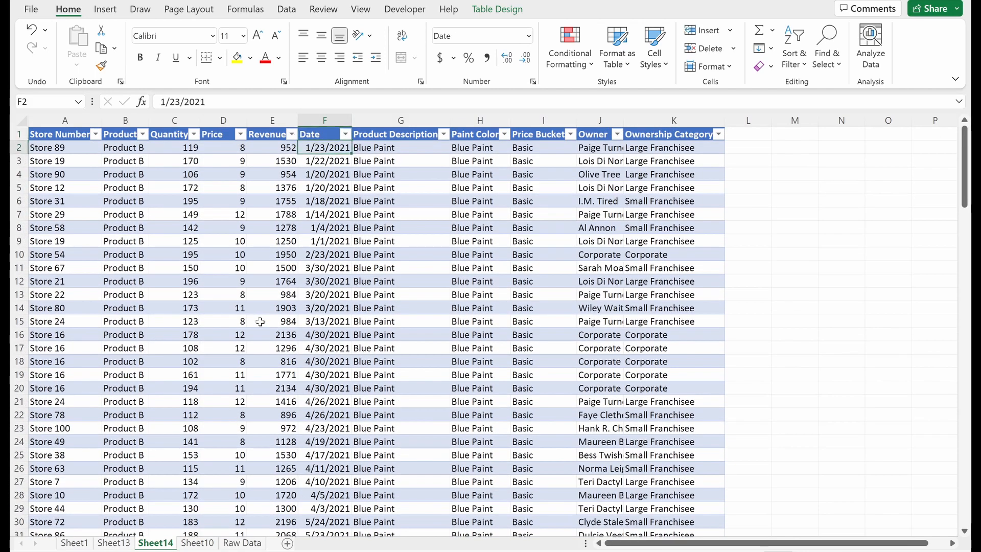
{"action": "left_click", "coordinate": [795, 147]}
{"action": "type", "text": "=AVERAGE(Table2[Price]"}
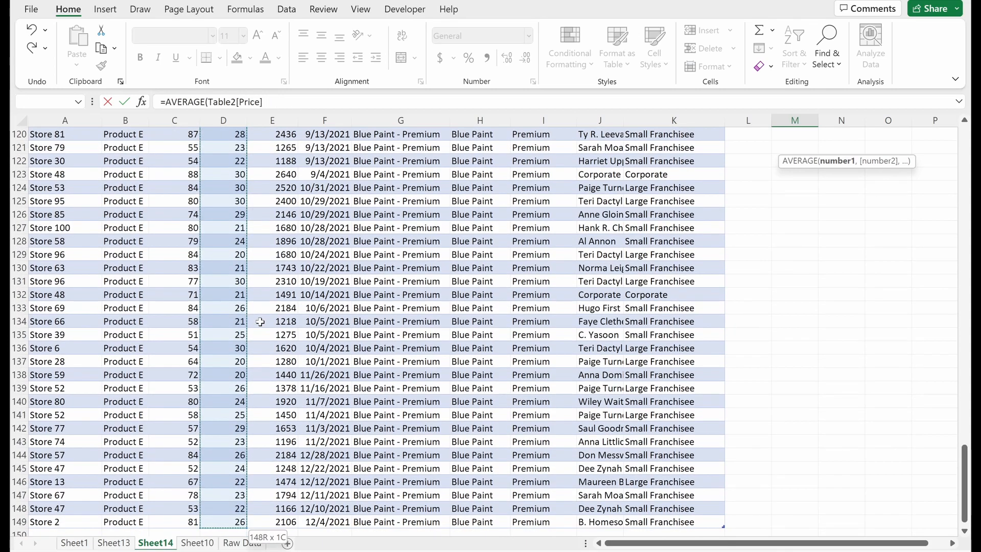
{"action": "key", "text": "Return"}
{"action": "type", "text": "=M2"}
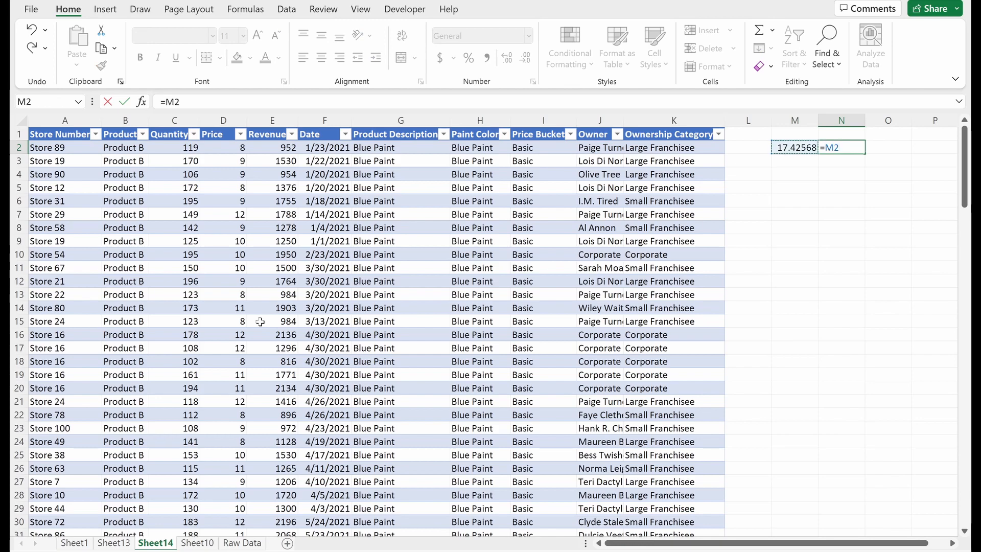
{"action": "type", "text": "-"}
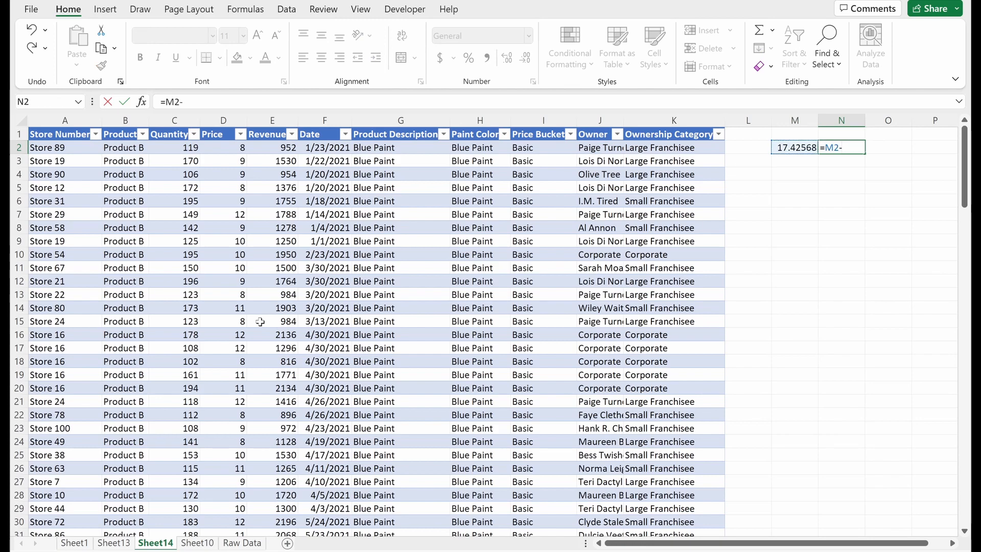
{"action": "left_click", "coordinate": [196, 543]}
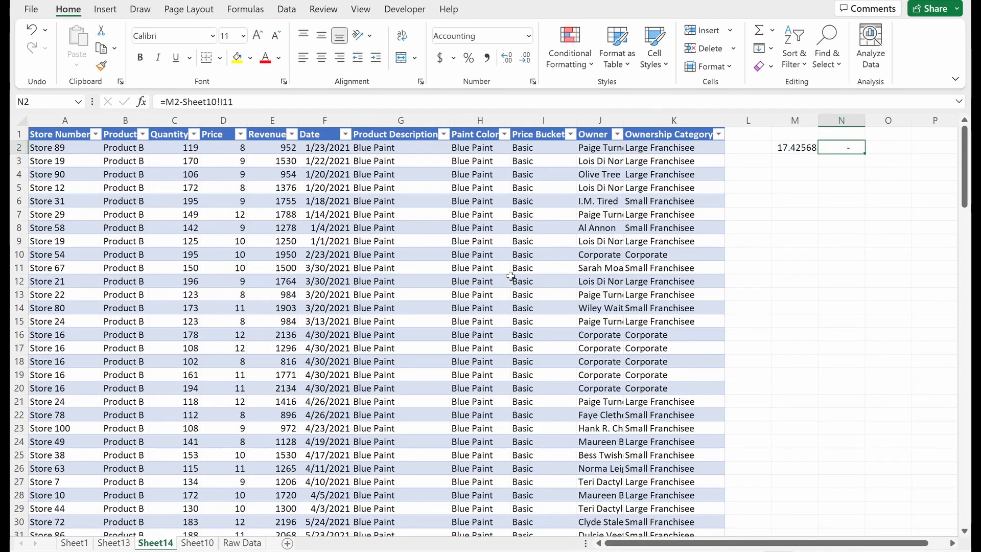
{"action": "left_click", "coordinate": [197, 543]}
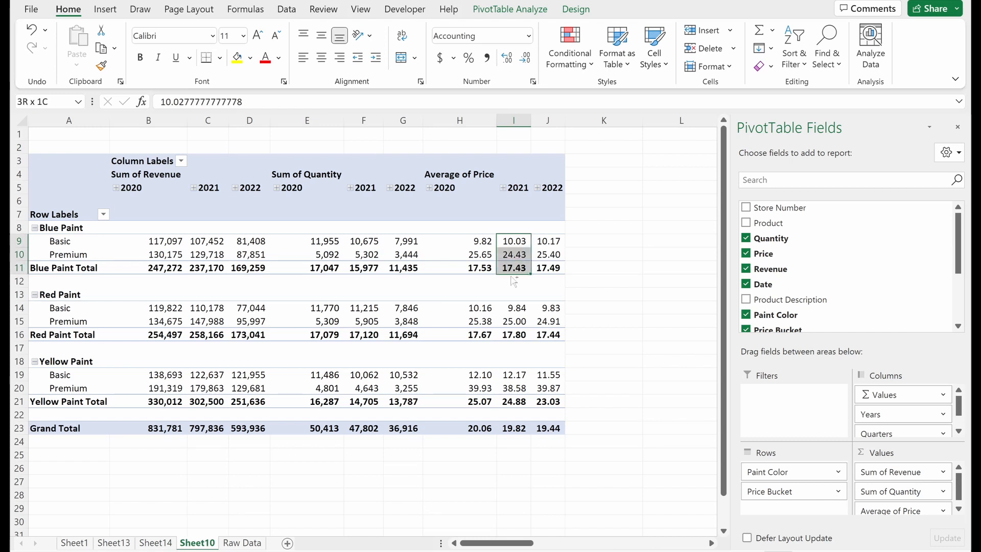
{"action": "left_click", "coordinate": [460, 241]}
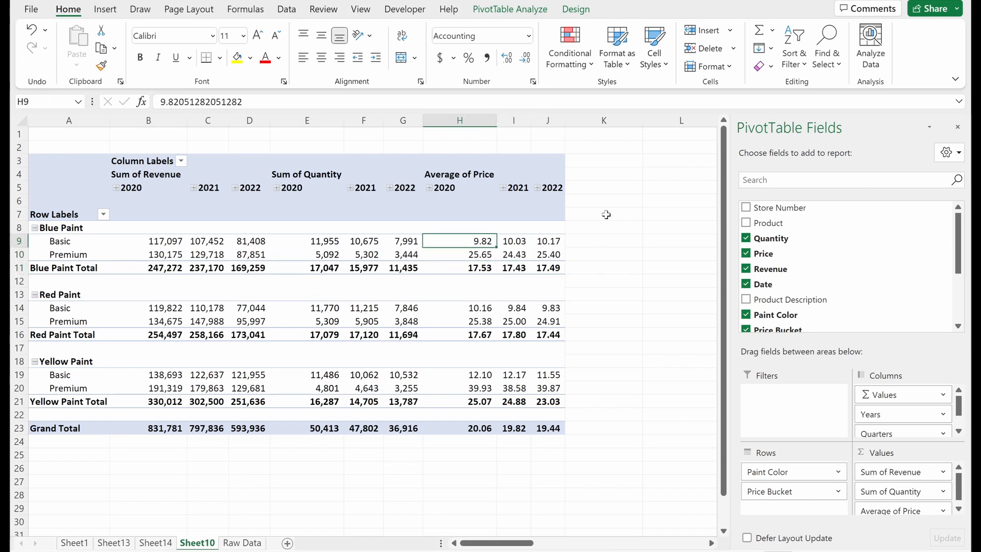
{"action": "mouse_move", "coordinate": [818, 435]}
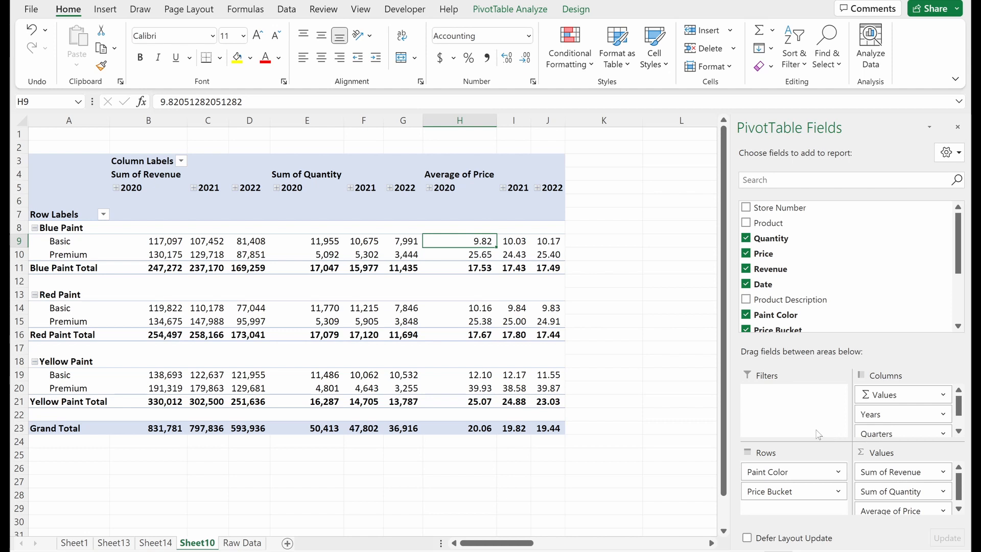
{"action": "mouse_move", "coordinate": [209, 284]}
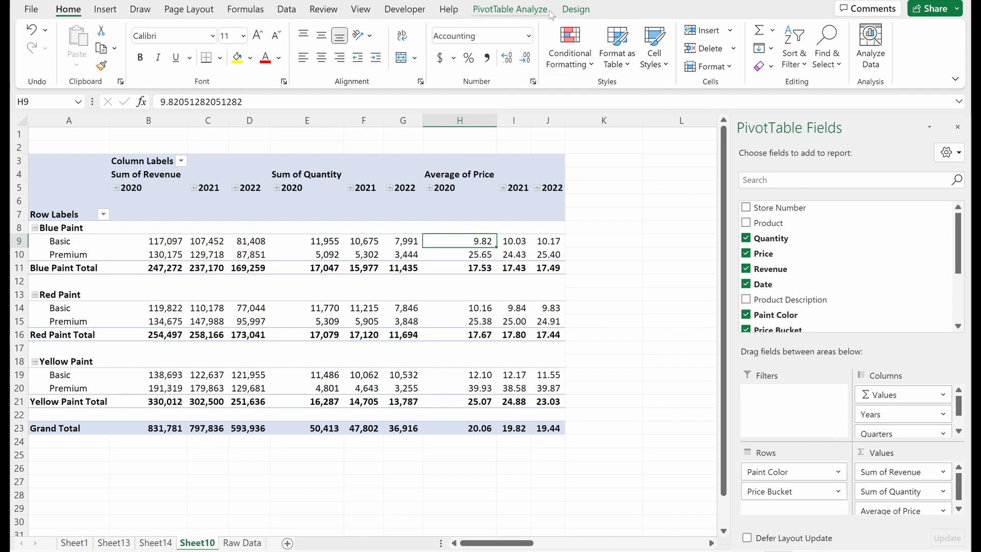
{"action": "left_click", "coordinate": [514, 253]}
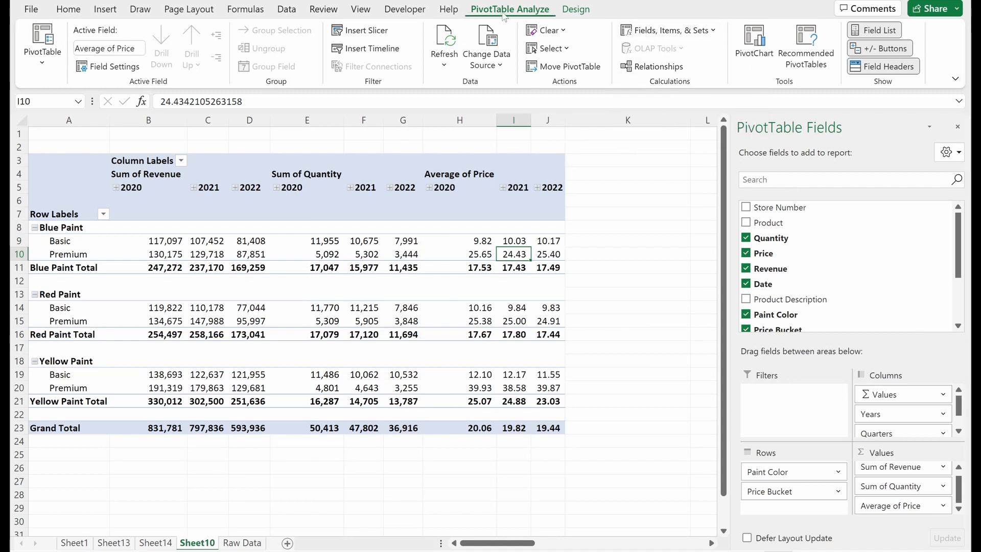
Create the calculated field 'Average Selling Price' with formula Revenue / Quantity
{"action": "left_click", "coordinate": [666, 30]}
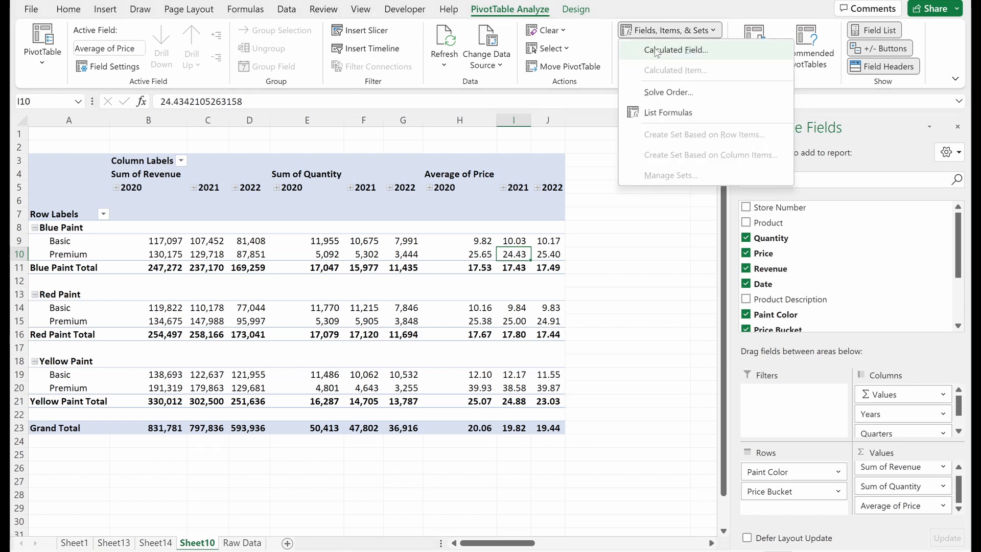
{"action": "left_click", "coordinate": [677, 50]}
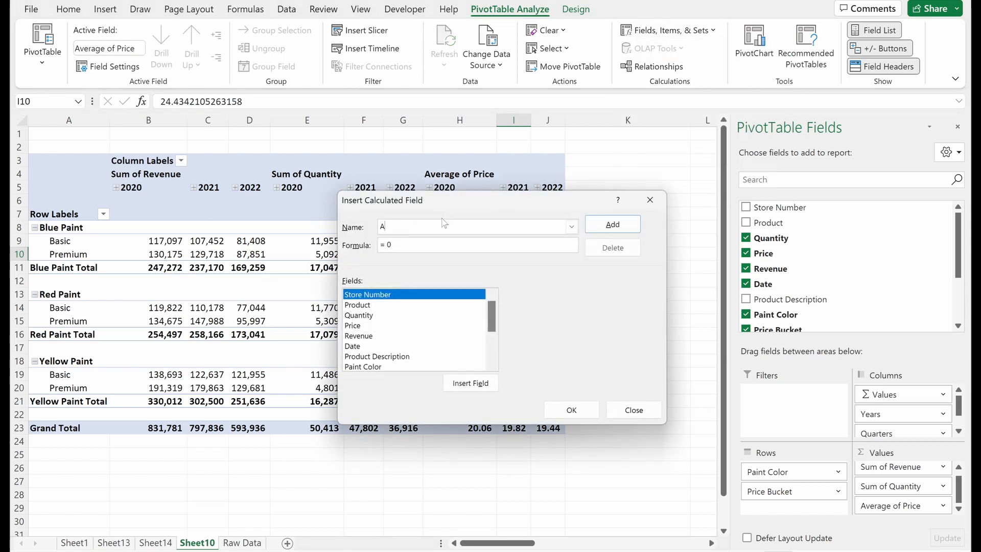
{"action": "type", "text": "Average Selling Price"}
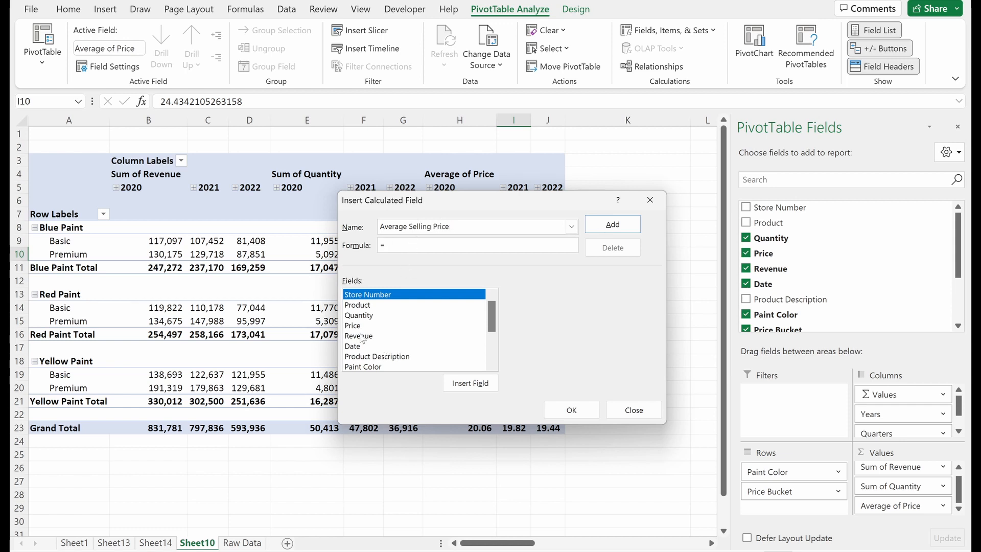
{"action": "double_click", "coordinate": [359, 335]}
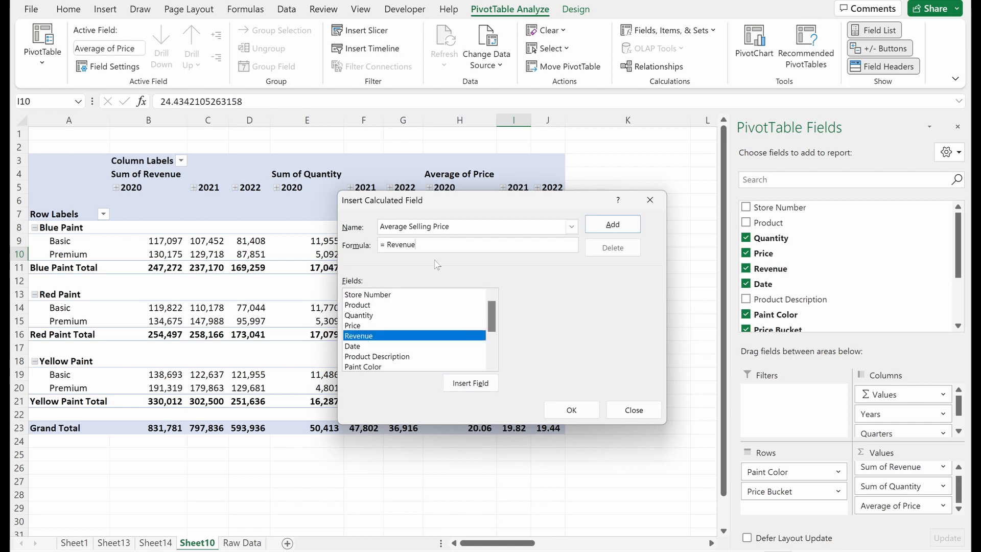
{"action": "type", "text": "/"}
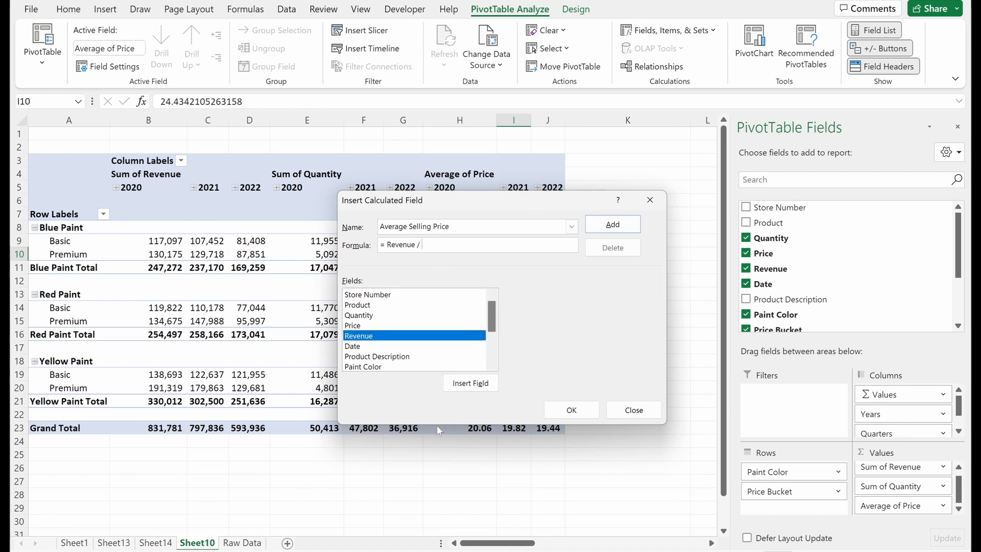
{"action": "mouse_move", "coordinate": [385, 317]}
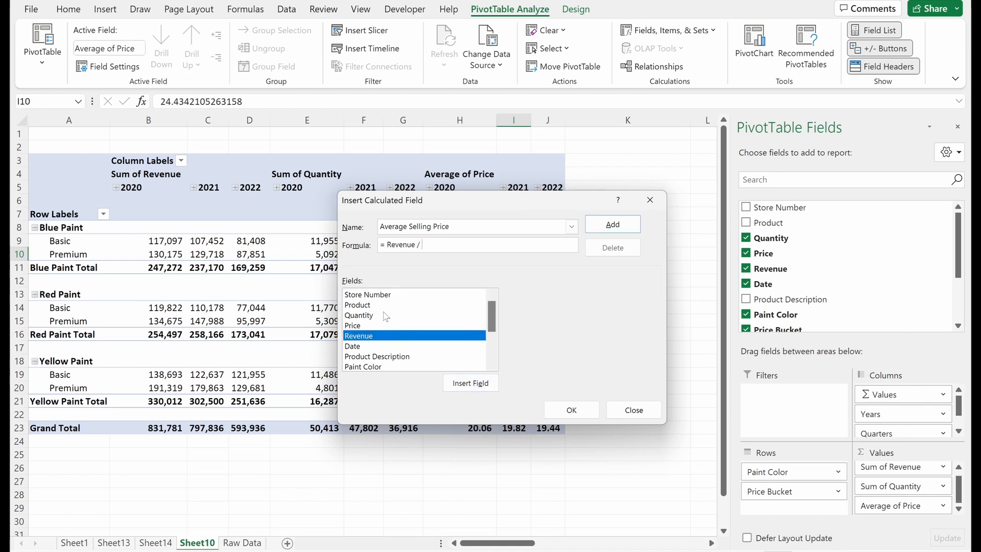
{"action": "double_click", "coordinate": [358, 315]}
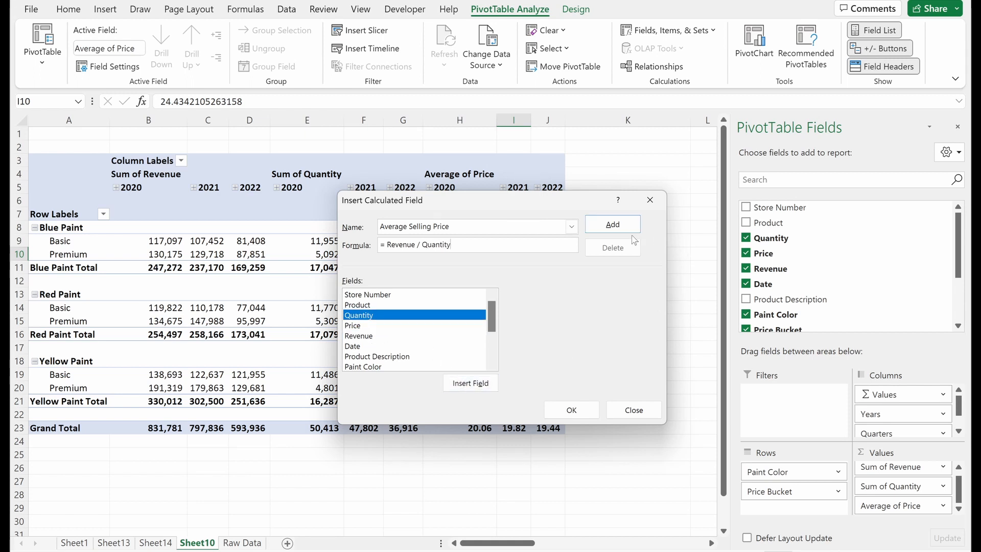
{"action": "left_click", "coordinate": [613, 224]}
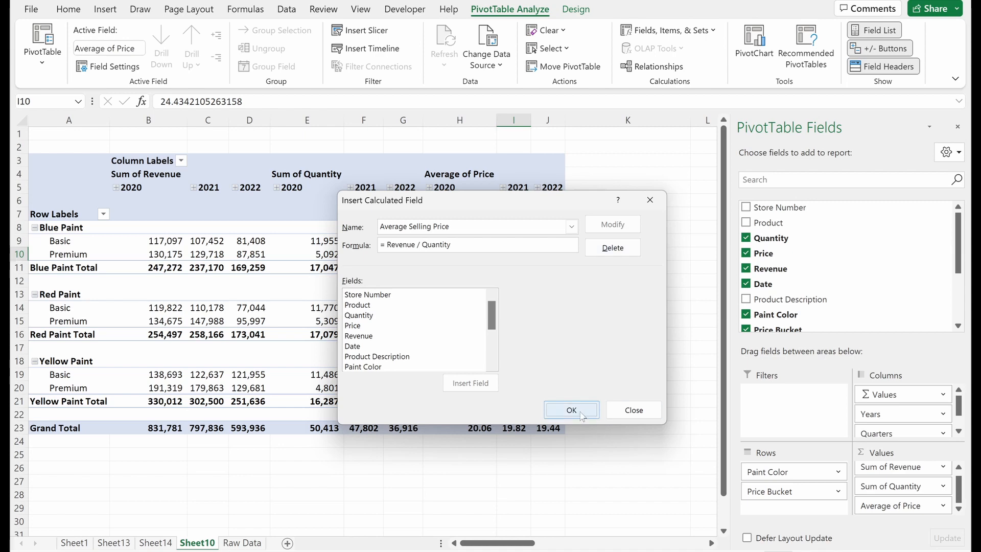
{"action": "left_click", "coordinate": [570, 410]}
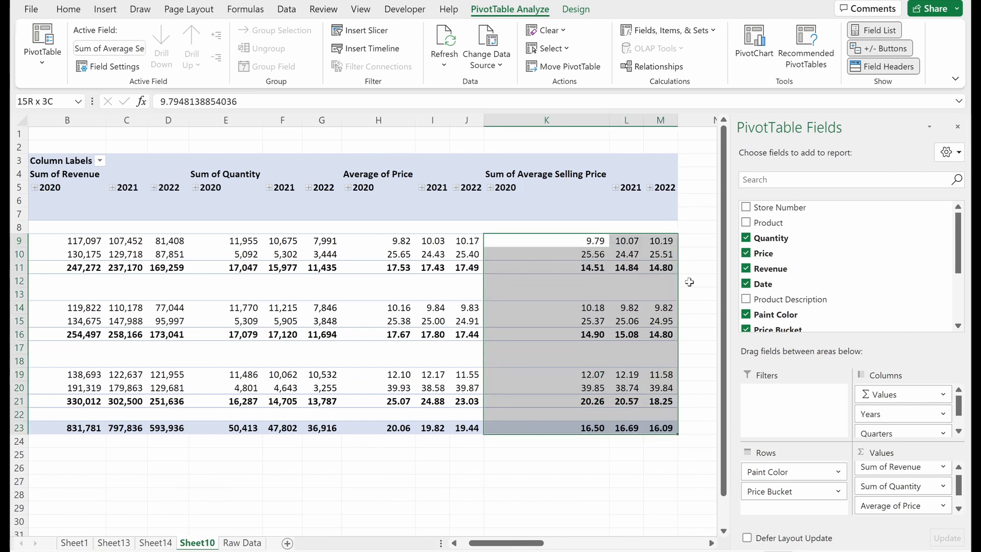
Inspect Blue, Red and Yellow Paint Average Selling Price values, then remove Average of Price
{"action": "left_click", "coordinate": [546, 254]}
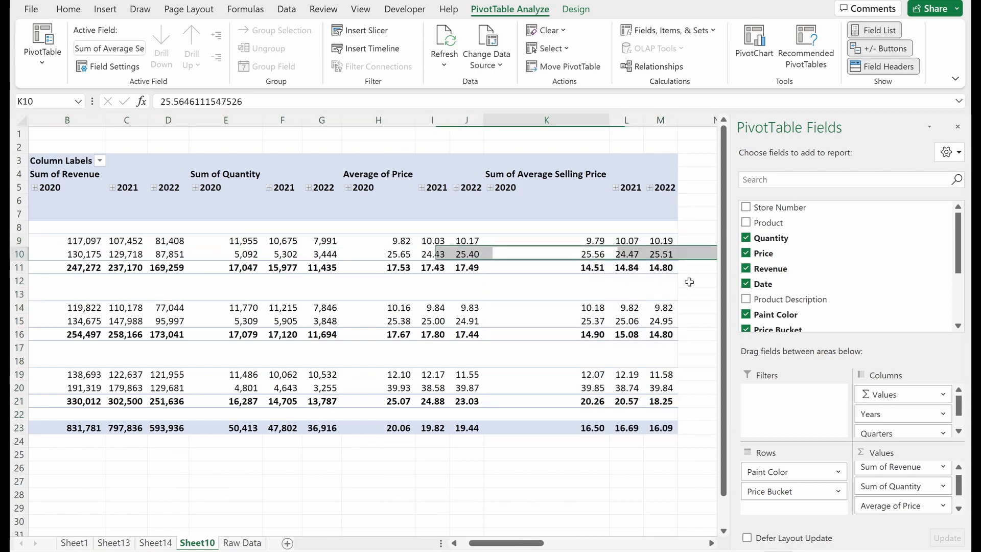
{"action": "left_click", "coordinate": [545, 293]}
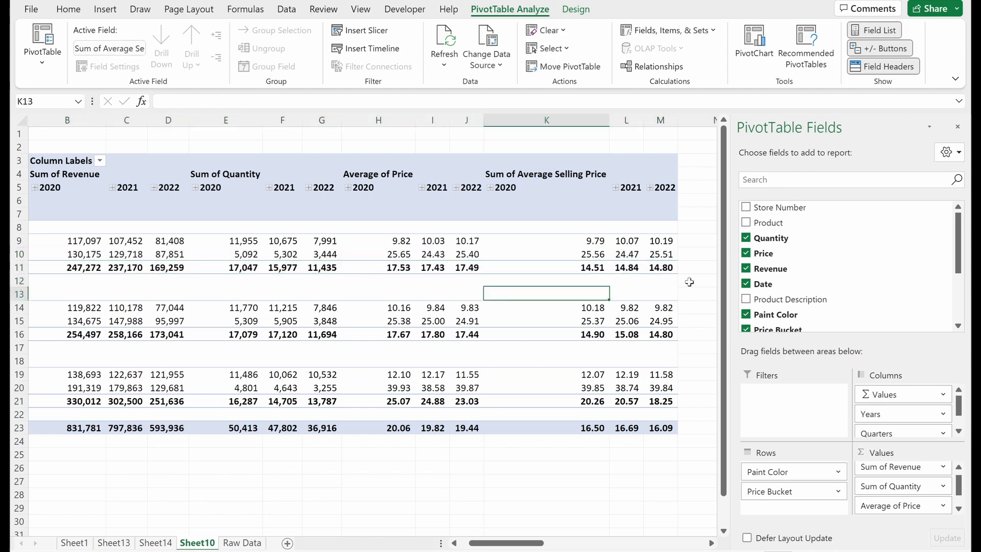
{"action": "left_click", "coordinate": [626, 321]}
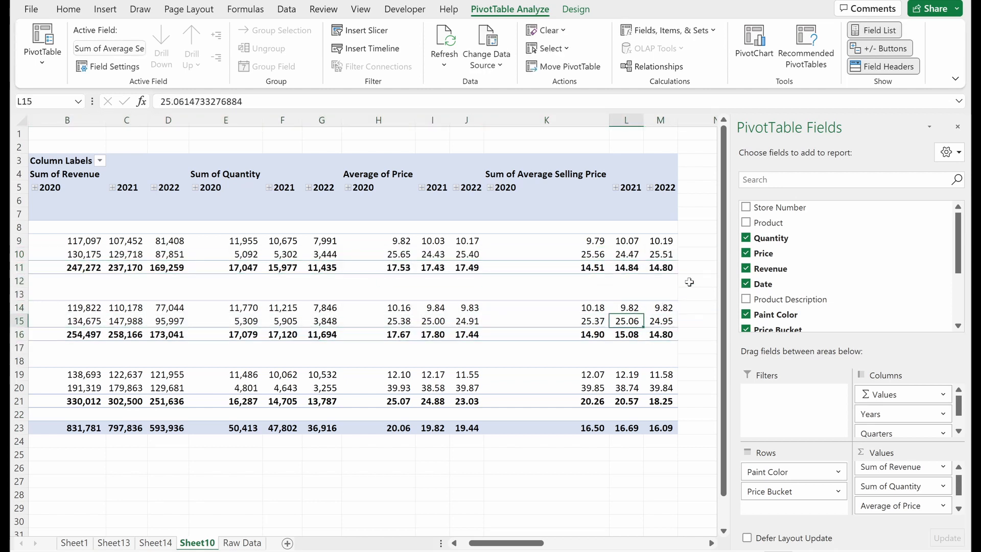
{"action": "left_click", "coordinate": [546, 334]}
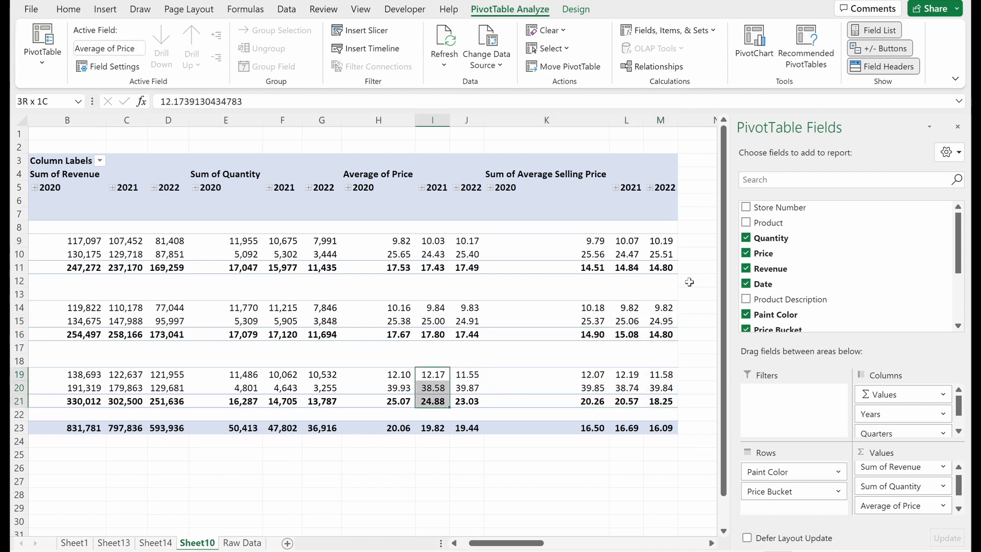
{"action": "left_click", "coordinate": [546, 374]}
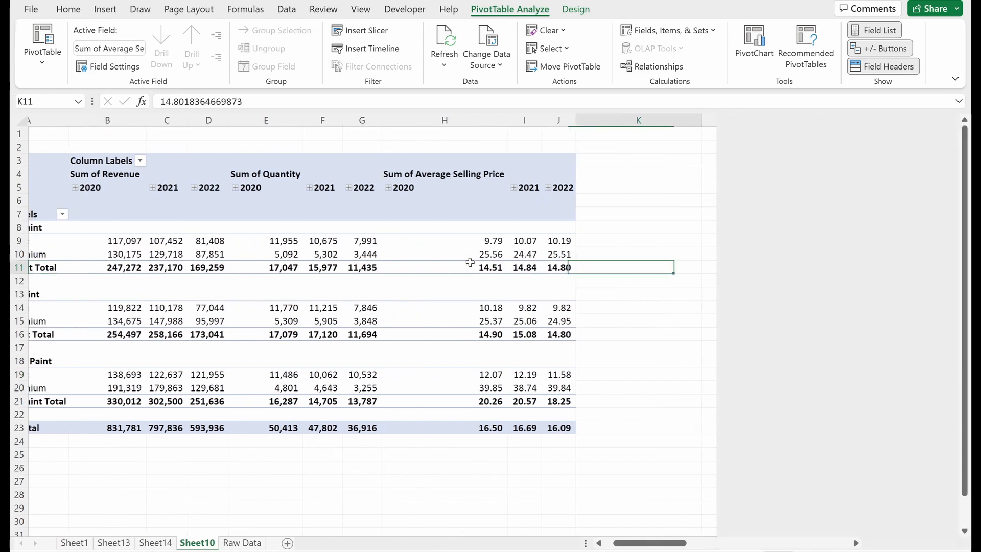
{"action": "left_click", "coordinate": [879, 30]}
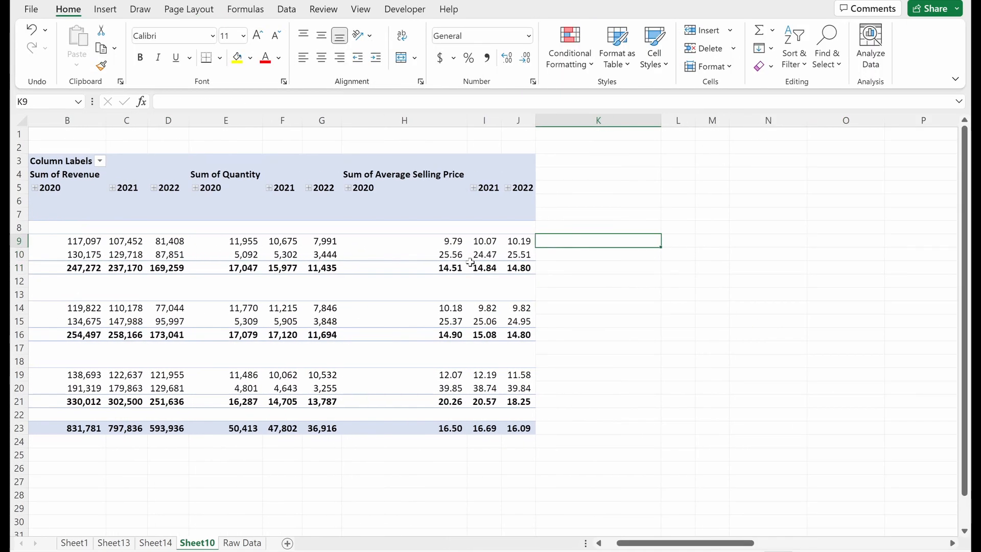
{"action": "type", "text": "=C9"}
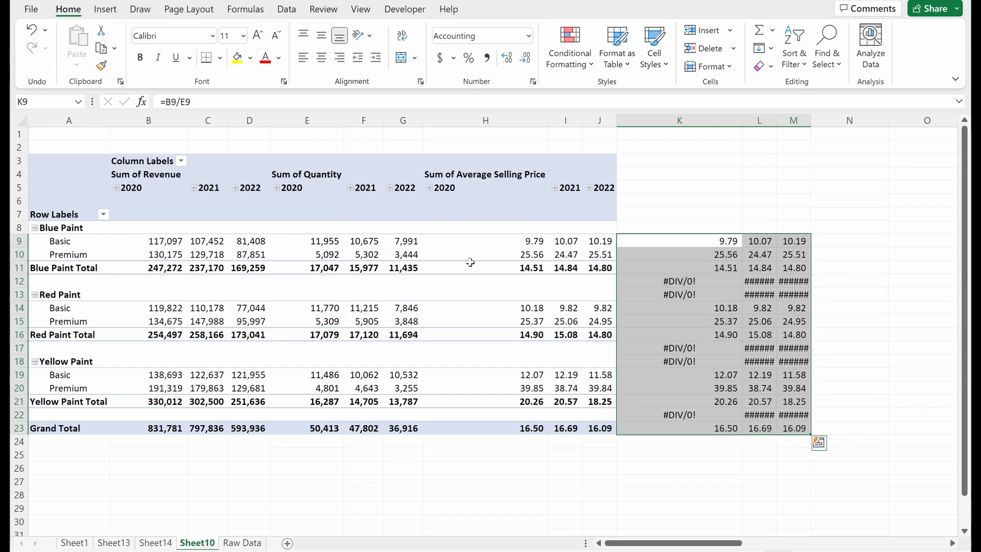
{"action": "left_click", "coordinate": [794, 254]}
{"action": "type", "text": "="}
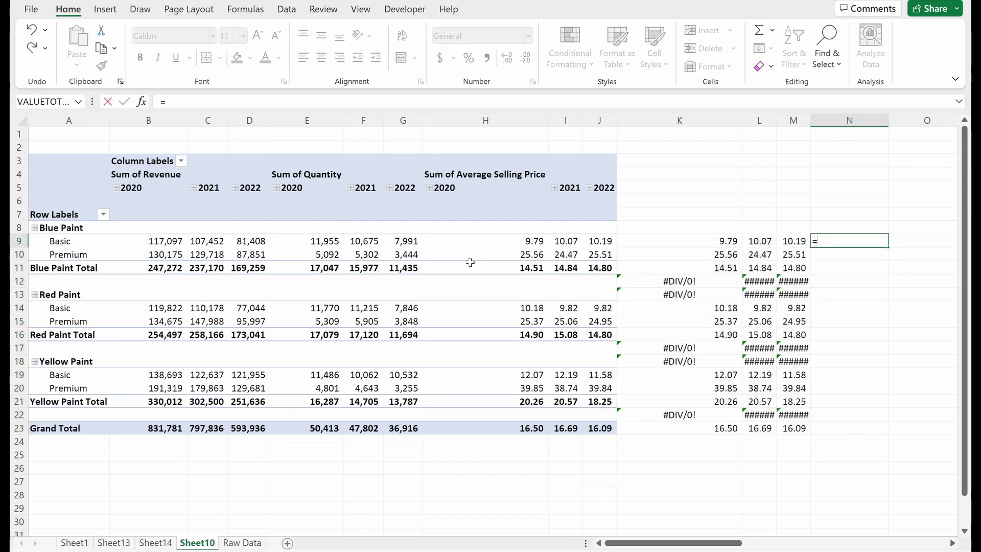
{"action": "type", "text": "K9-L9"}
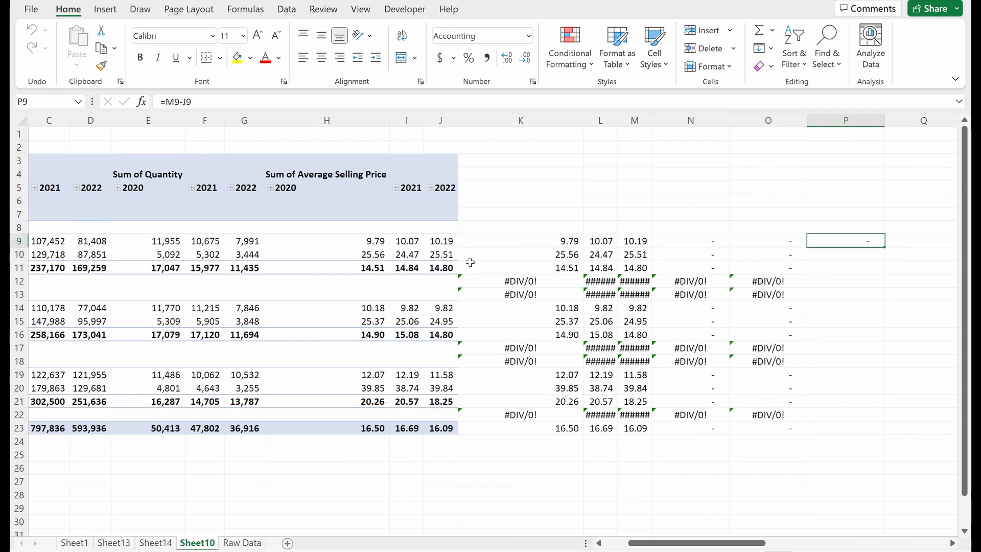
{"action": "left_click", "coordinate": [691, 294]}
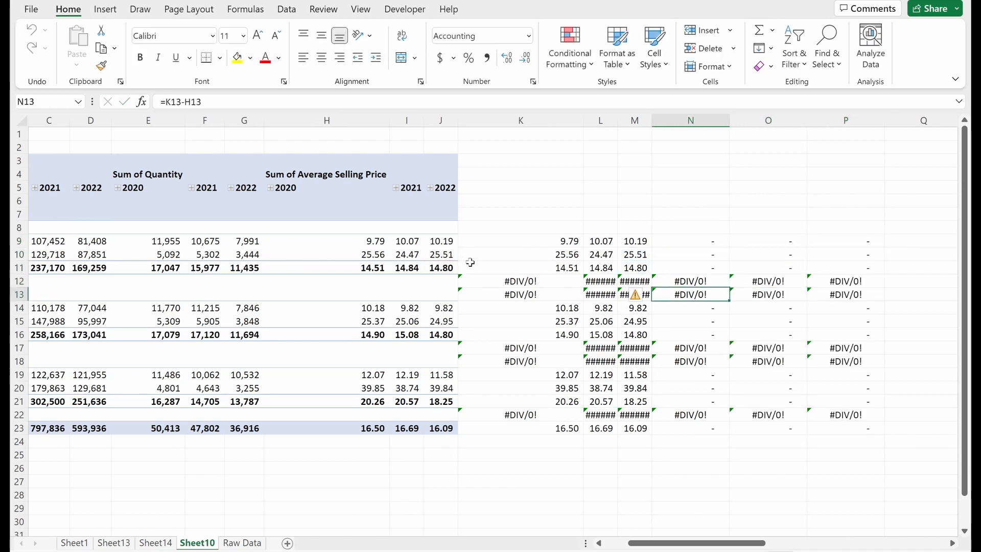
{"action": "left_click", "coordinate": [633, 295]}
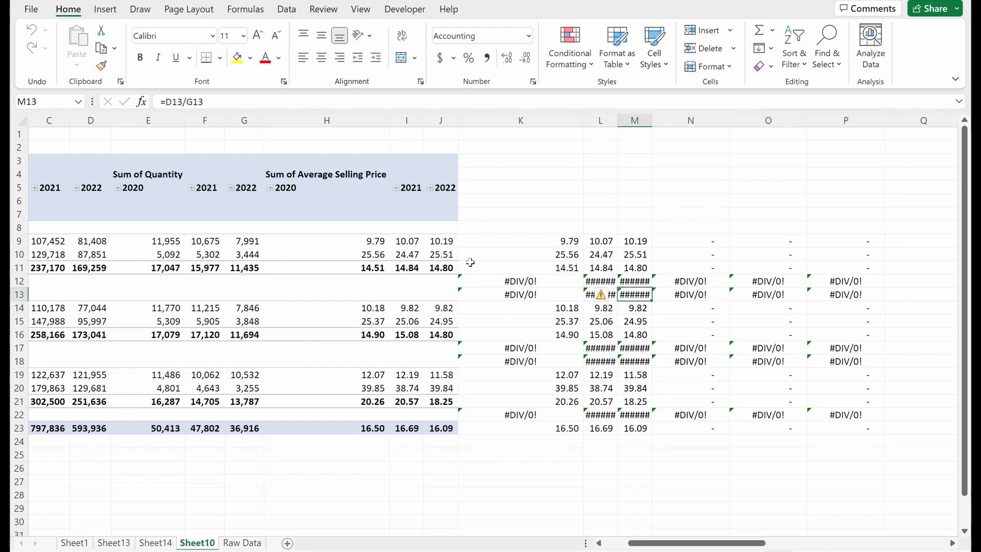
{"action": "left_click", "coordinate": [326, 267]}
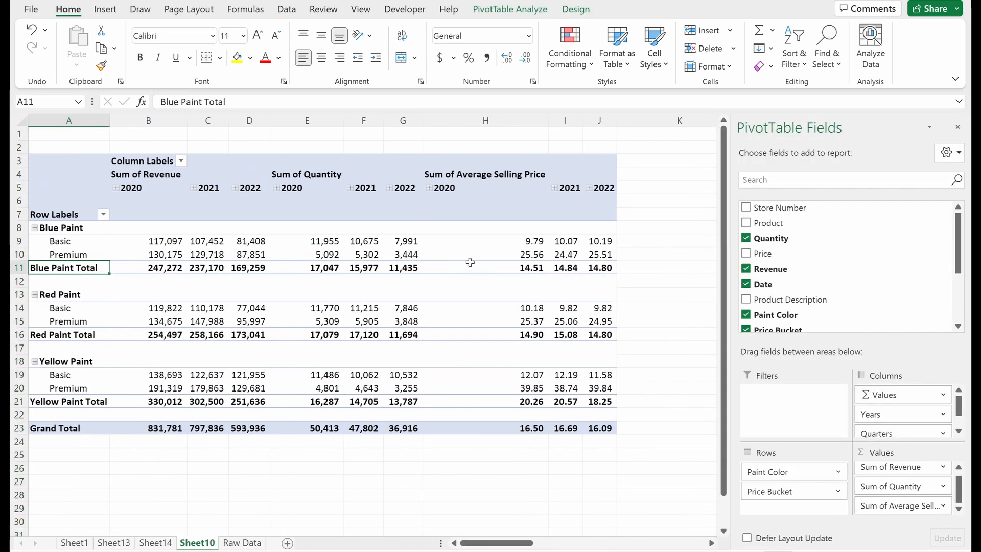
{"action": "mouse_move", "coordinate": [614, 292]}
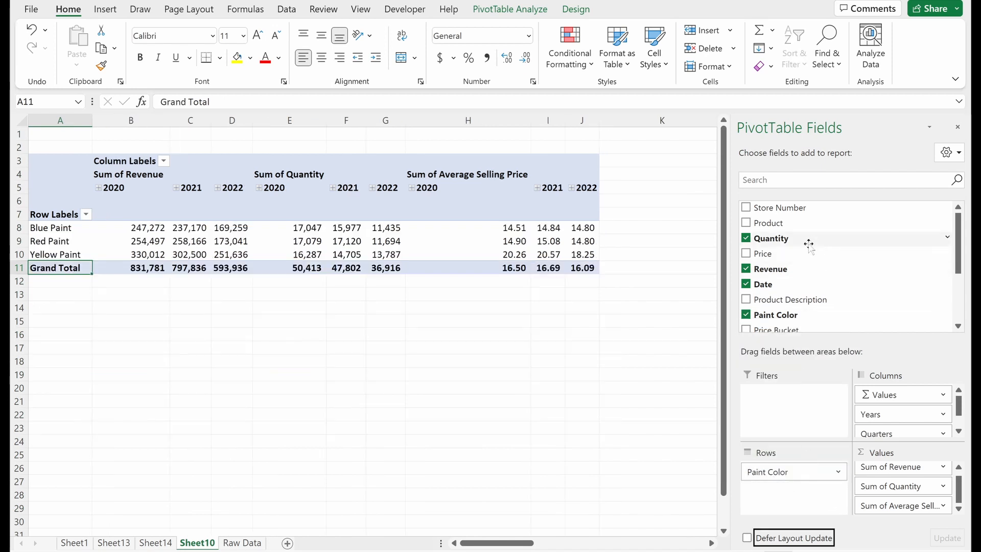
Put Ownership Category above Paint Color and Price Bucket below it, then inspect Corporate Blue Basic values
{"action": "scroll", "scroll_direction": "down", "scroll_amount": 3}
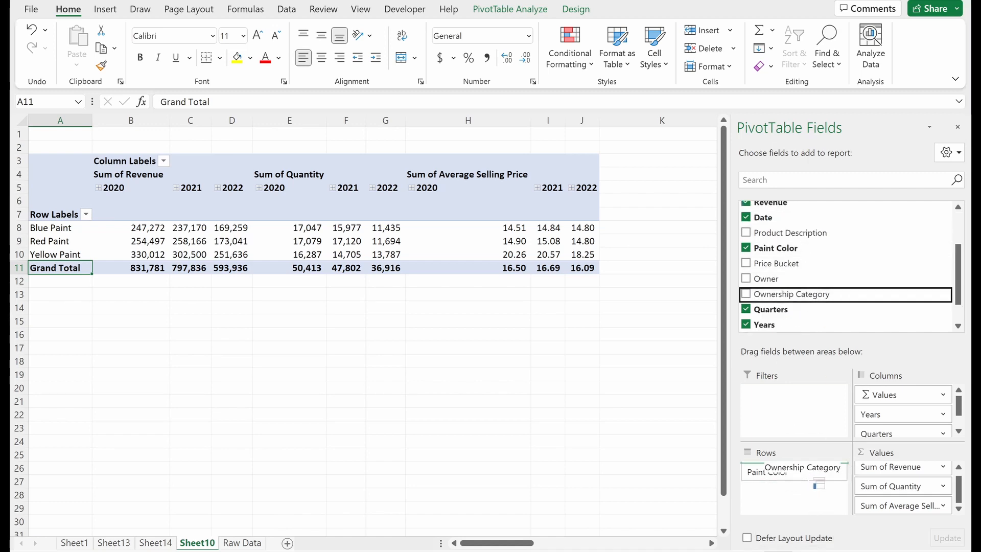
{"action": "left_click", "coordinate": [746, 294]}
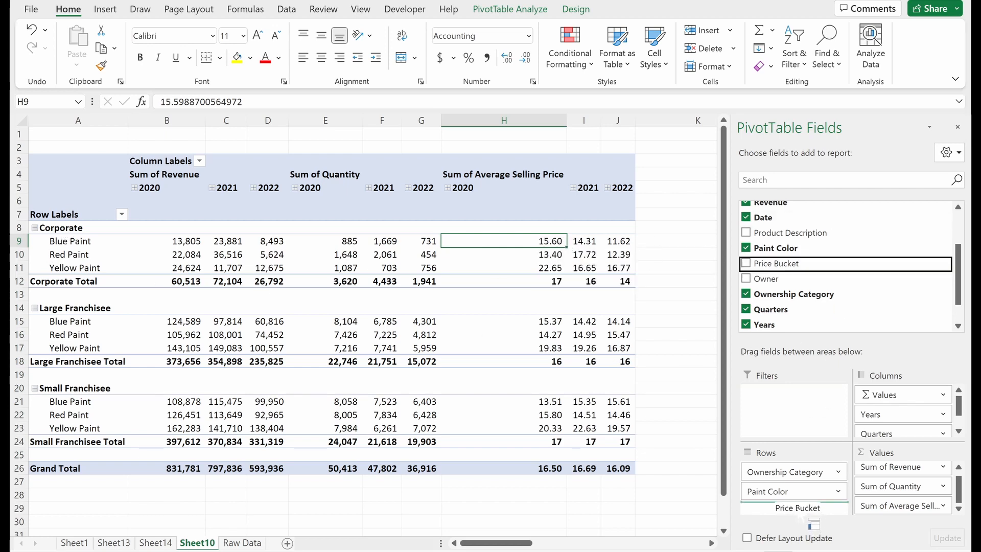
{"action": "left_click", "coordinate": [746, 263]}
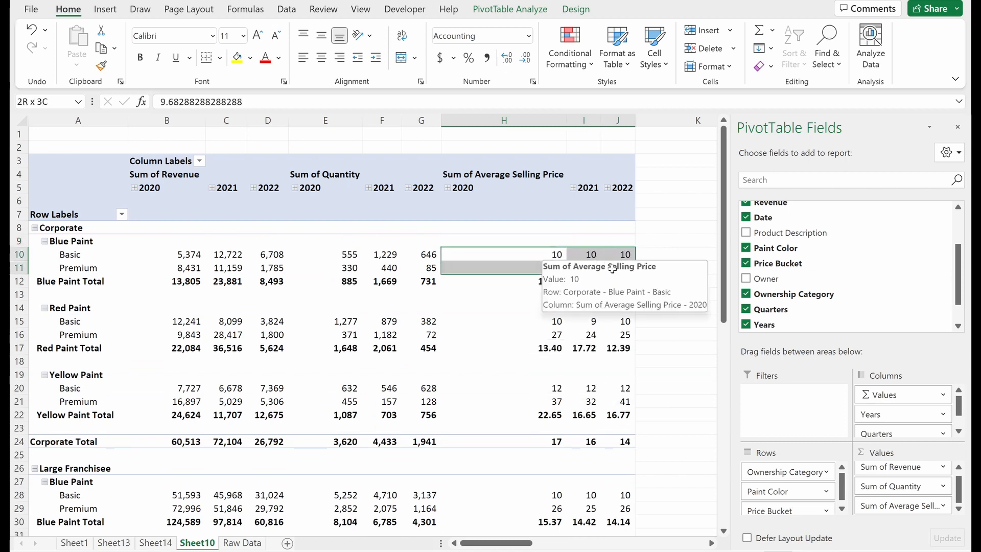
{"action": "left_click", "coordinate": [618, 254]}
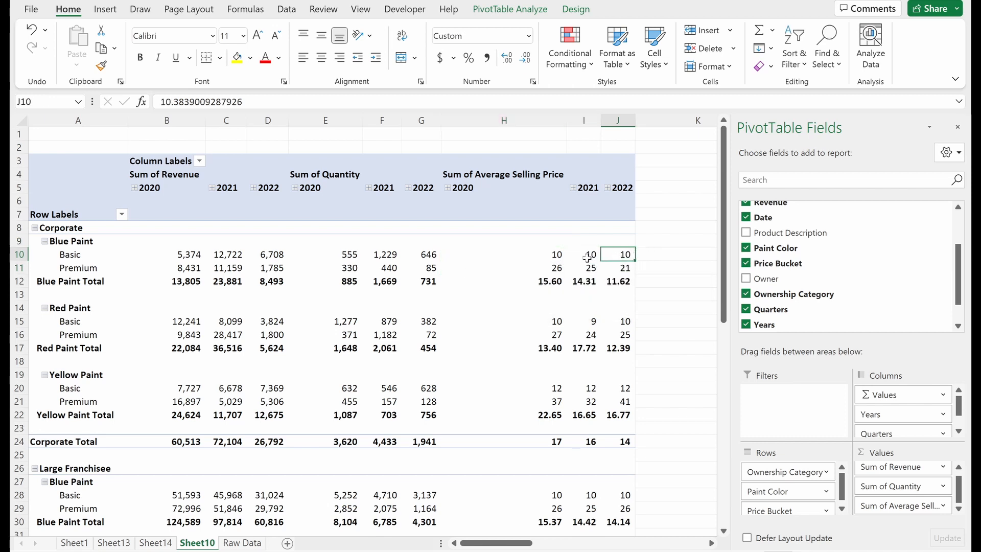
{"action": "mouse_move", "coordinate": [557, 254]}
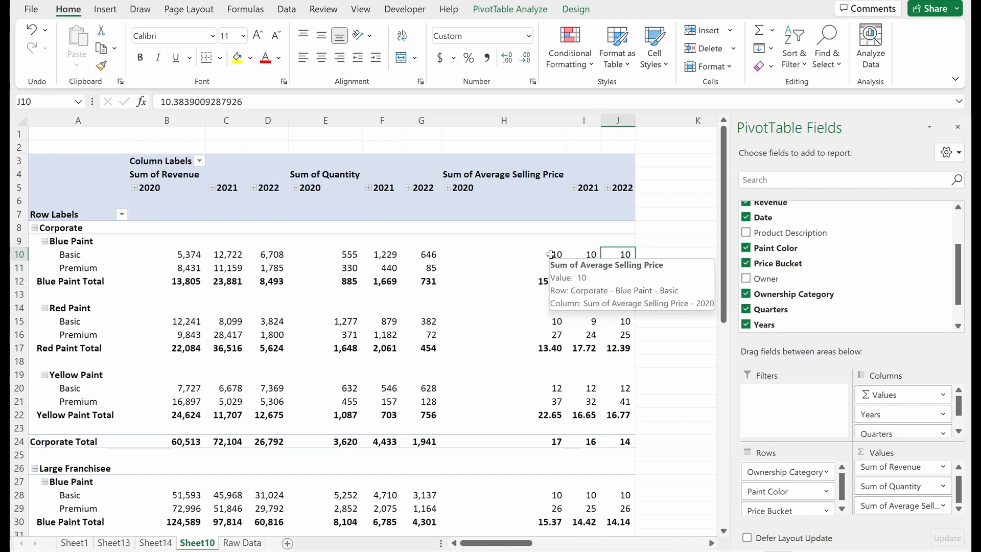
{"action": "left_click", "coordinate": [504, 254]}
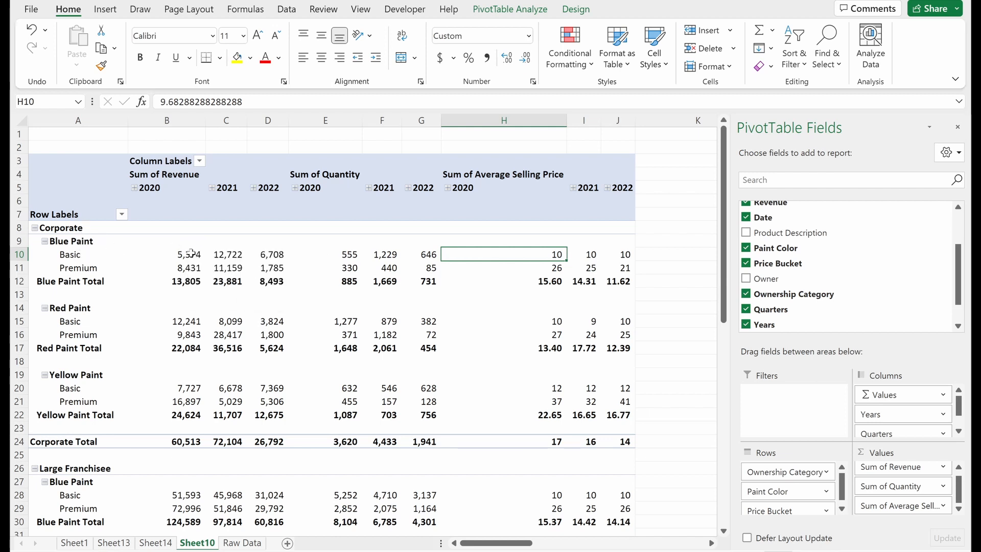
Drill into the Corporate Blue Basic 2020 revenue records, then return to Sheet10's PivotTable
{"action": "left_click", "coordinate": [167, 254]}
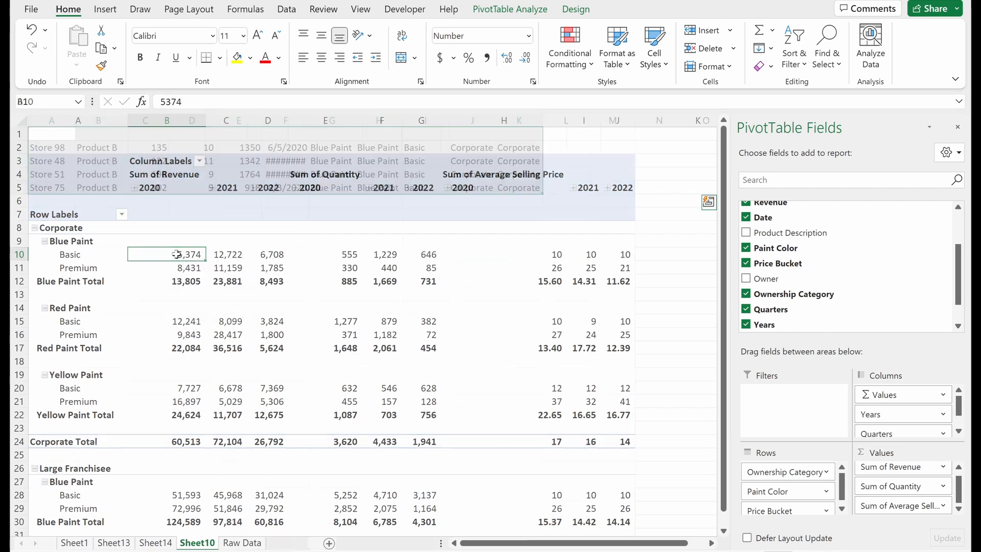
{"action": "left_click", "coordinate": [197, 543]}
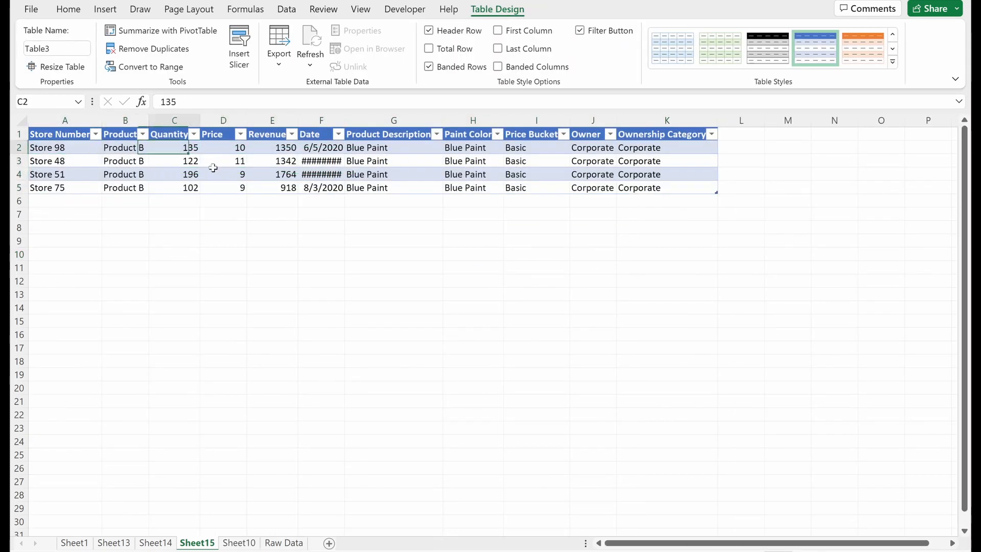
{"action": "left_click", "coordinate": [323, 147]}
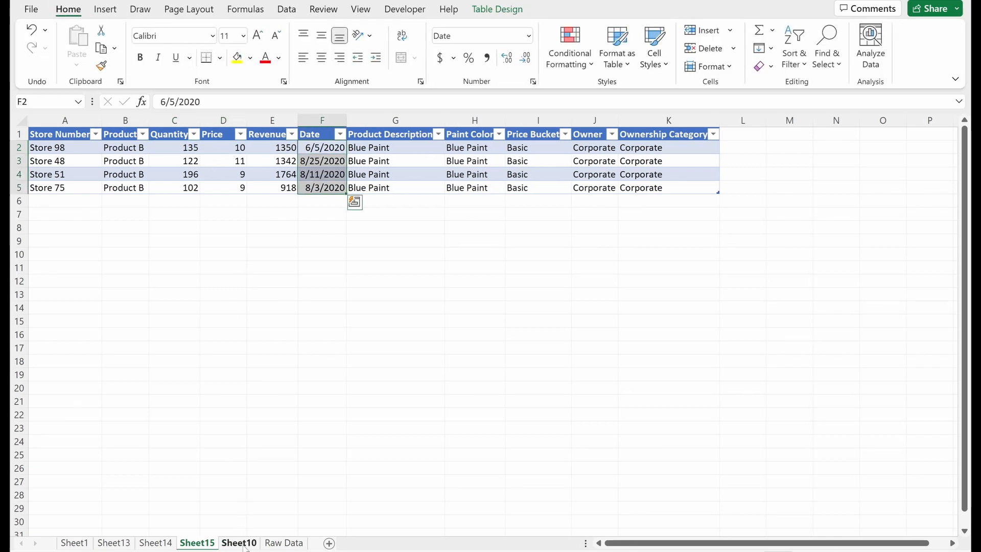
{"action": "left_click", "coordinate": [239, 543]}
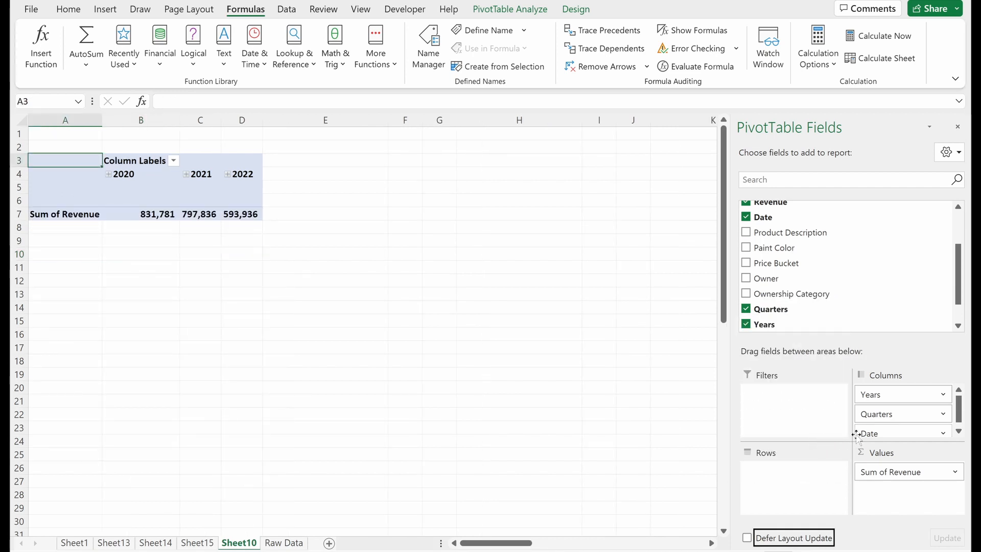
Add Paint Color to the PivotTable rows and remove Ownership Category
{"action": "left_click", "coordinate": [593, 401]}
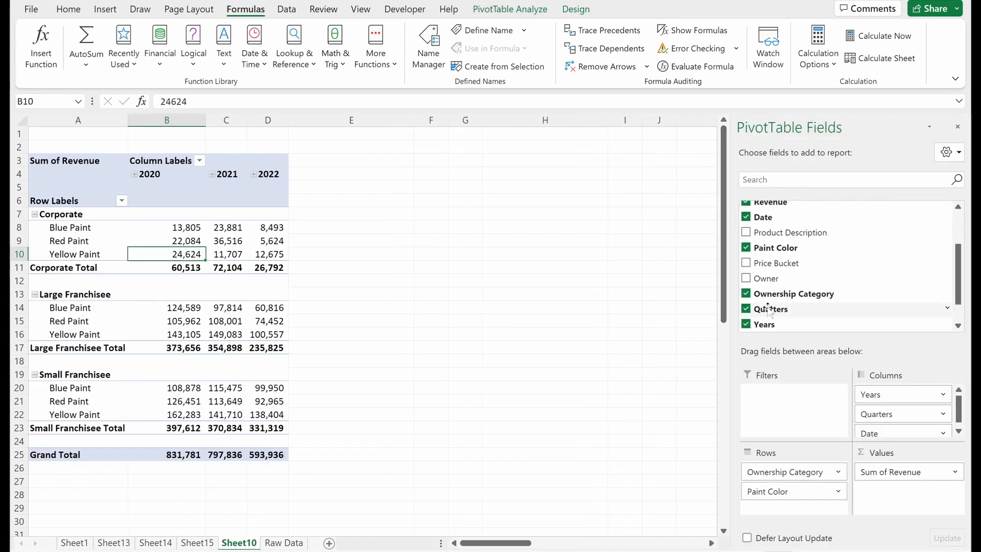
{"action": "left_click", "coordinate": [747, 293]}
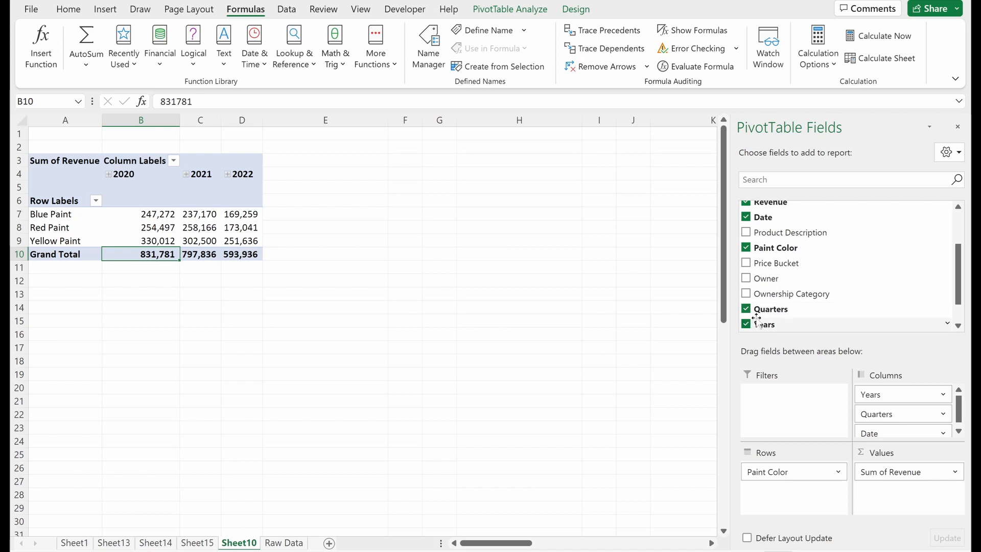
{"action": "scroll", "scroll_direction": "up", "scroll_amount": 3}
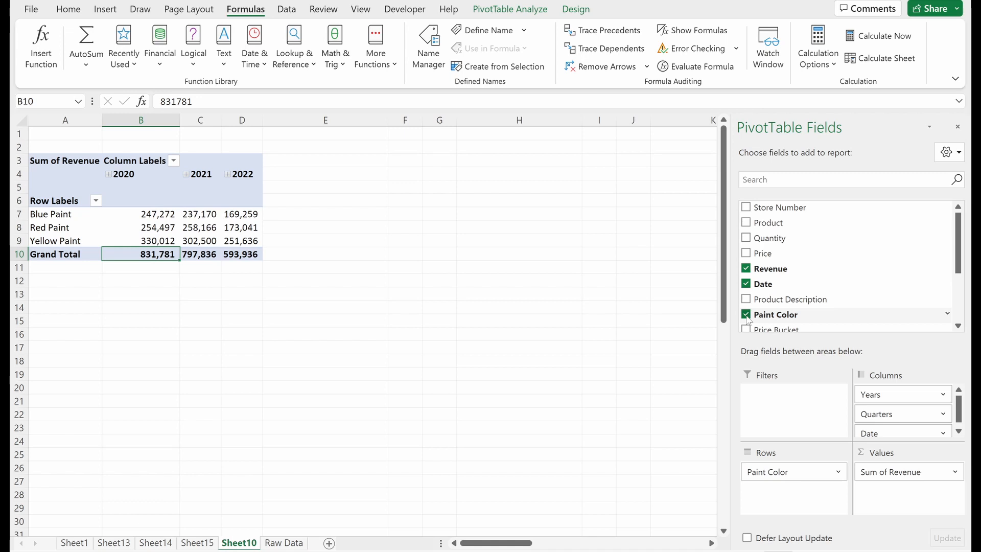
{"action": "mouse_move", "coordinate": [242, 227]}
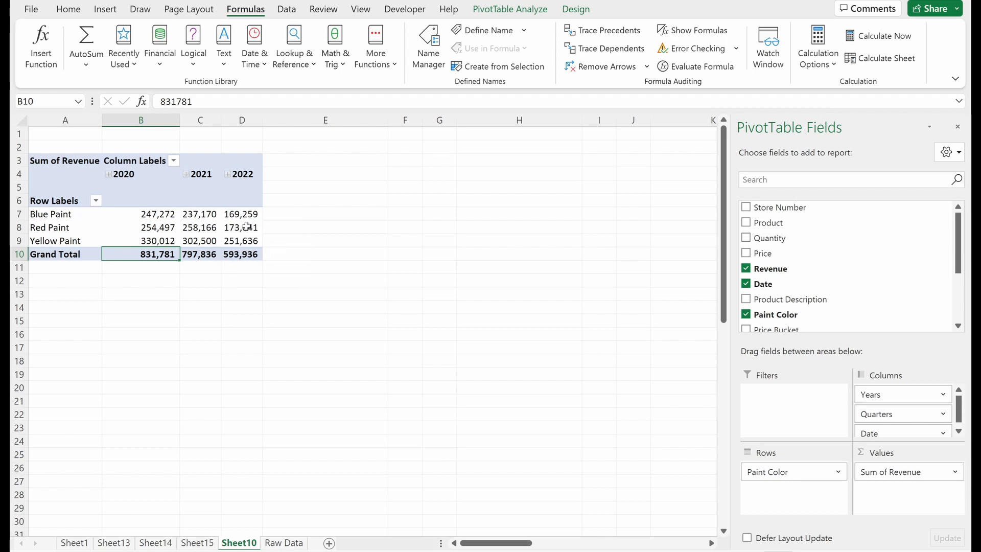
{"action": "left_click", "coordinate": [325, 226]}
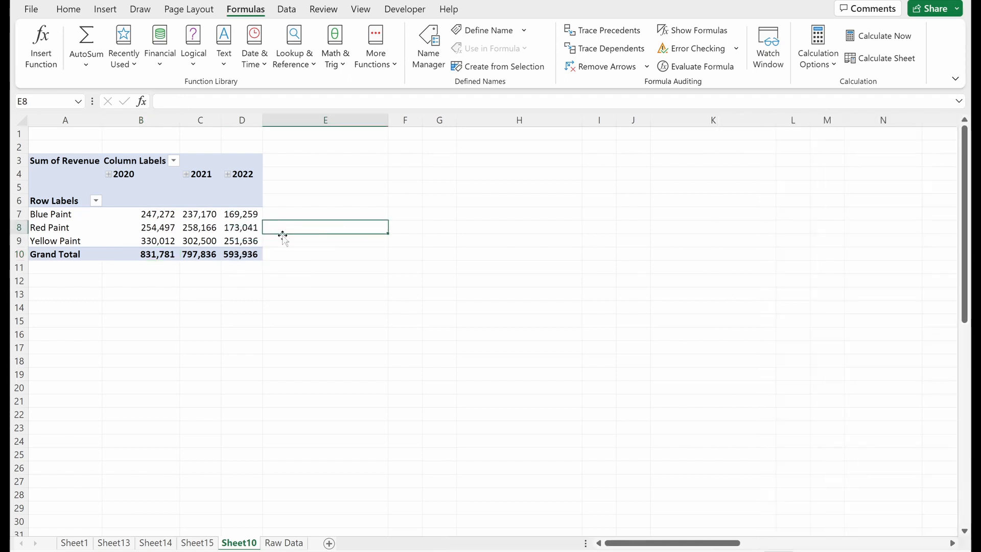
{"action": "mouse_move", "coordinate": [298, 294]}
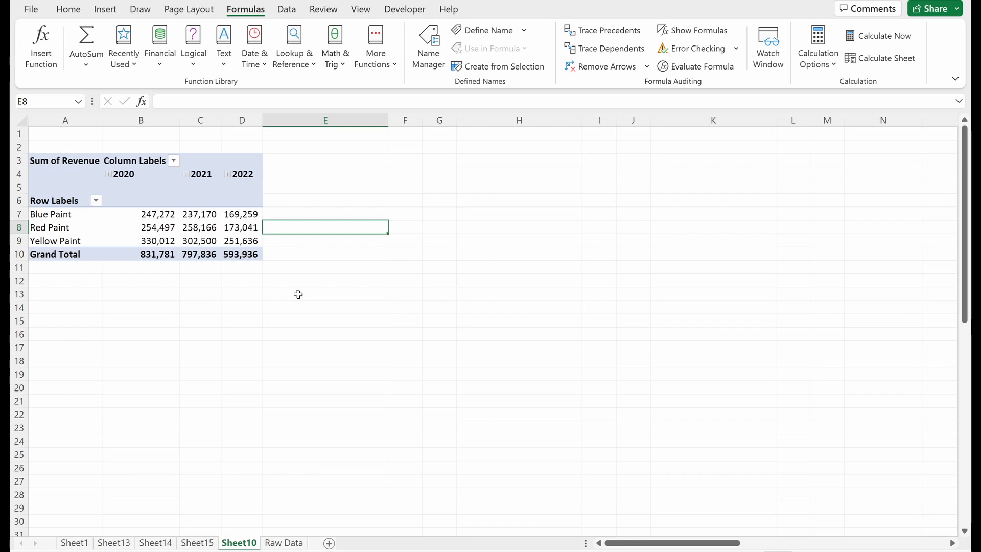
{"action": "mouse_move", "coordinate": [300, 285]}
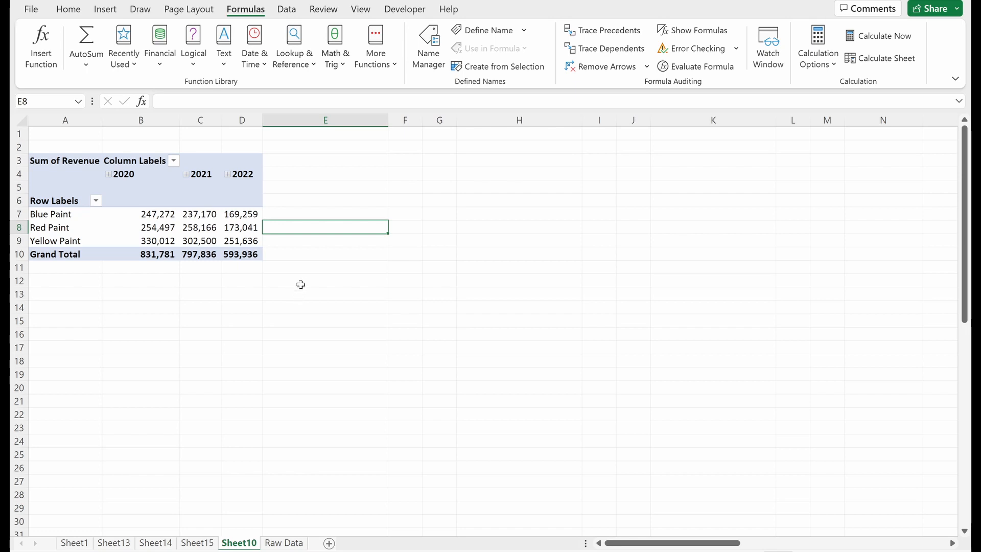
{"action": "mouse_move", "coordinate": [290, 535]}
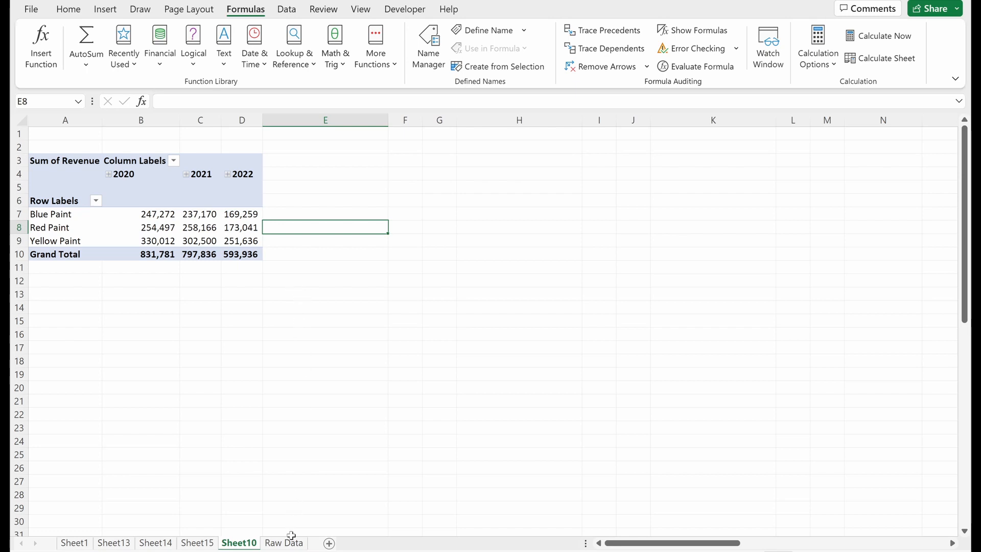
{"action": "left_click", "coordinate": [242, 227]}
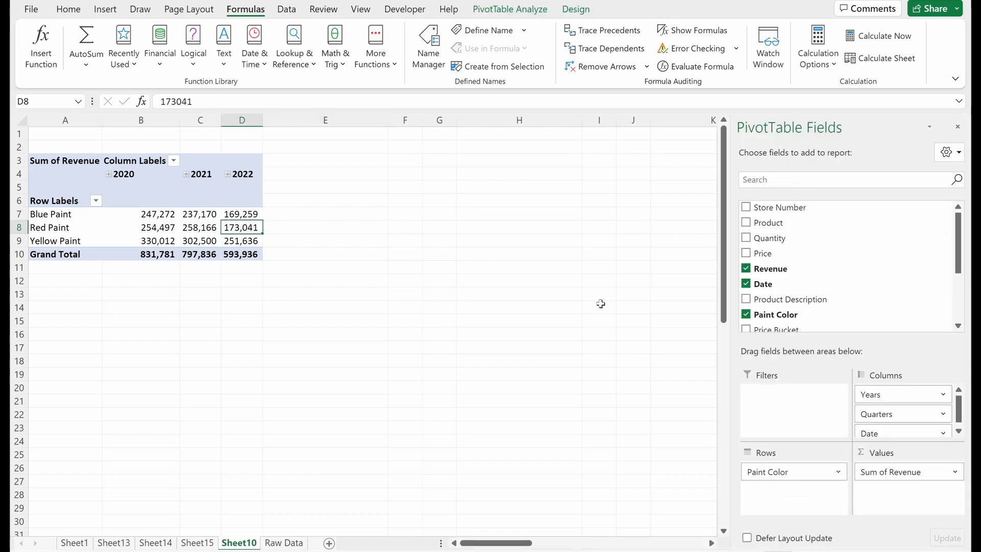
{"action": "mouse_move", "coordinate": [761, 283]}
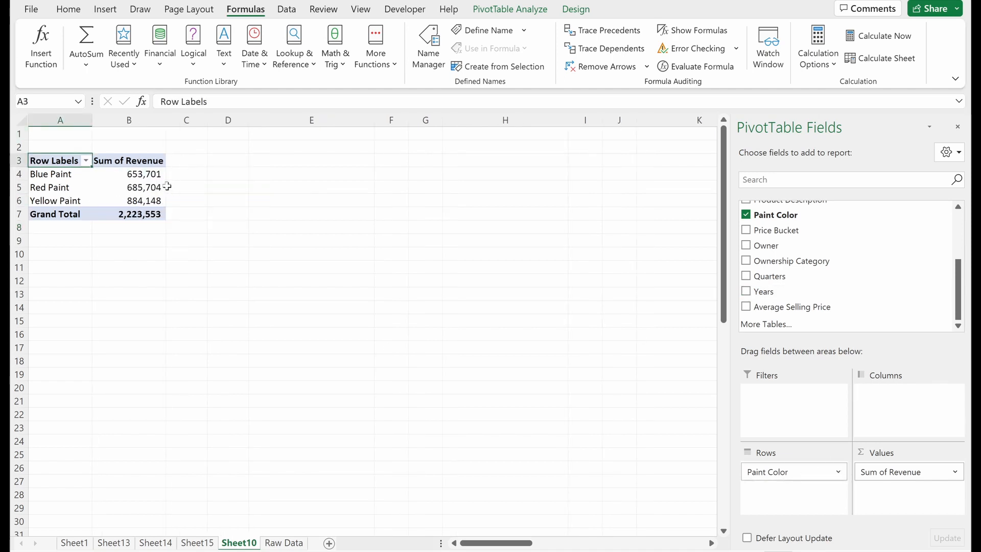
{"action": "left_click", "coordinate": [284, 542]}
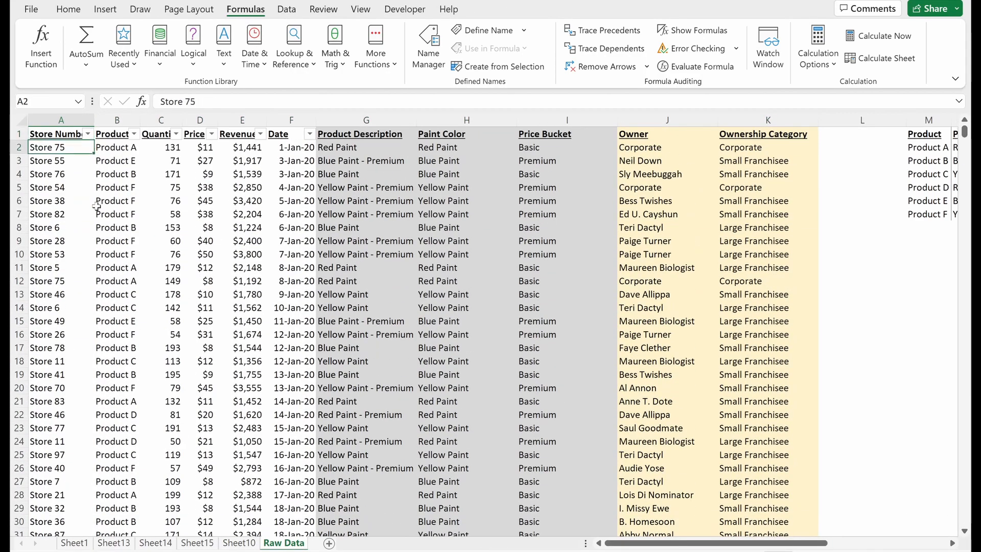
{"action": "scroll", "scroll_direction": "down", "scroll_amount": 3}
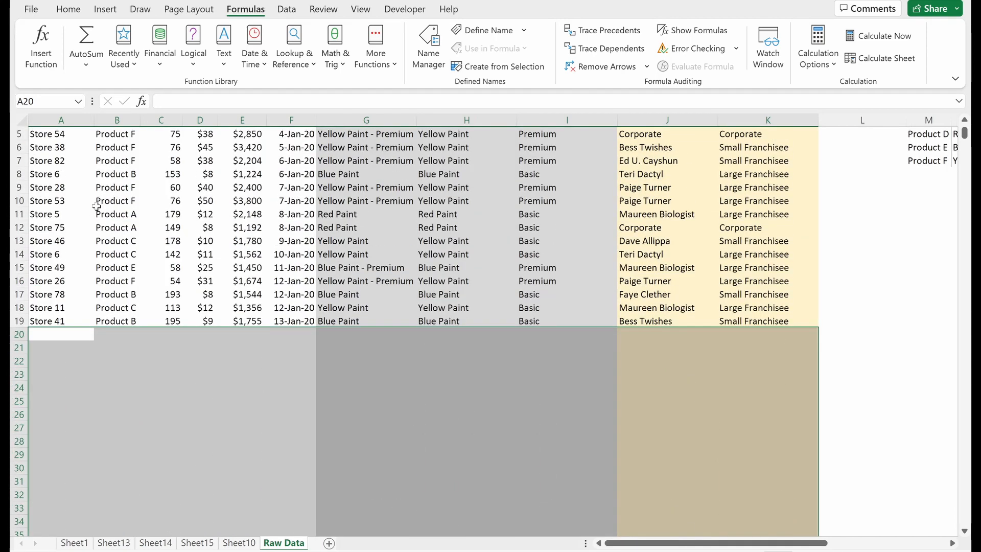
{"action": "left_click", "coordinate": [239, 543]}
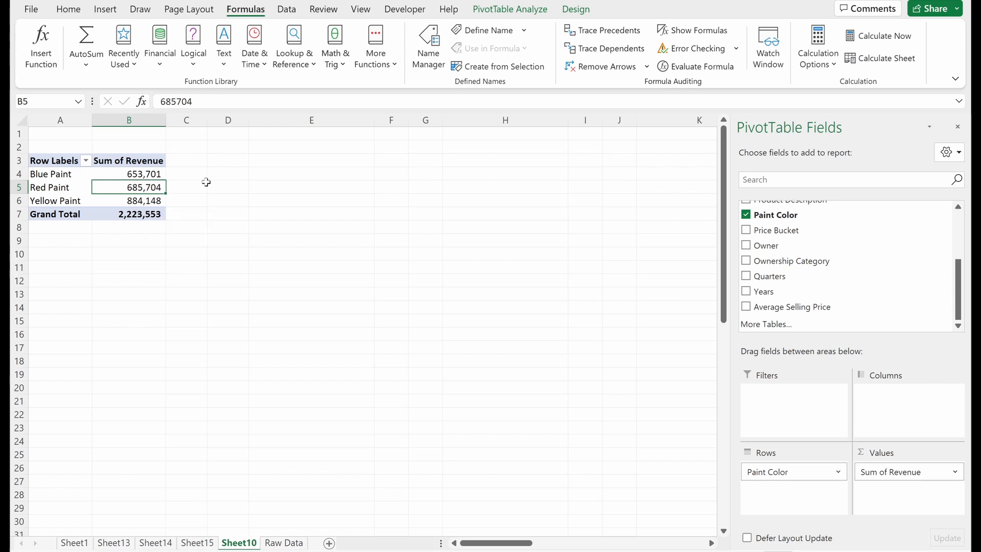
{"action": "mouse_move", "coordinate": [211, 184]}
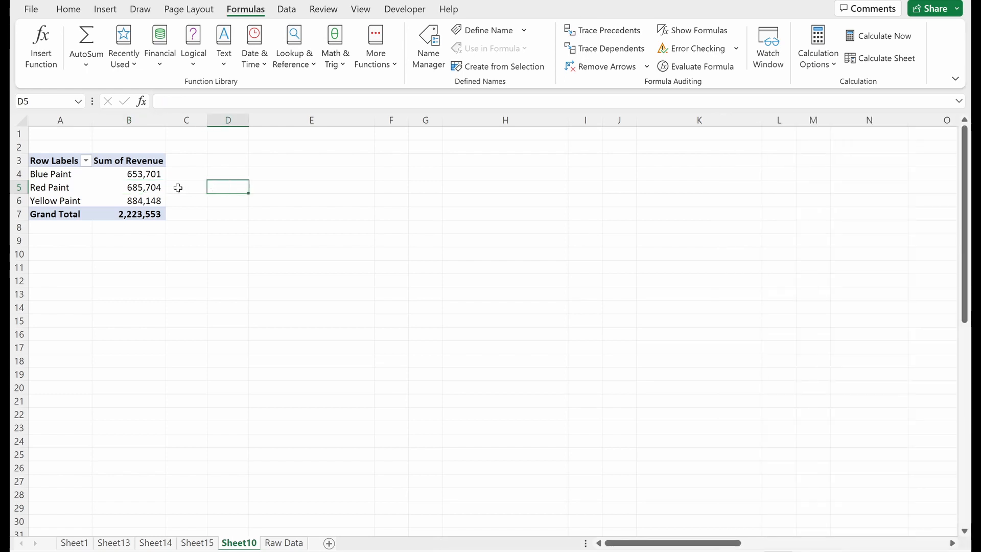
Refresh the PivotTable from its context menu, dropping the grand total to 35,256
{"action": "right_click", "coordinate": [144, 187]}
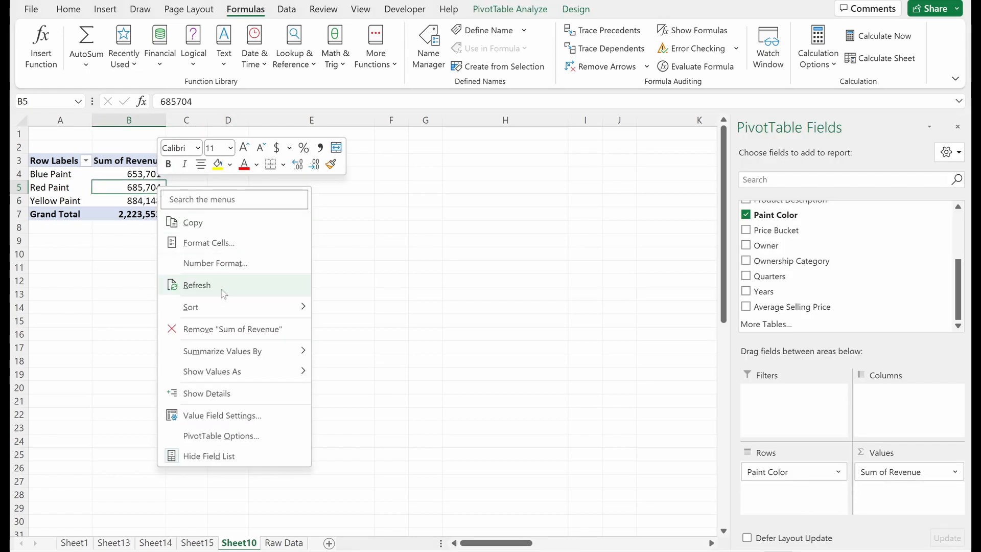
{"action": "left_click", "coordinate": [196, 285]}
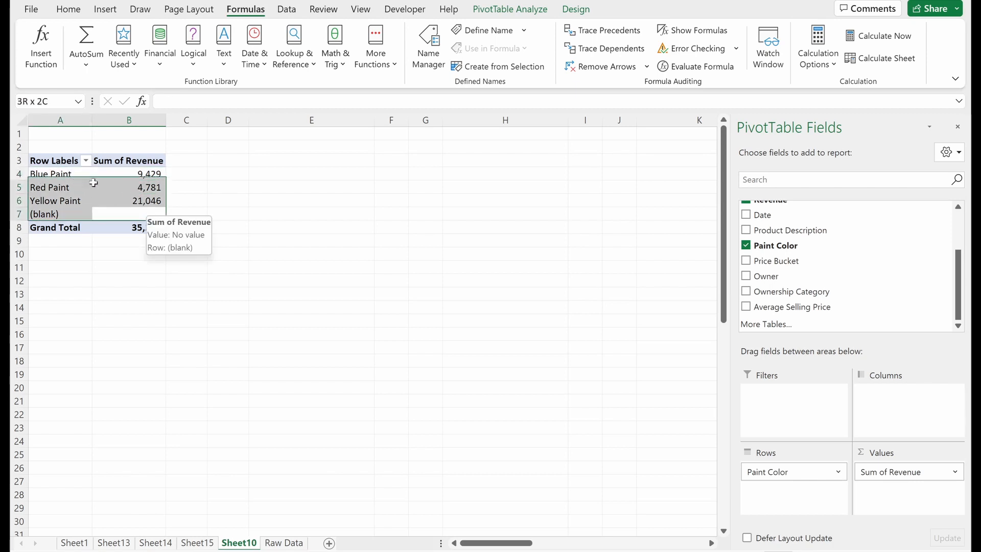
{"action": "left_click", "coordinate": [129, 173]}
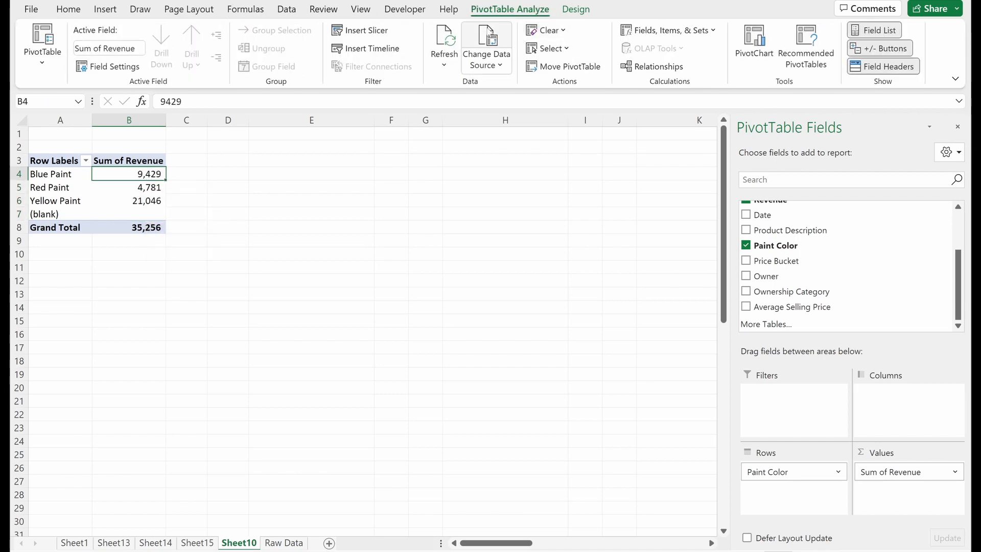
Inspect the PivotTable's data source without changes and restore the 2,223,553 totals
{"action": "left_click", "coordinate": [486, 42]}
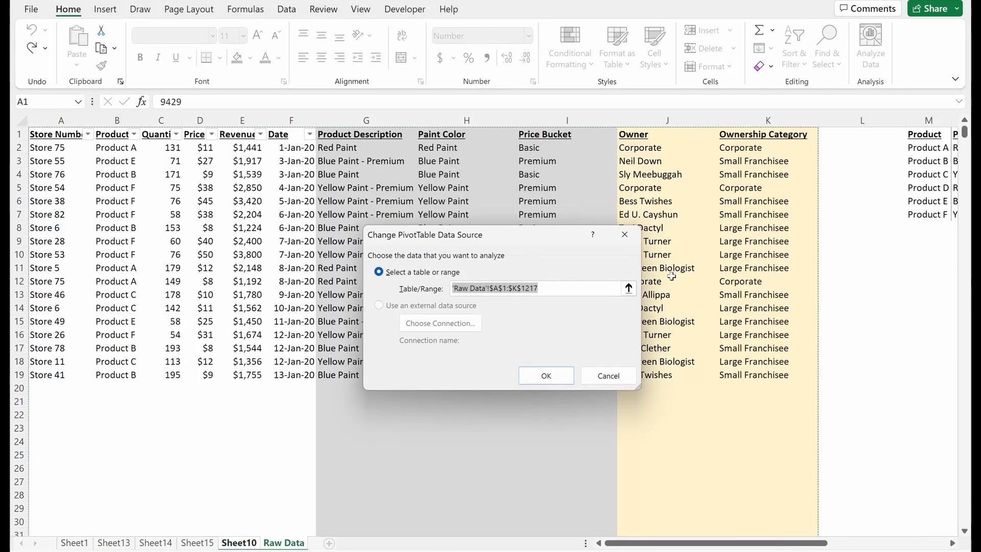
{"action": "mouse_move", "coordinate": [625, 234]}
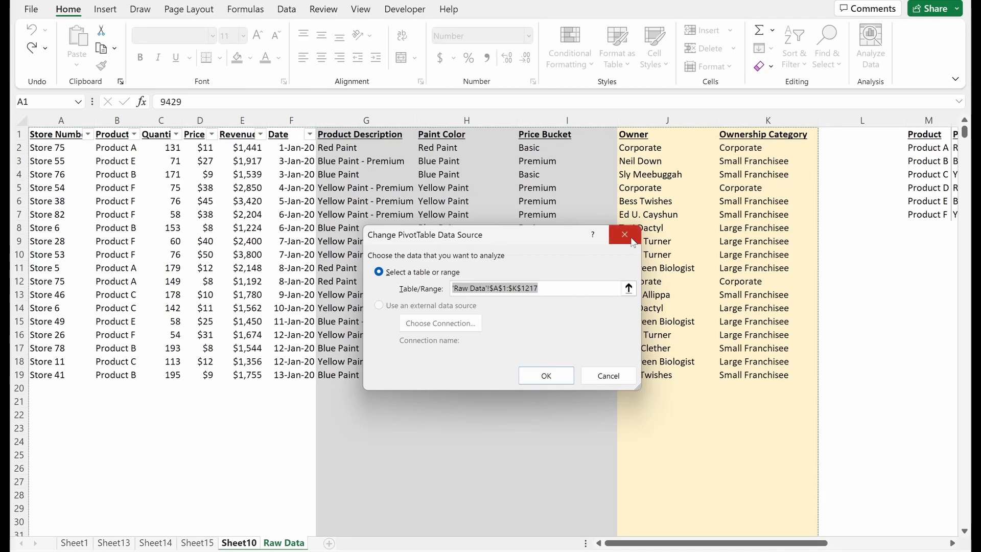
{"action": "left_click", "coordinate": [546, 376]}
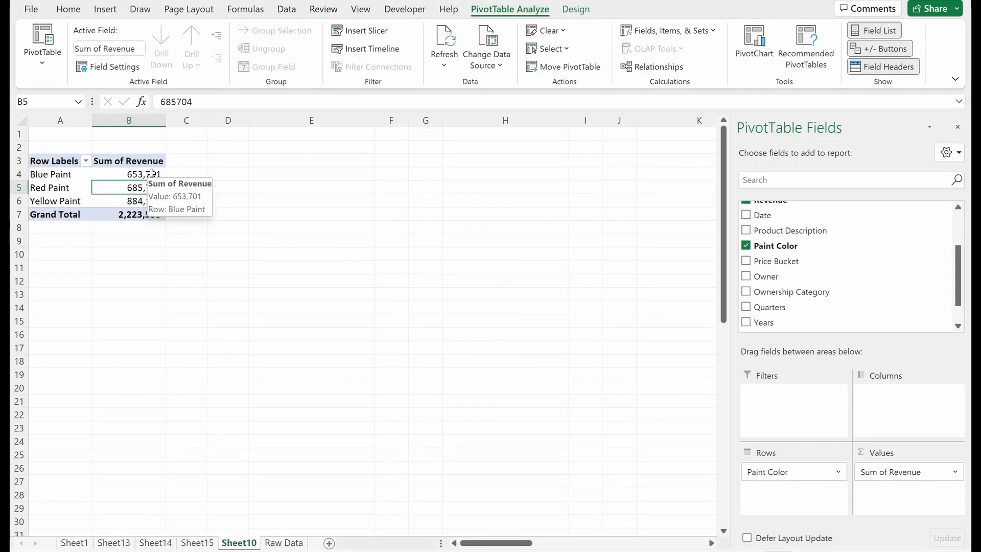
{"action": "left_click", "coordinate": [186, 173]}
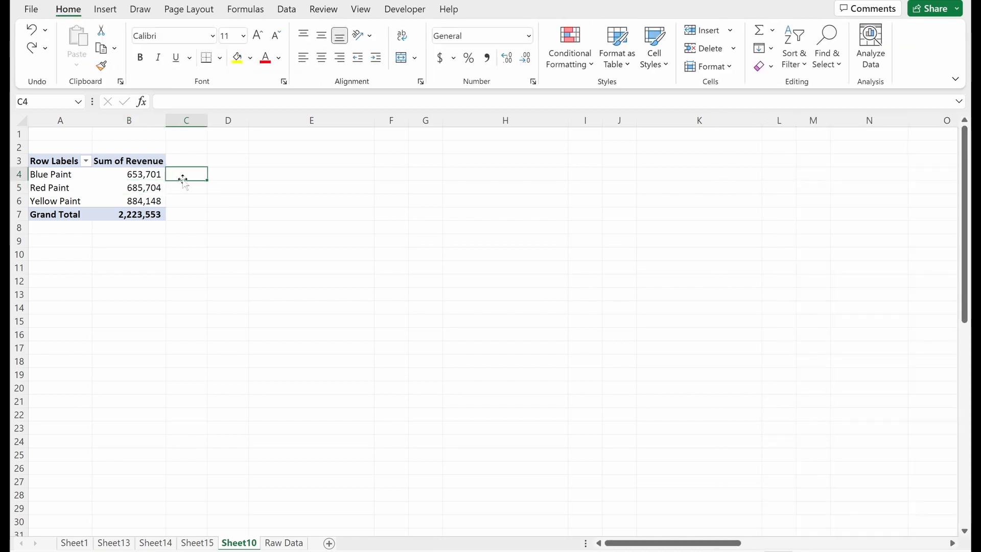
{"action": "left_click", "coordinate": [128, 174]}
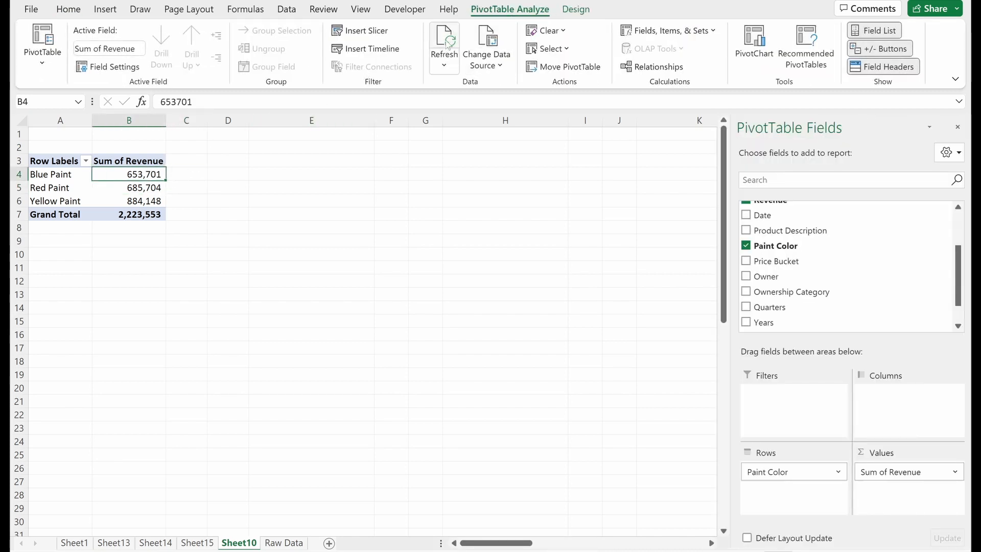
Run Refresh All so the PivotTable falls to 35,256, then open Raw Data
{"action": "left_click", "coordinate": [443, 67]}
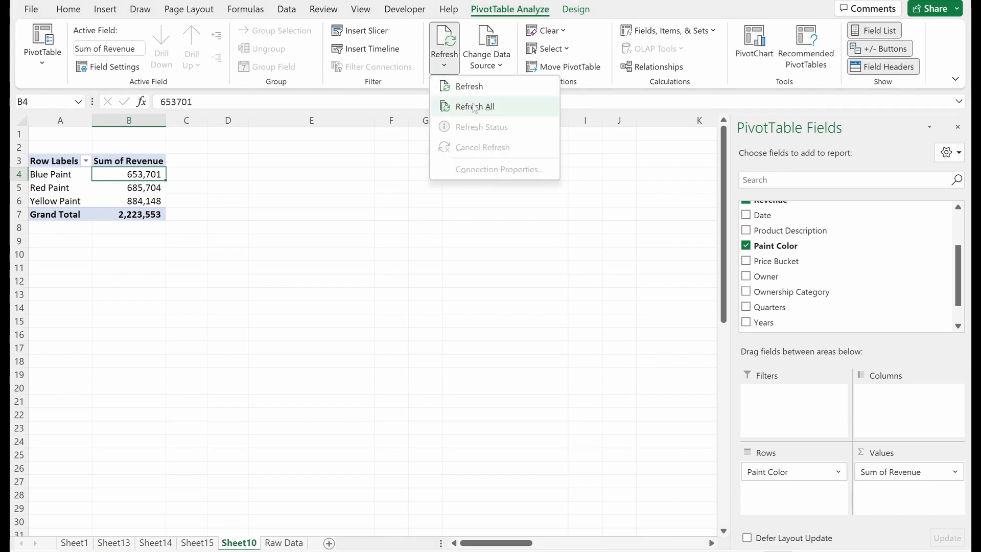
{"action": "mouse_move", "coordinate": [475, 107]}
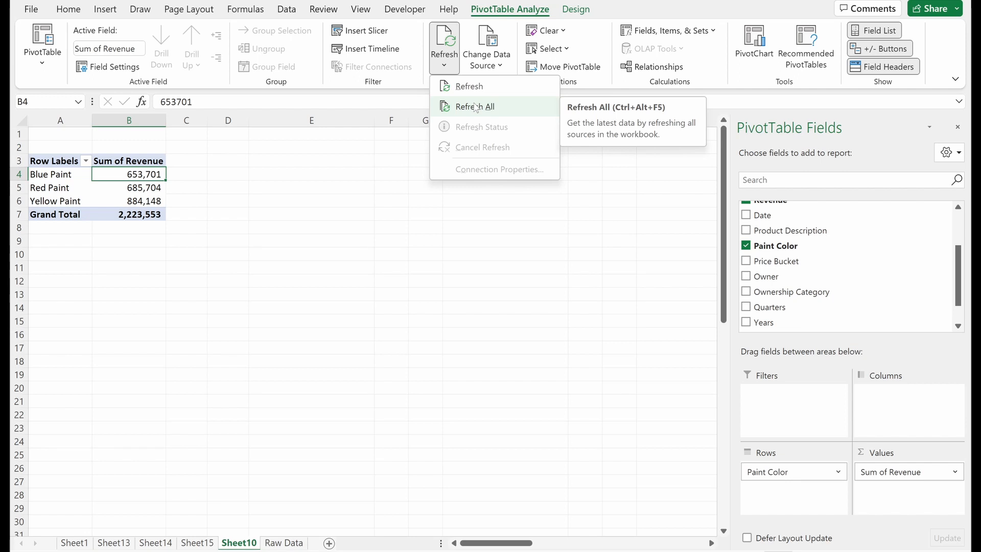
{"action": "mouse_move", "coordinate": [500, 111]}
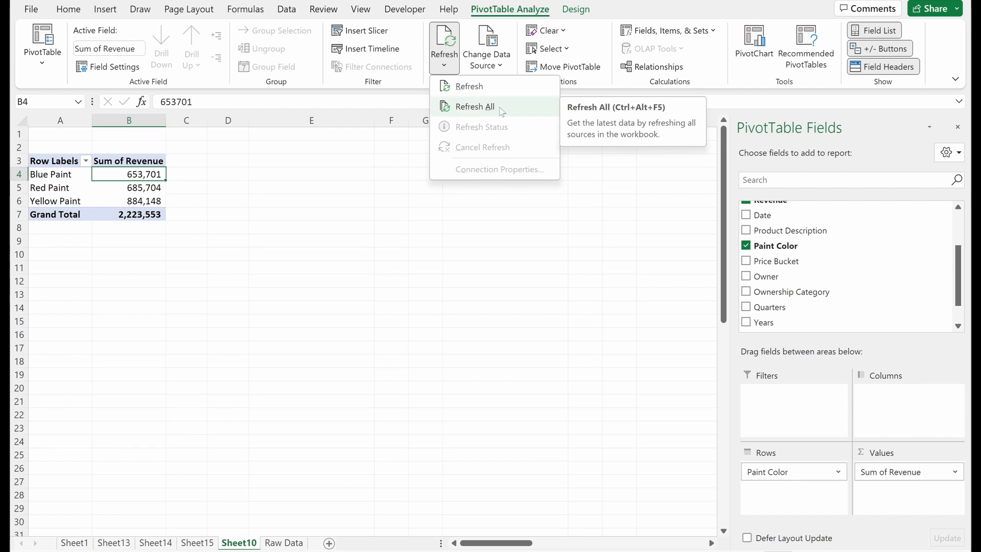
{"action": "left_click", "coordinate": [476, 106]}
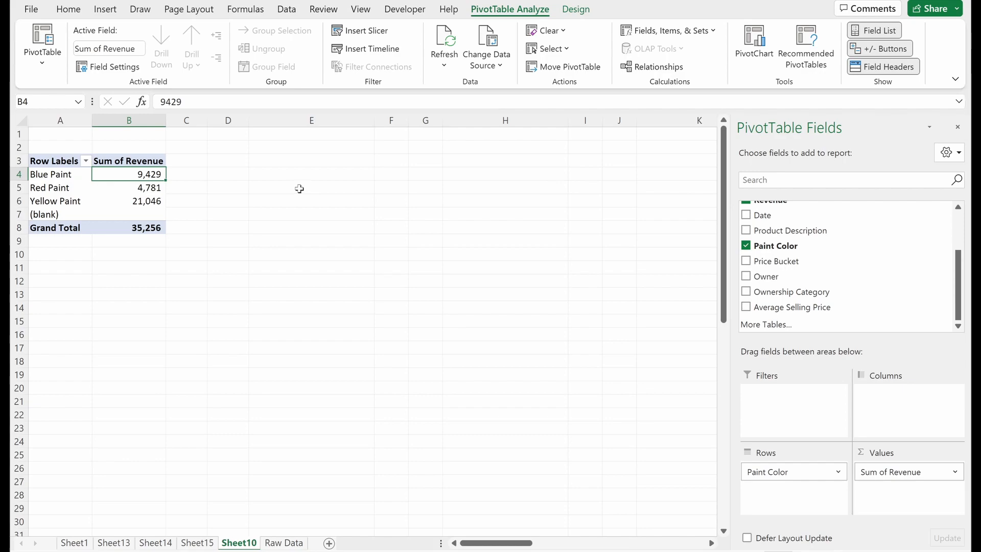
{"action": "left_click", "coordinate": [284, 542]}
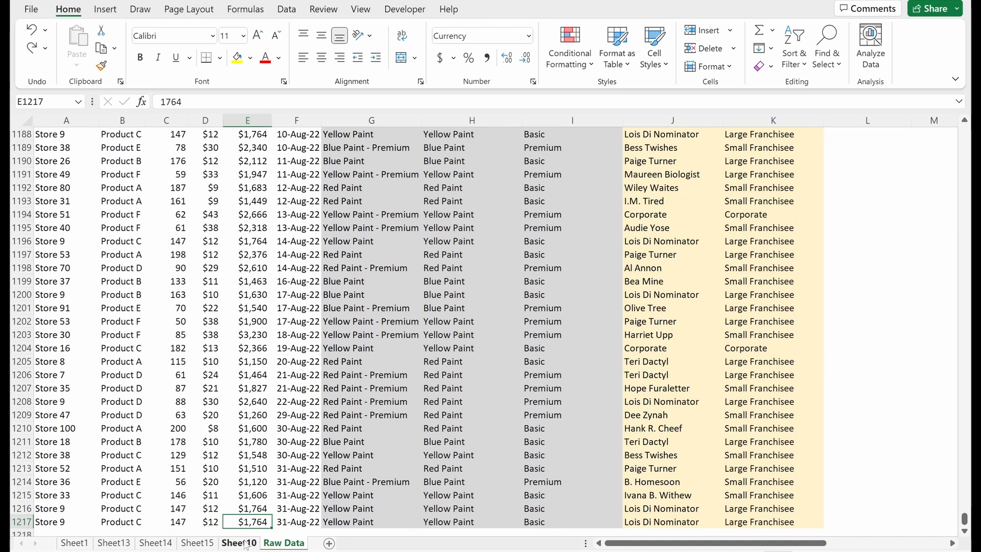
Select the PivotTable revenue totals, then view Raw Data down to row 1217
{"action": "right_click", "coordinate": [131, 187]}
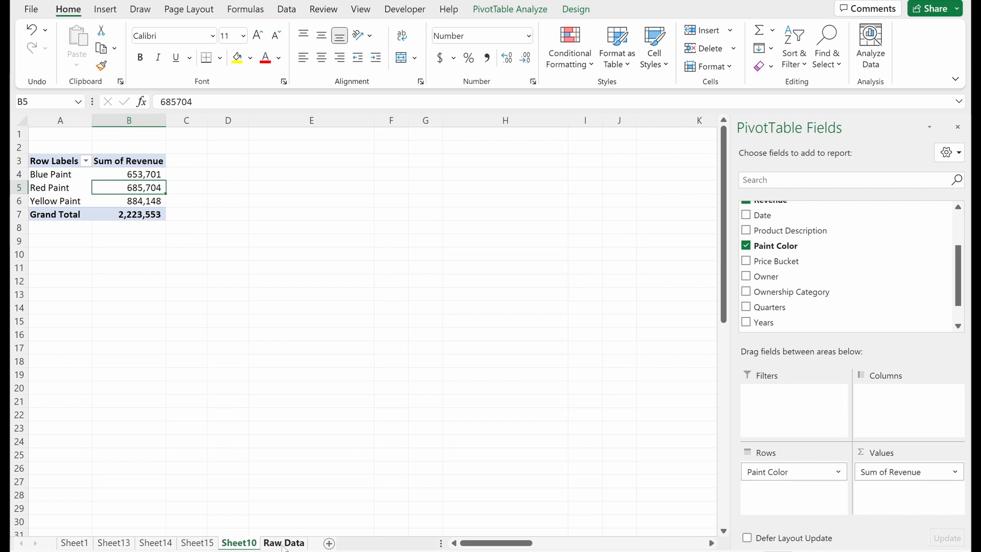
{"action": "mouse_move", "coordinate": [351, 430]}
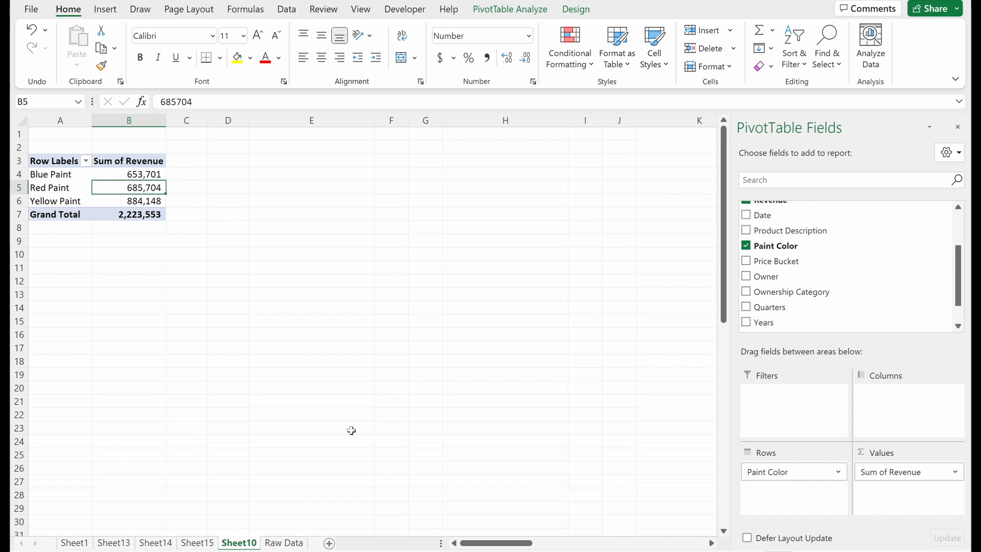
{"action": "mouse_move", "coordinate": [374, 426]}
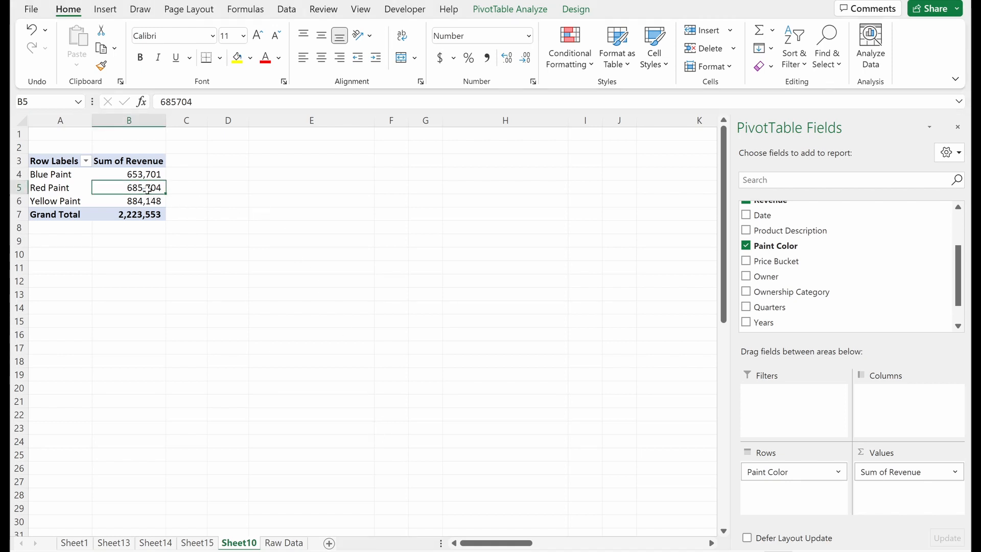
{"action": "left_click_drag", "start_coordinate": [129, 174], "coordinate": [129, 214]}
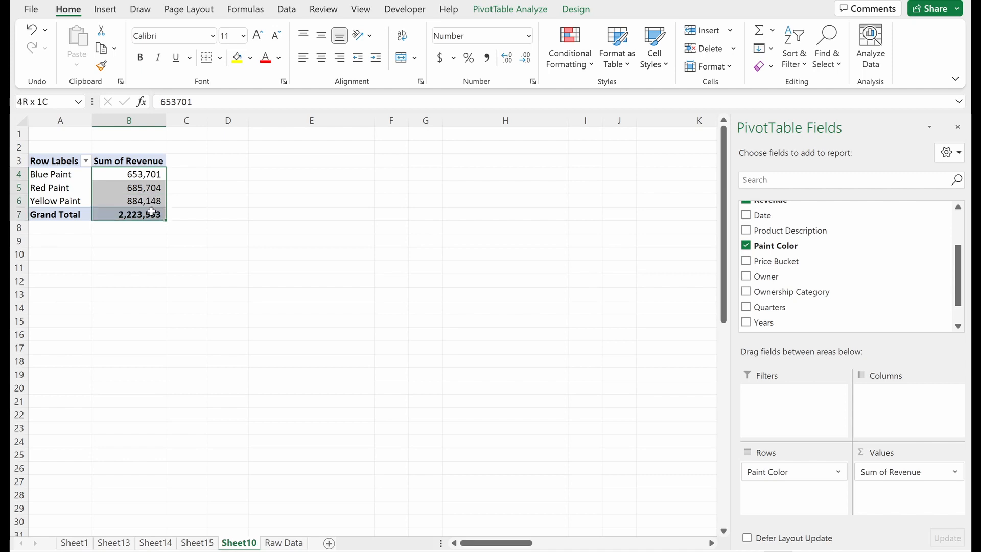
{"action": "left_click", "coordinate": [186, 214]}
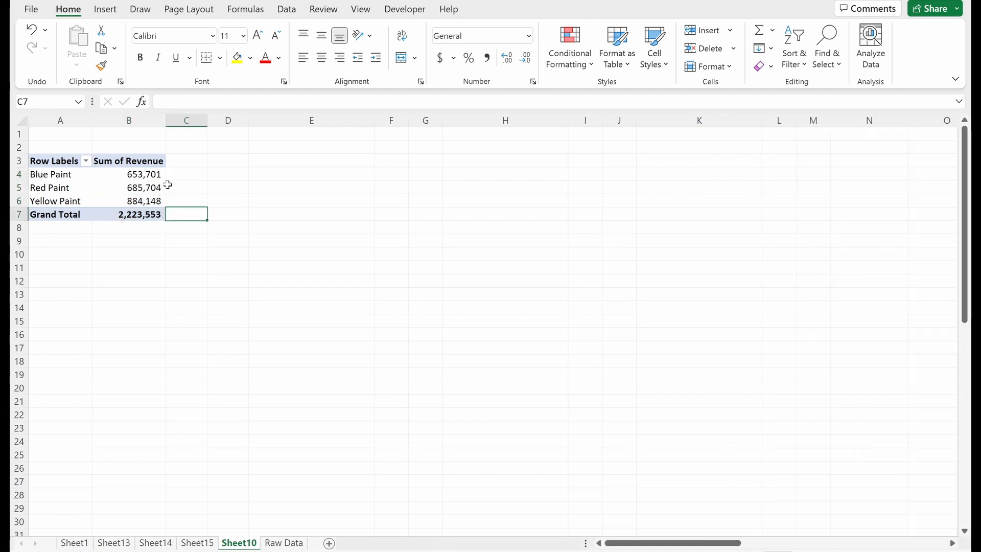
{"action": "left_click", "coordinate": [128, 187]}
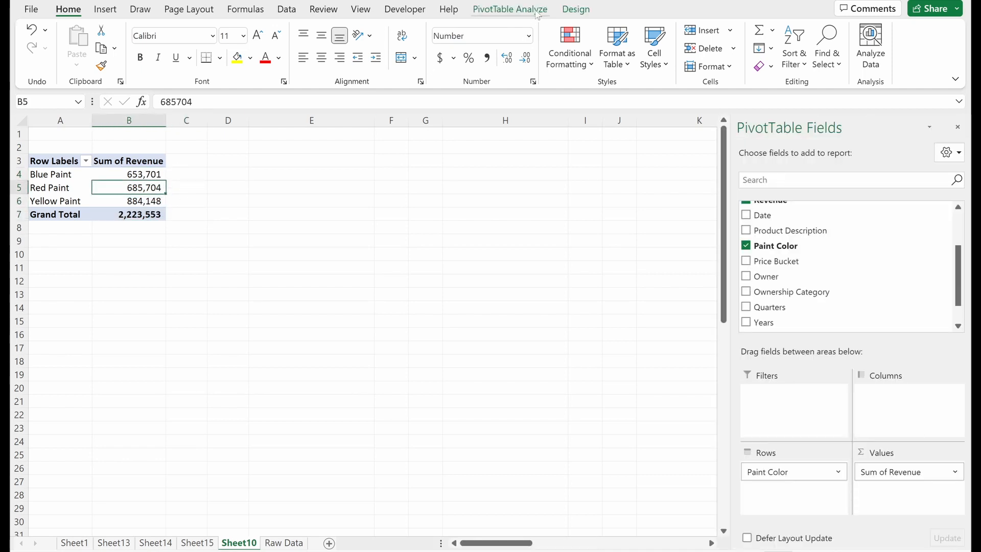
{"action": "left_click", "coordinate": [284, 543]}
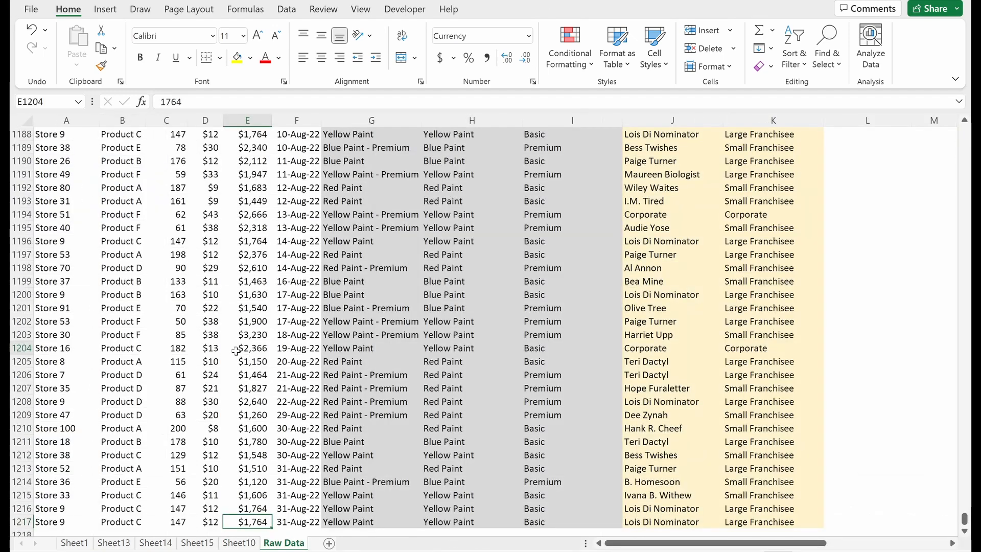
Paste copies of Raw Data rows 1198–1217 starting at row 1218, then return to Sheet10
{"action": "left_click", "coordinate": [53, 307]}
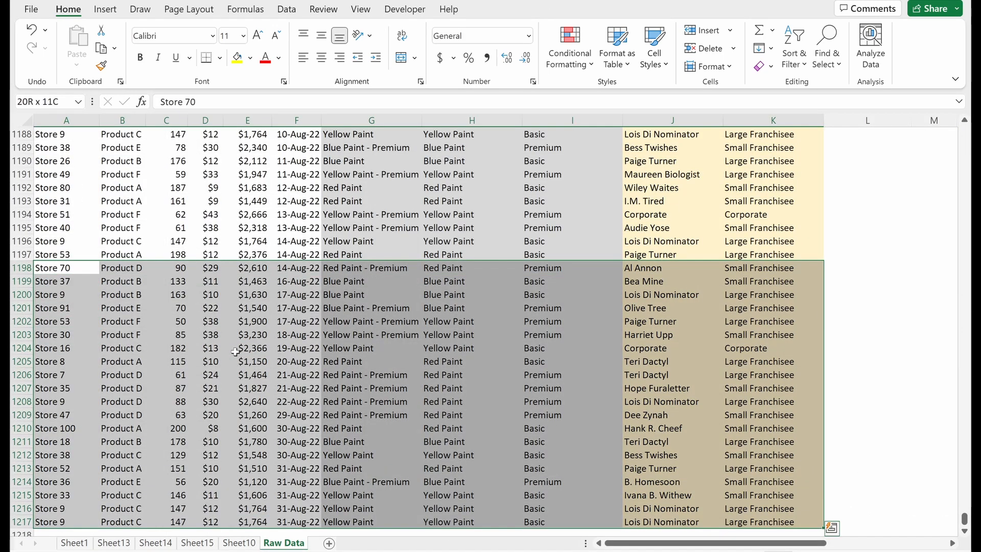
{"action": "left_click", "coordinate": [22, 522]}
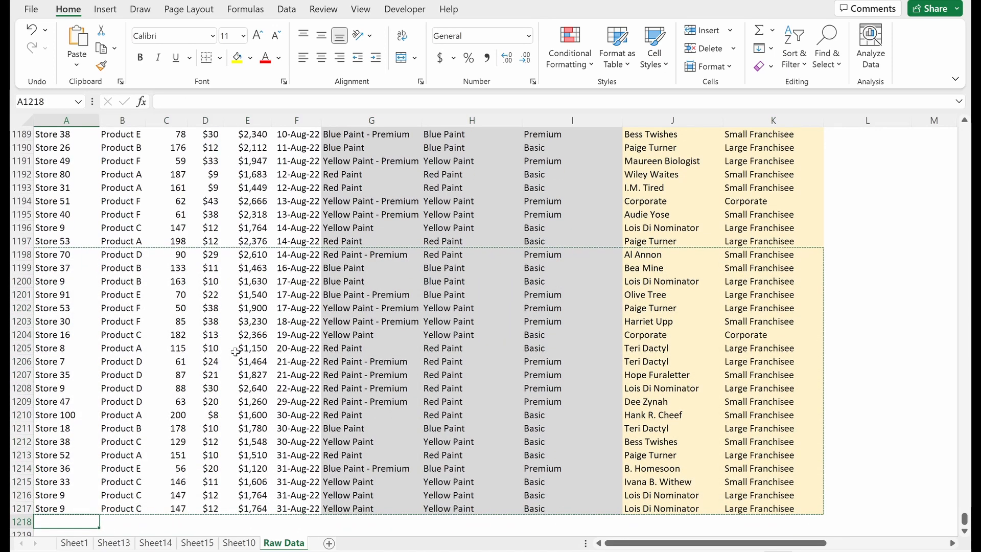
{"action": "key", "text": "ctrl+v"}
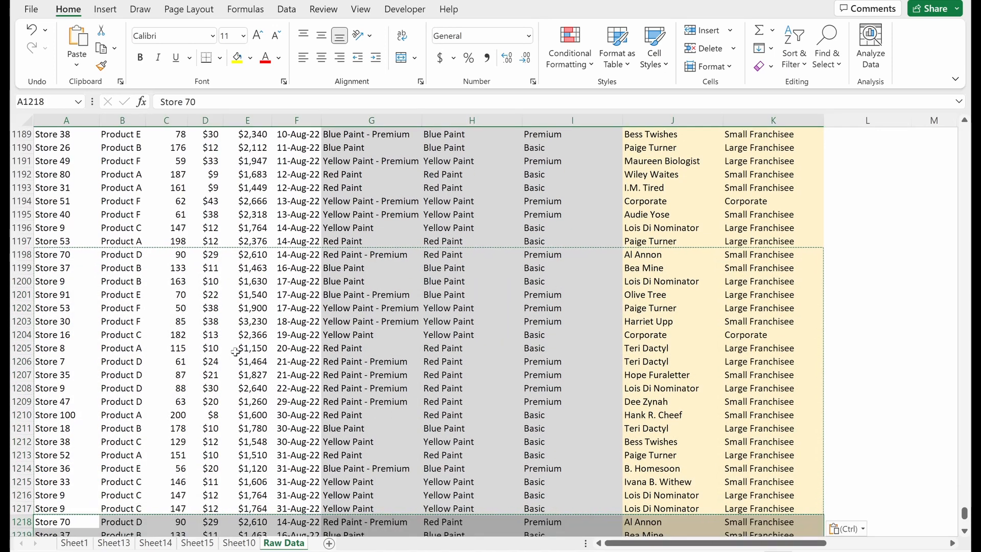
{"action": "left_click", "coordinate": [239, 542]}
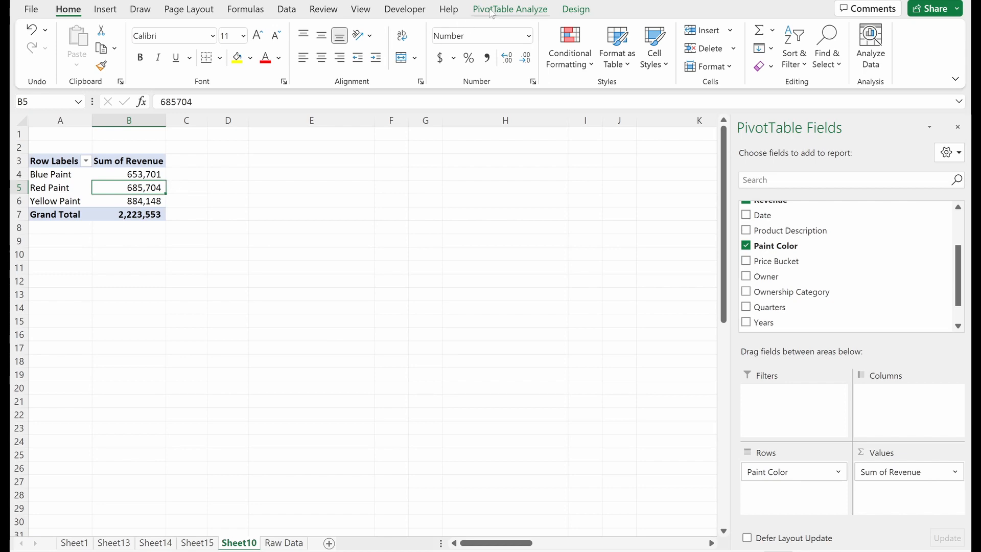
{"action": "mouse_move", "coordinate": [487, 47]}
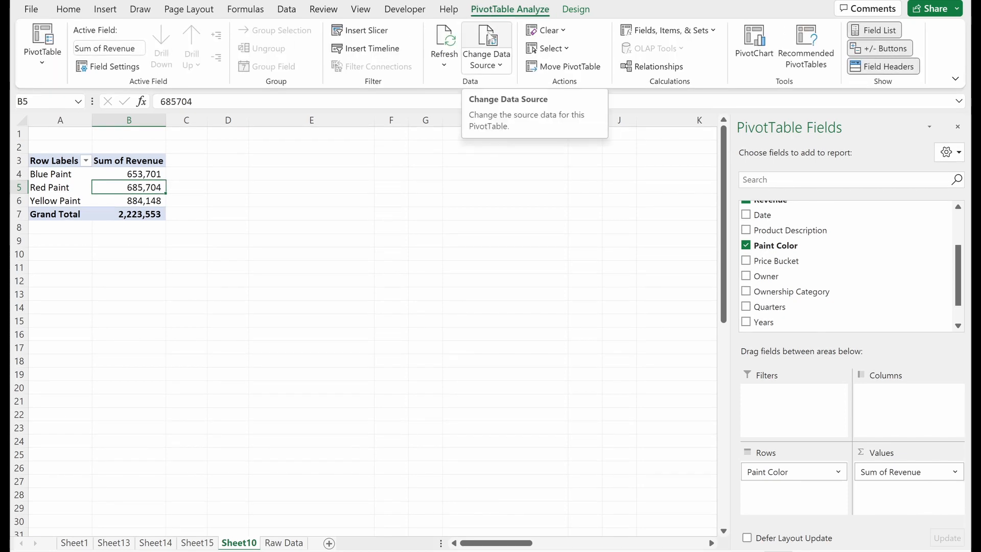
Open Change Data Source and scroll Raw Data down toward row 1237
{"action": "left_click", "coordinate": [486, 48]}
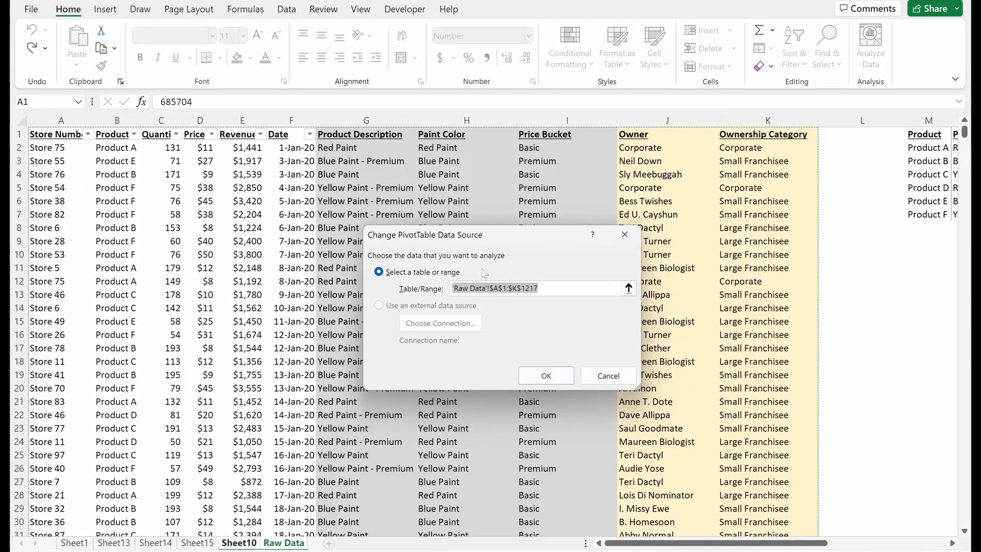
{"action": "scroll", "scroll_direction": "down", "scroll_amount": 3}
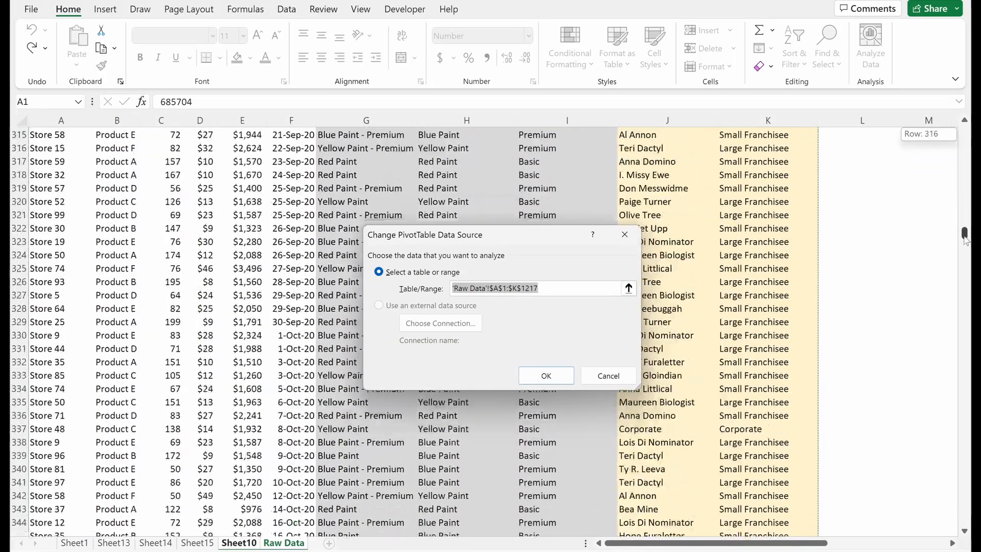
{"action": "scroll", "scroll_direction": "down", "scroll_amount": 3}
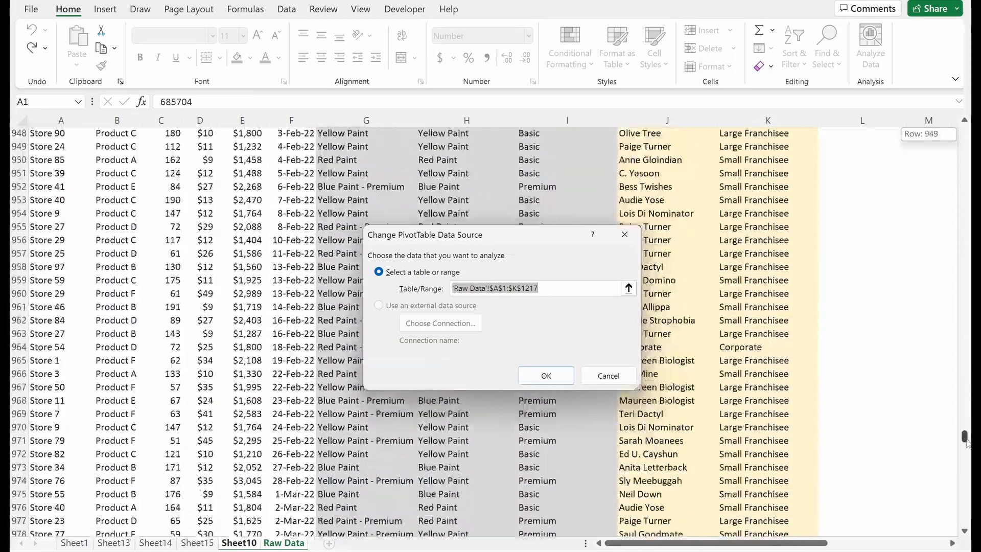
{"action": "scroll", "scroll_direction": "down", "scroll_amount": 3}
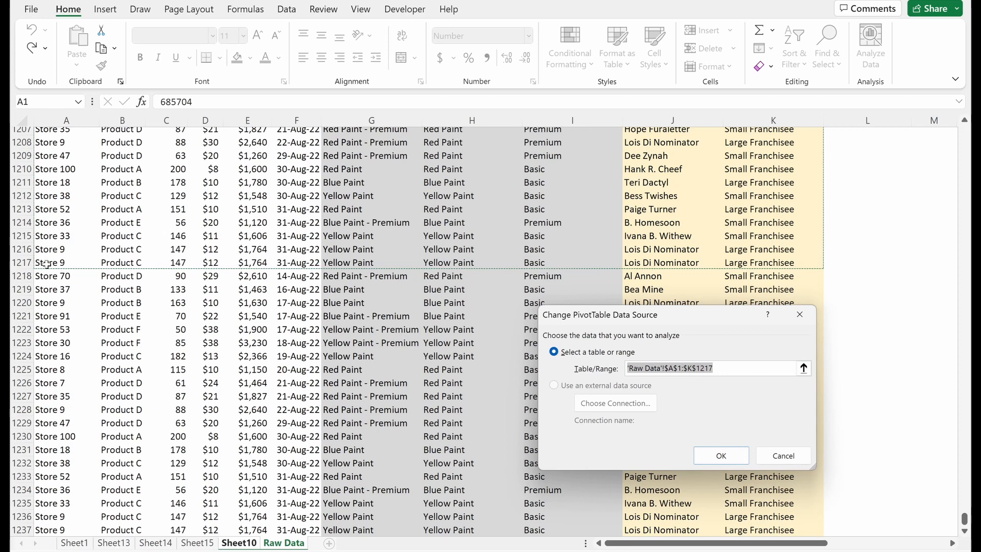
{"action": "mouse_move", "coordinate": [73, 298]}
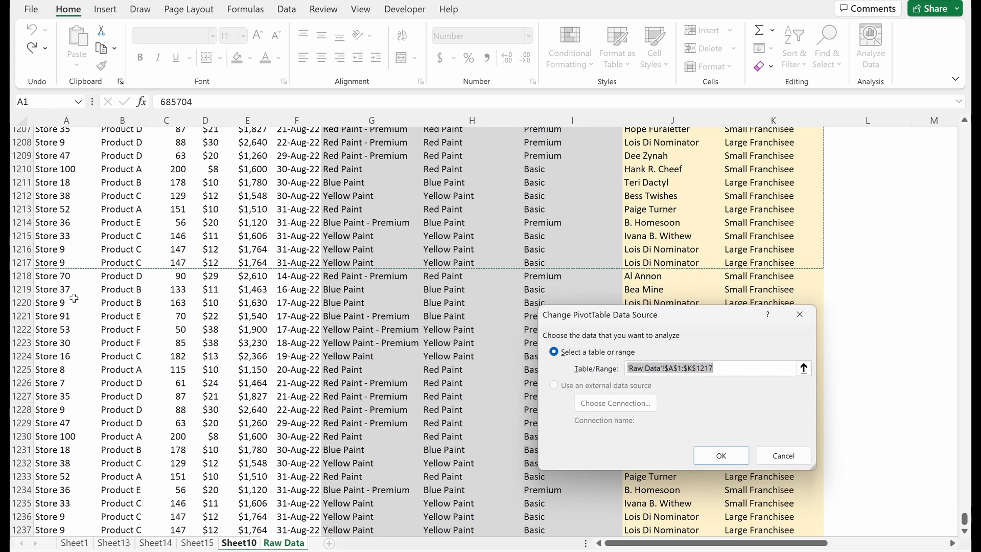
{"action": "mouse_move", "coordinate": [408, 341]}
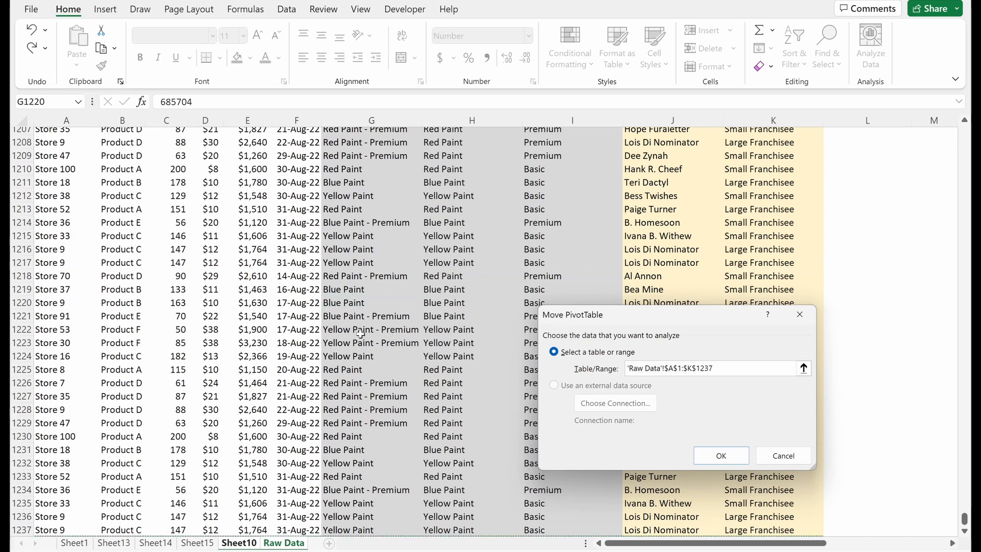
Confirm the source range through row 1237 and refresh, giving a 2,259,325 grand total
{"action": "left_click", "coordinate": [720, 455]}
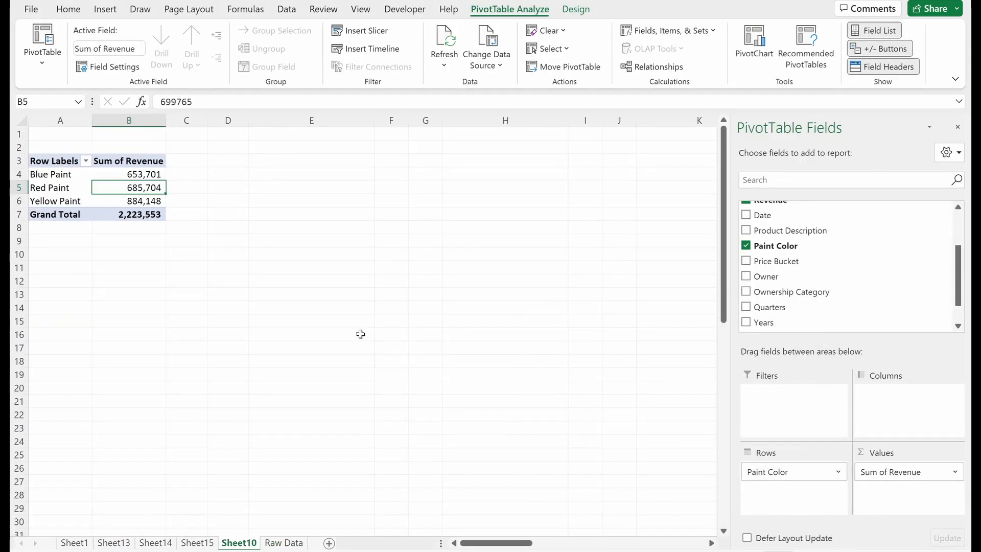
{"action": "mouse_move", "coordinate": [129, 187]}
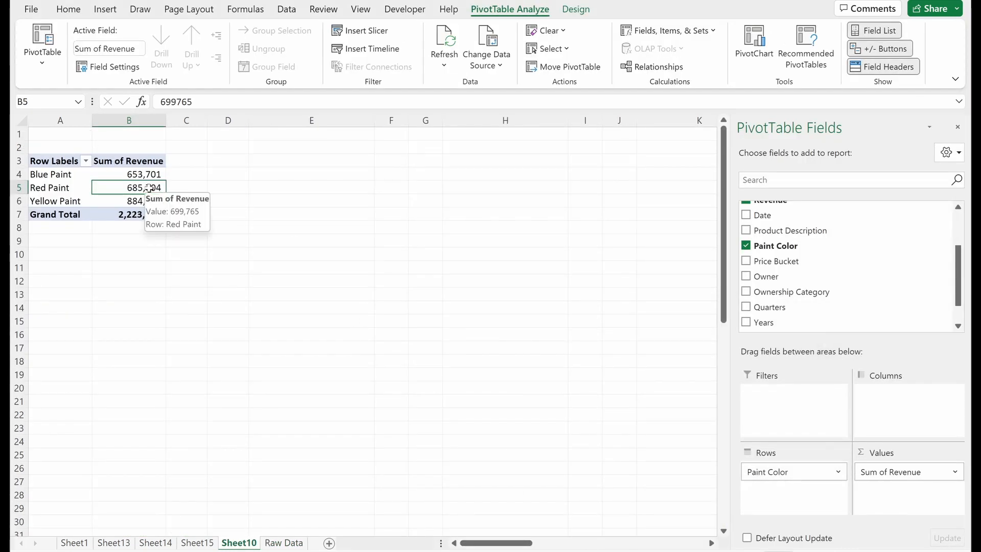
{"action": "mouse_move", "coordinate": [210, 188]}
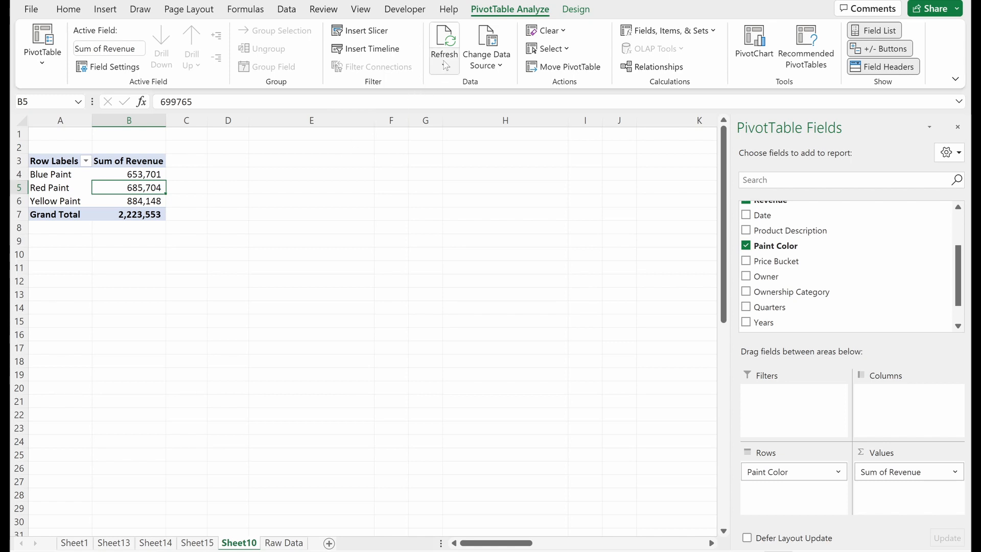
{"action": "left_click", "coordinate": [444, 41]}
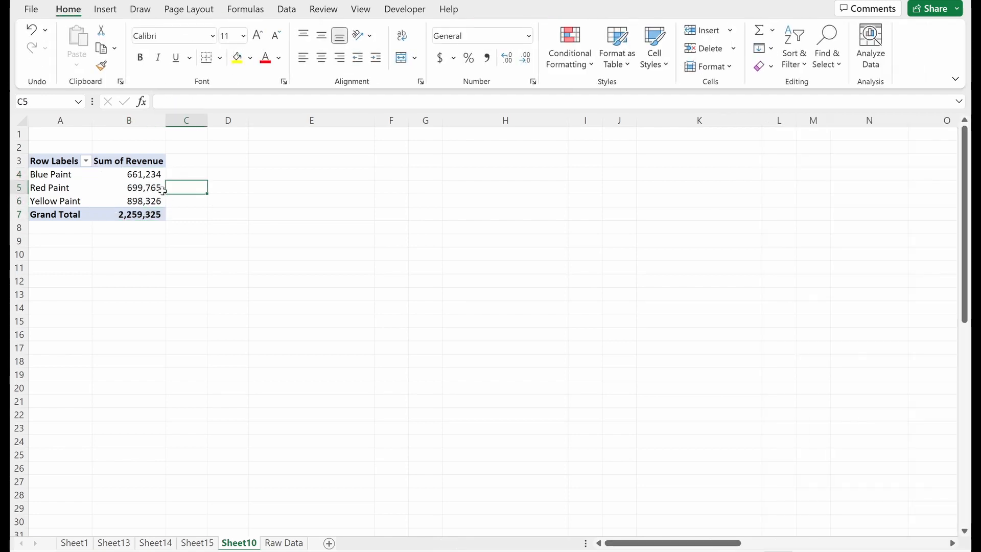
{"action": "left_click", "coordinate": [129, 187]}
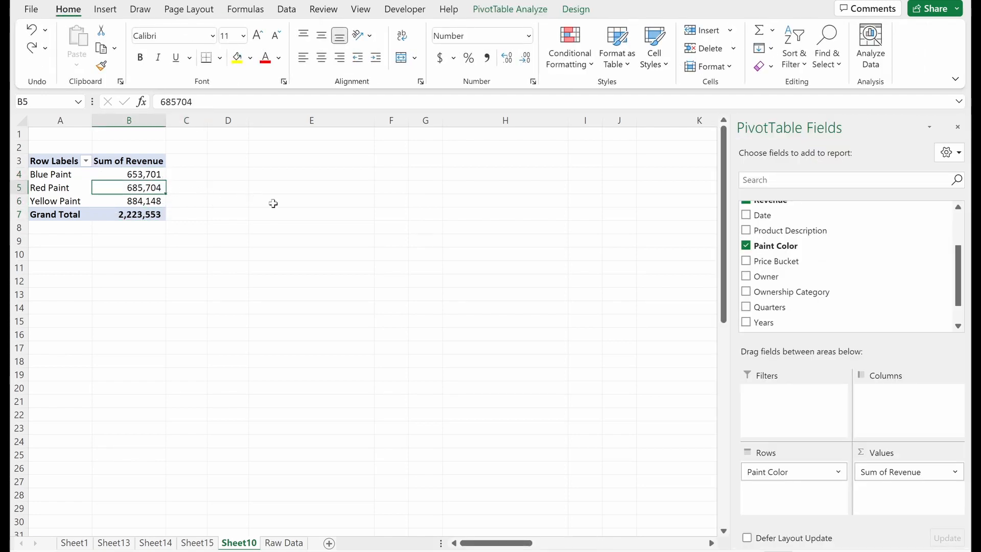
Clear the pasted Raw Data rows 1218–1237, then return to Sheet10
{"action": "left_click", "coordinate": [284, 543]}
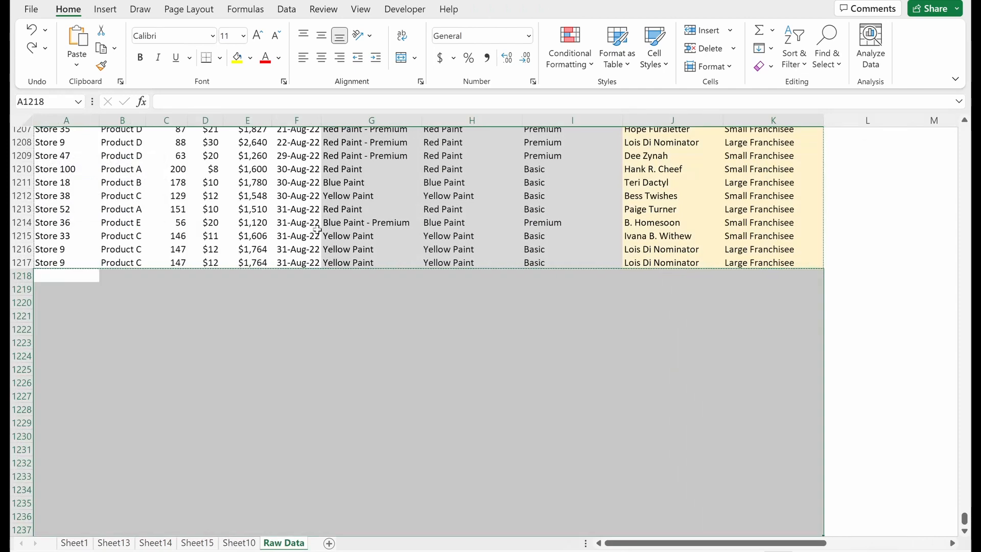
{"action": "left_click", "coordinate": [297, 236]}
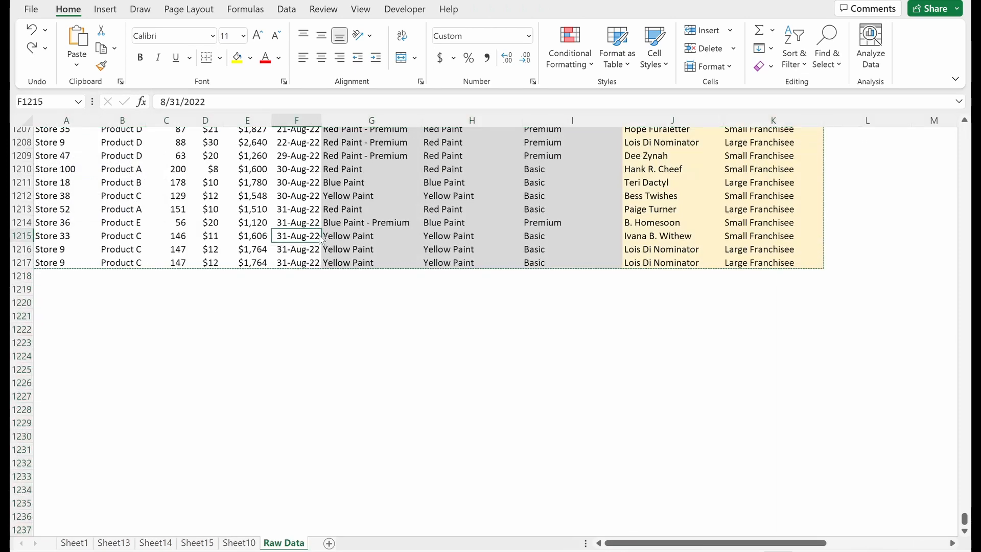
{"action": "left_click", "coordinate": [239, 543]}
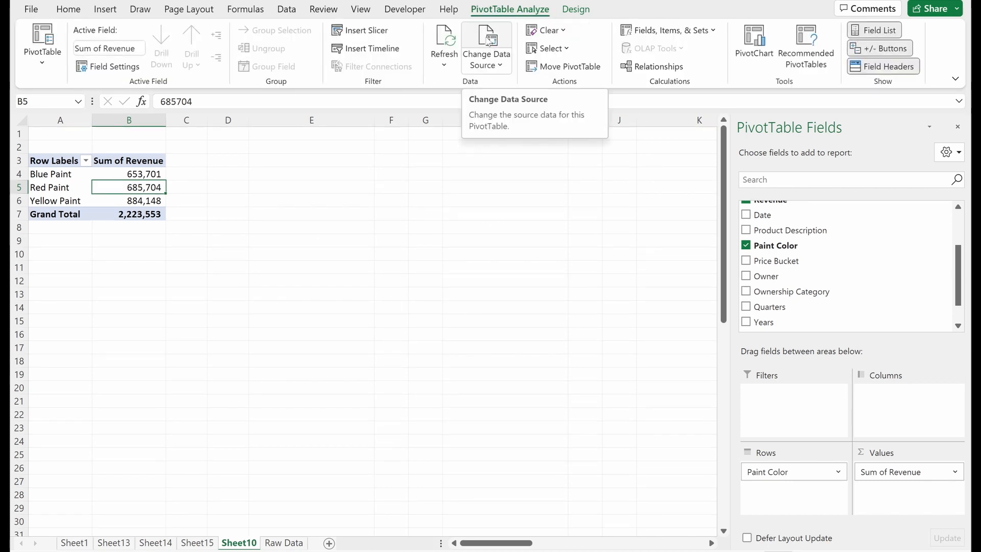
{"action": "mouse_move", "coordinate": [444, 41]}
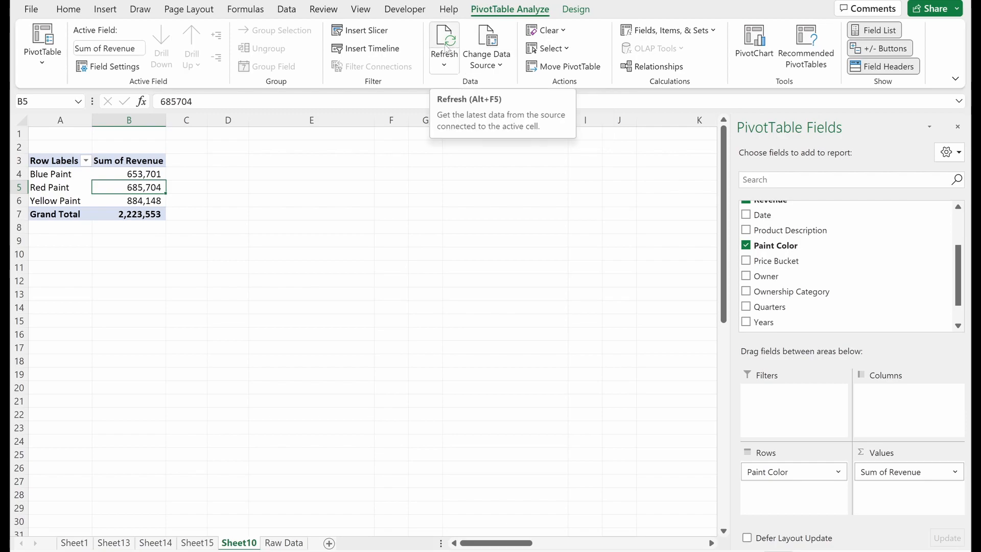